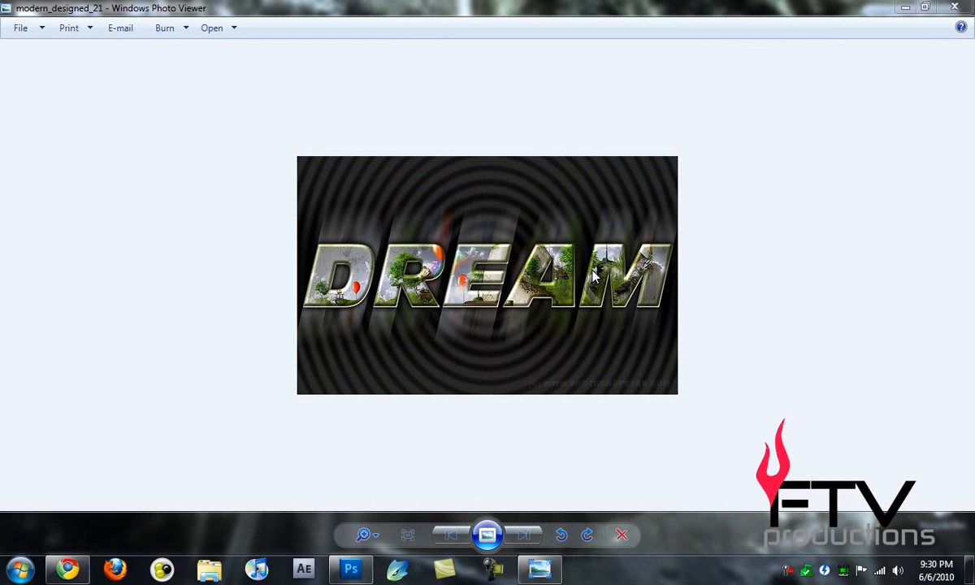
mouse_move(568, 262)
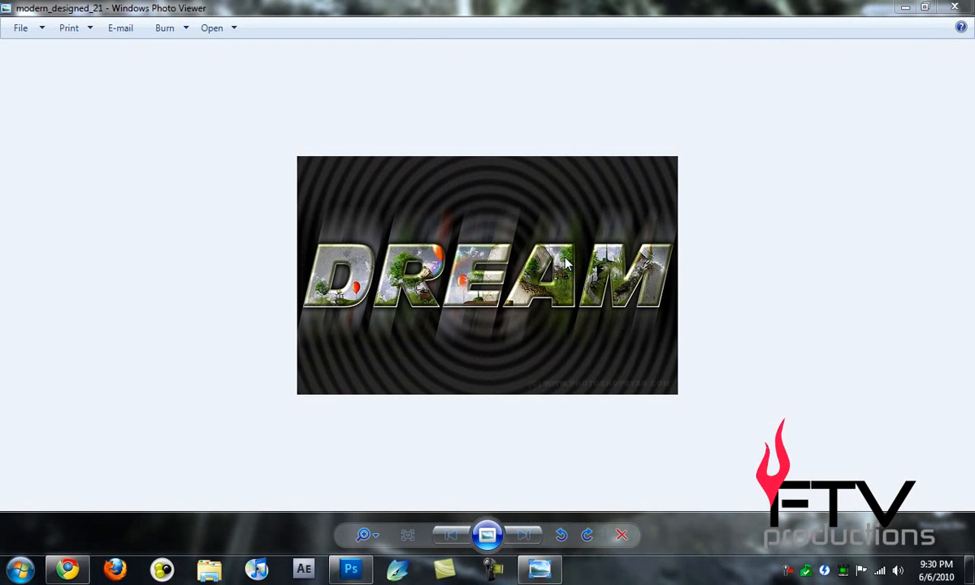
mouse_move(378, 225)
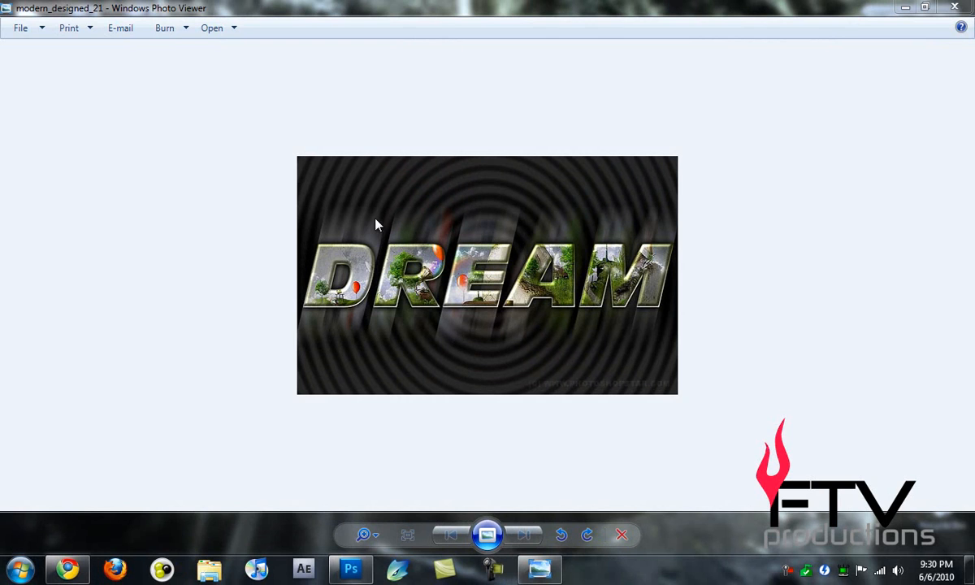
mouse_move(367, 289)
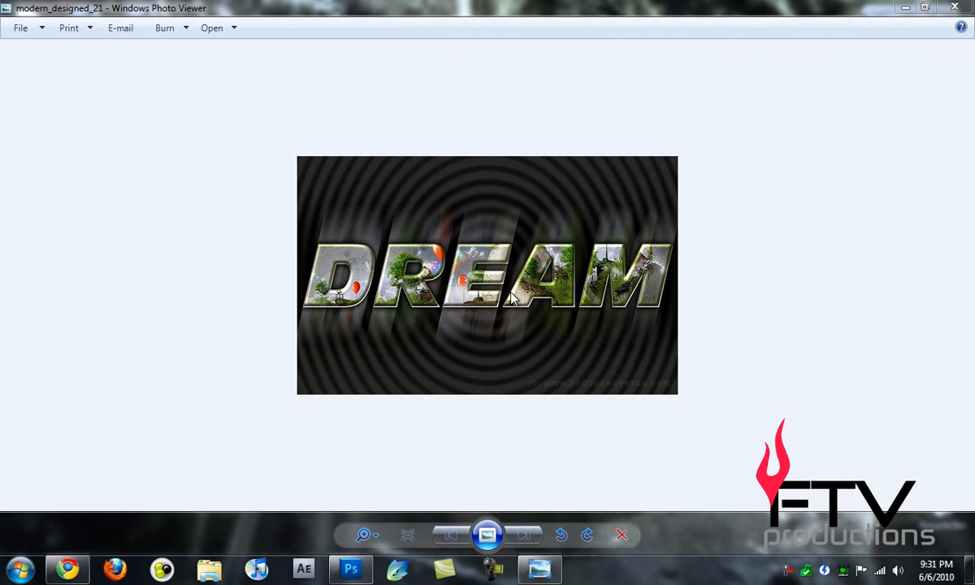
mouse_move(625, 305)
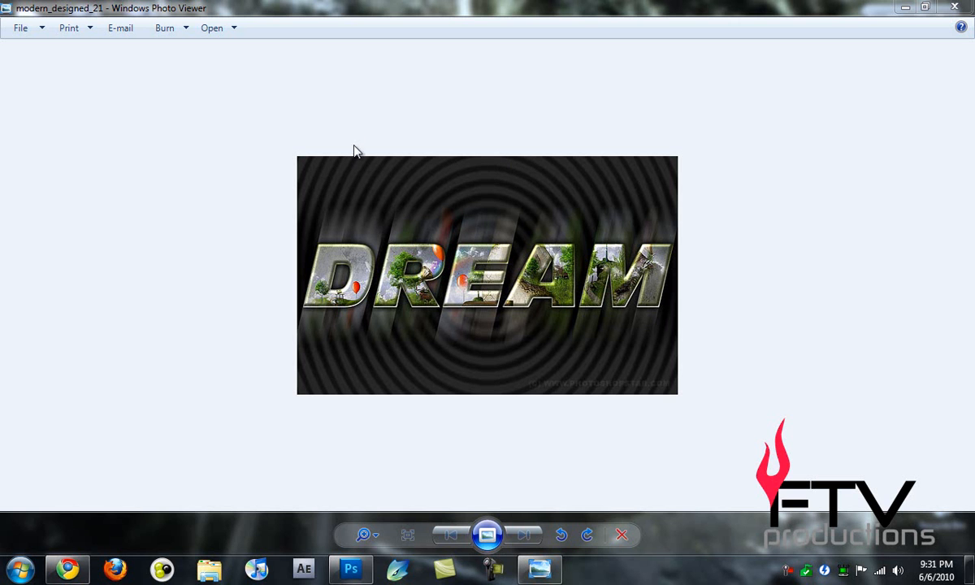
Create a new blank document 1000 pixels wide by 500 pixels high via File > New.
click(350, 568)
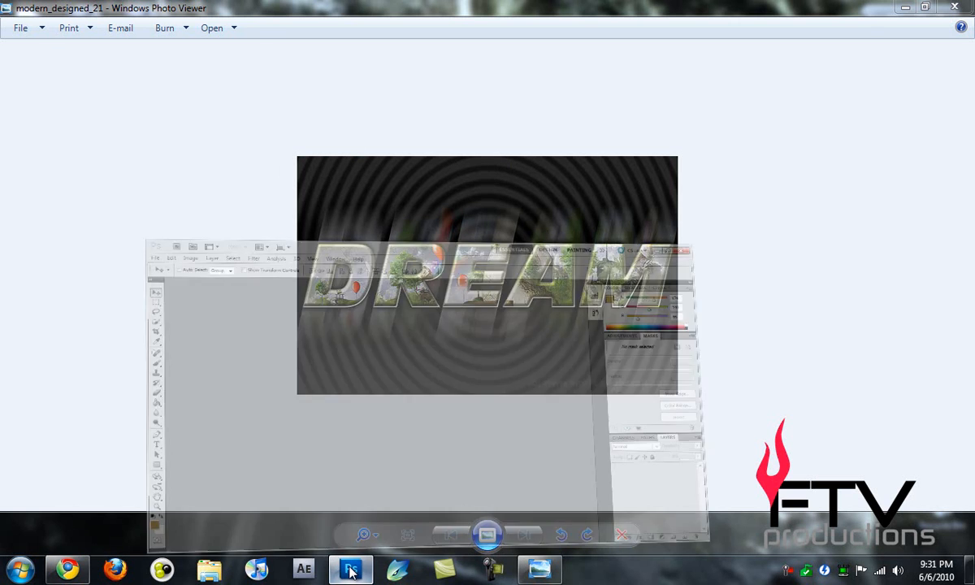
click(15, 34)
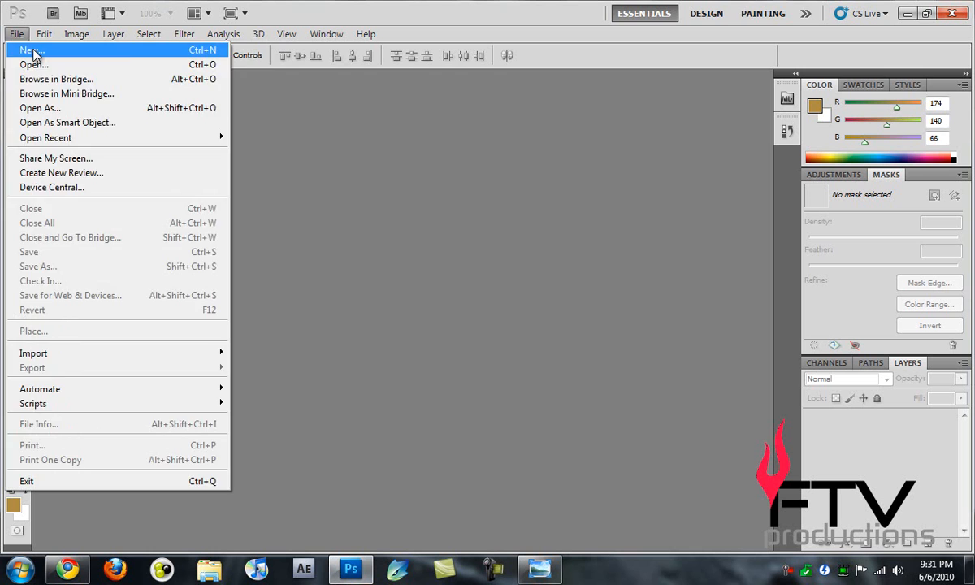
click(20, 51)
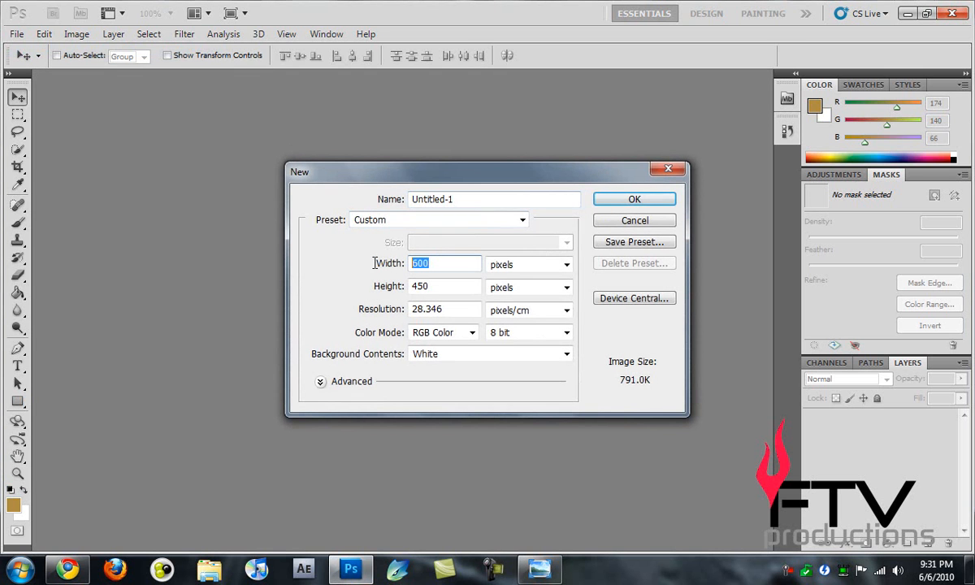
text(1000)
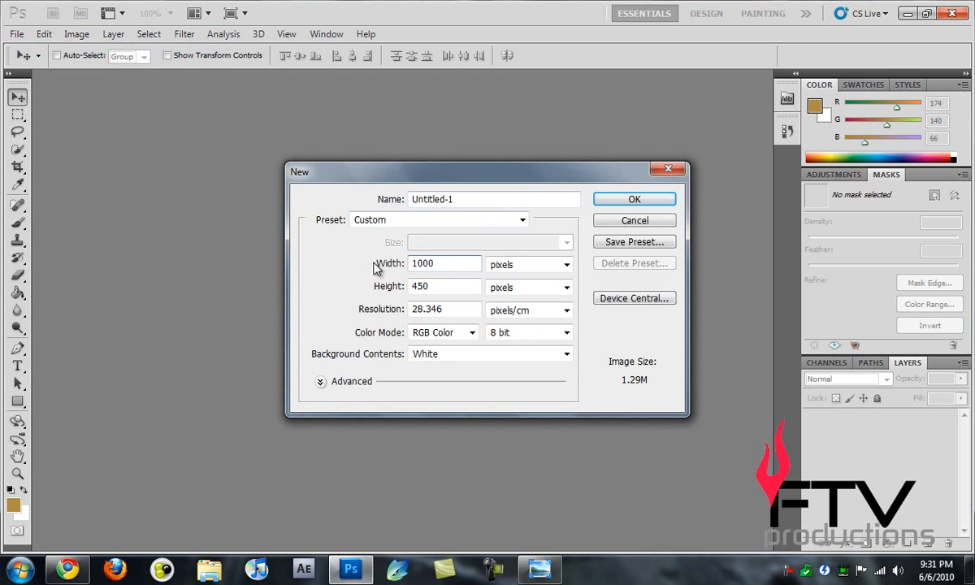
text(500)
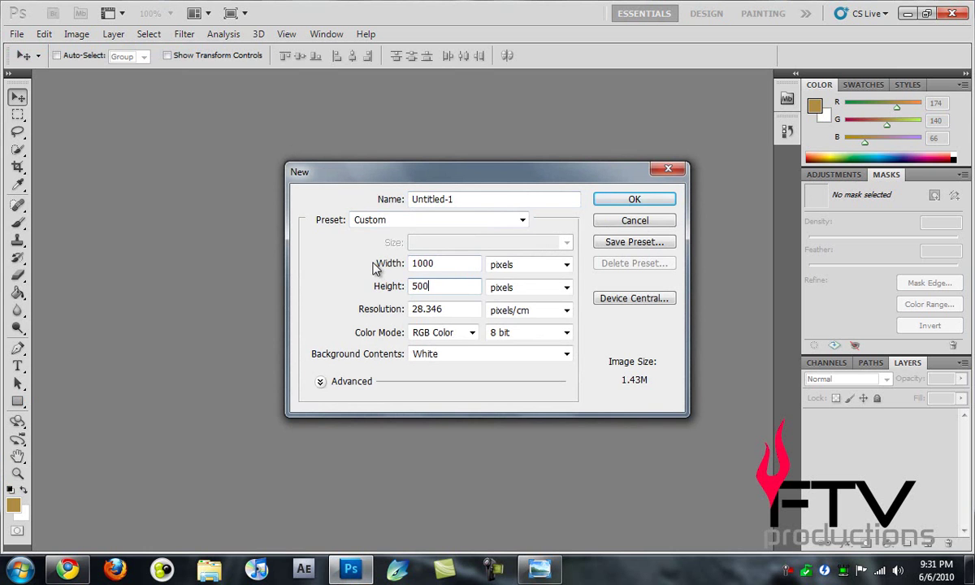
click(634, 199)
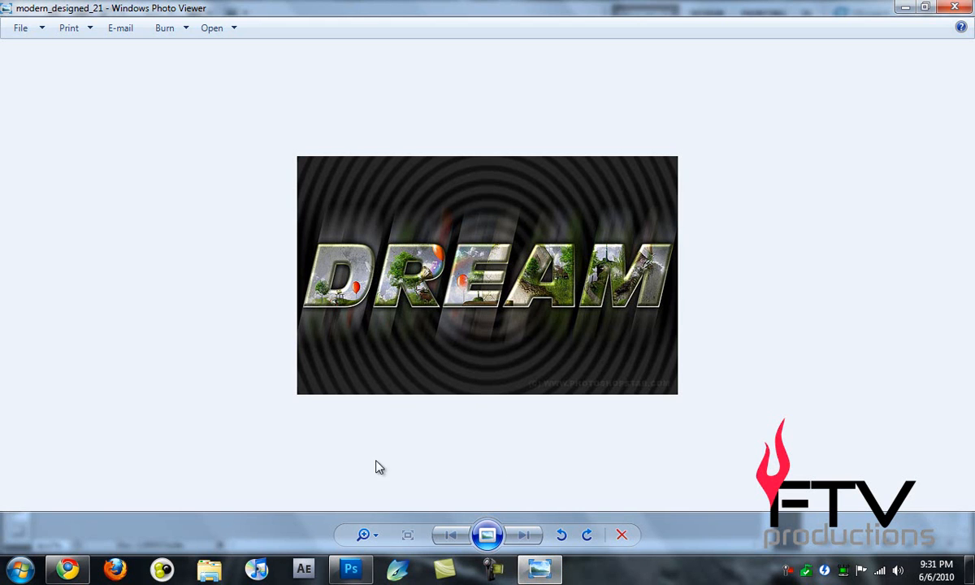
Review the finished DREAM reference image, then return to the Photoshop document.
click(350, 569)
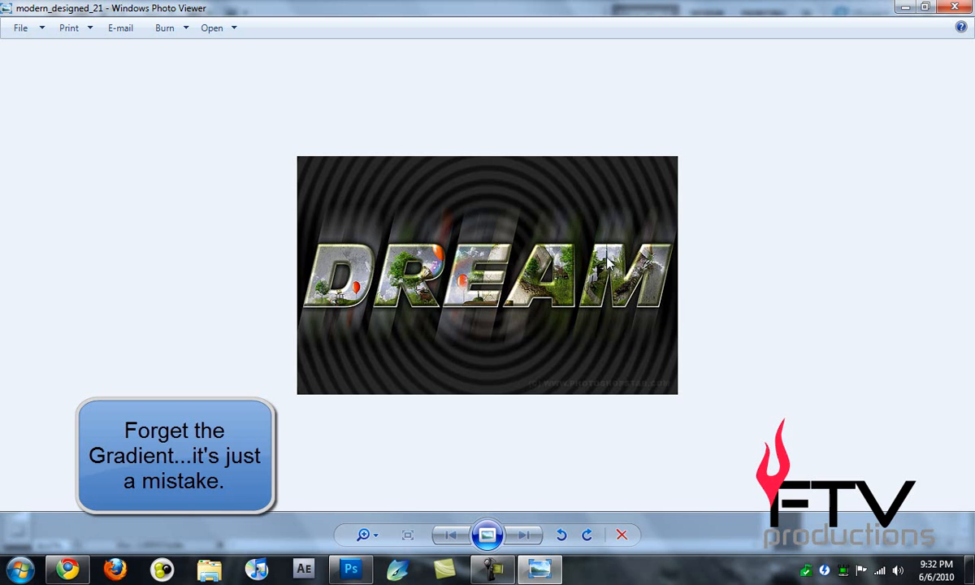
mouse_move(497, 162)
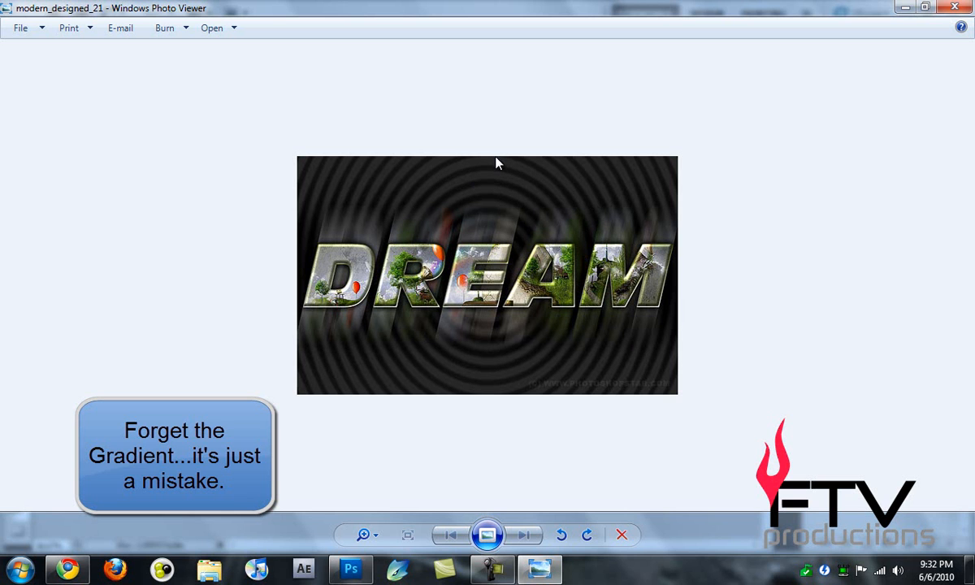
mouse_move(745, 113)
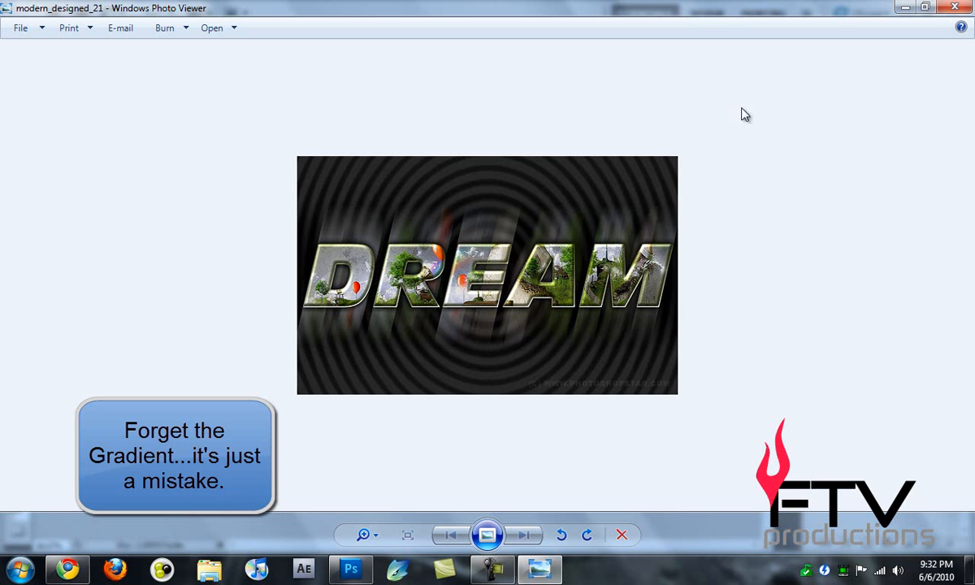
click(350, 568)
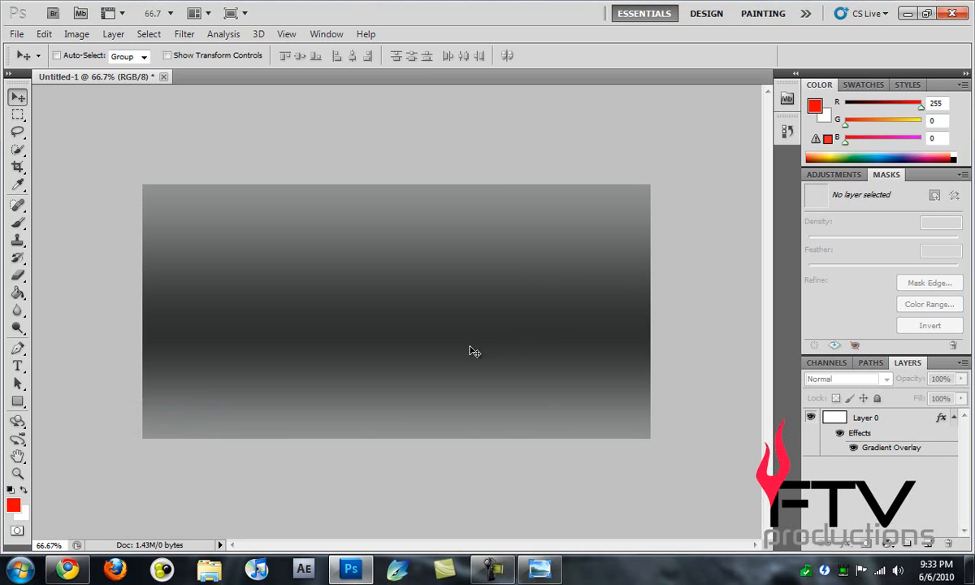
mouse_move(328, 467)
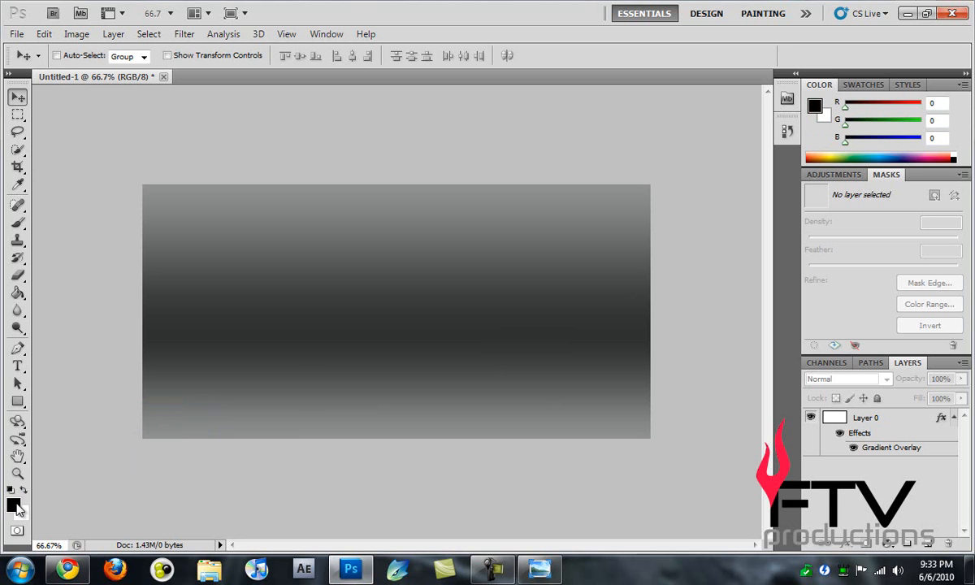
mouse_move(20, 522)
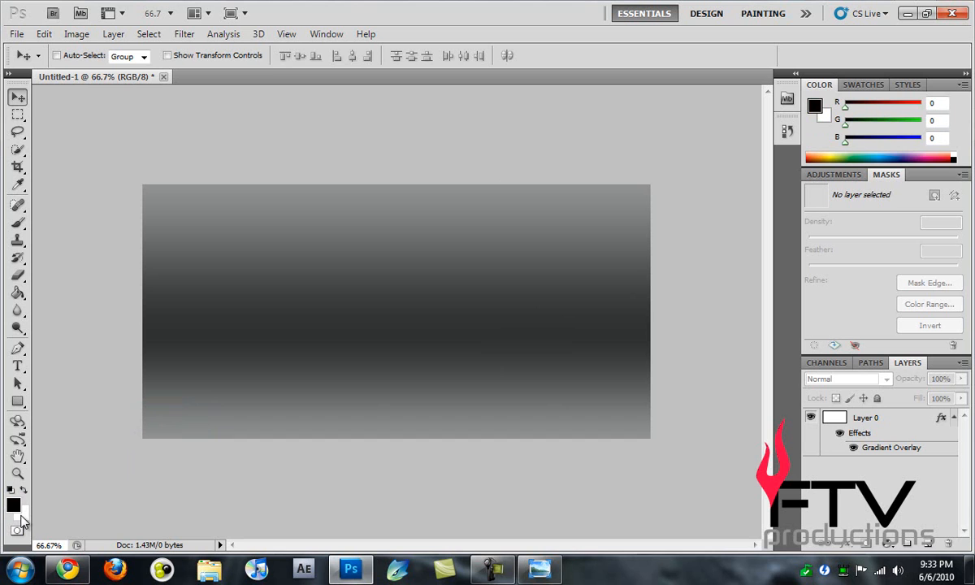
mouse_move(66, 514)
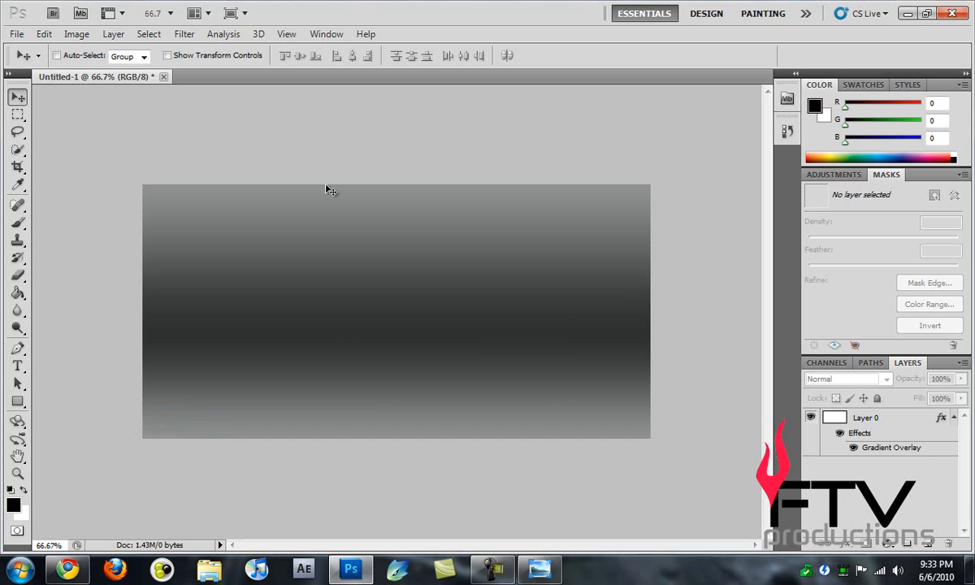
Apply a Halftone Pattern to Layer 0 with contrast 15 and the Circle pattern type.
click(194, 34)
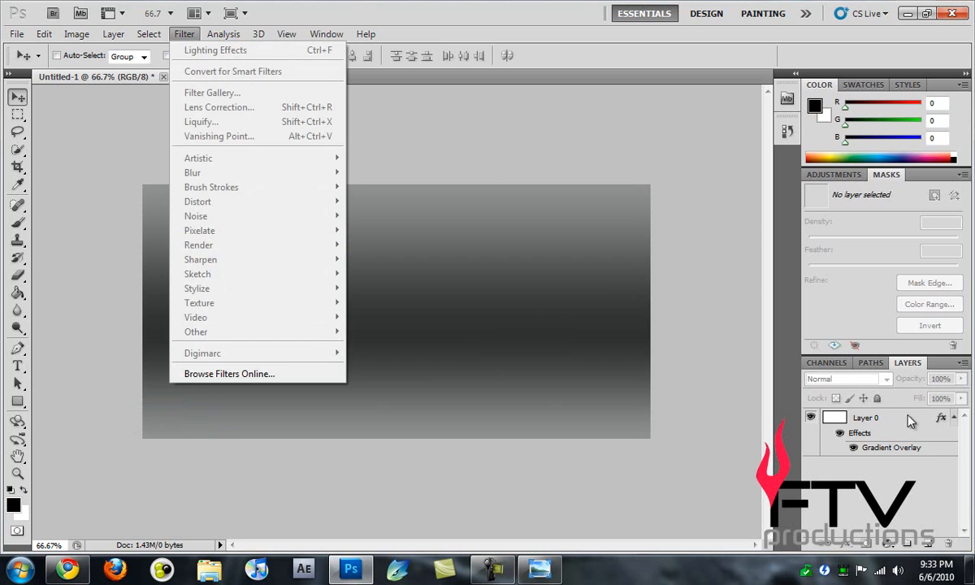
click(867, 417)
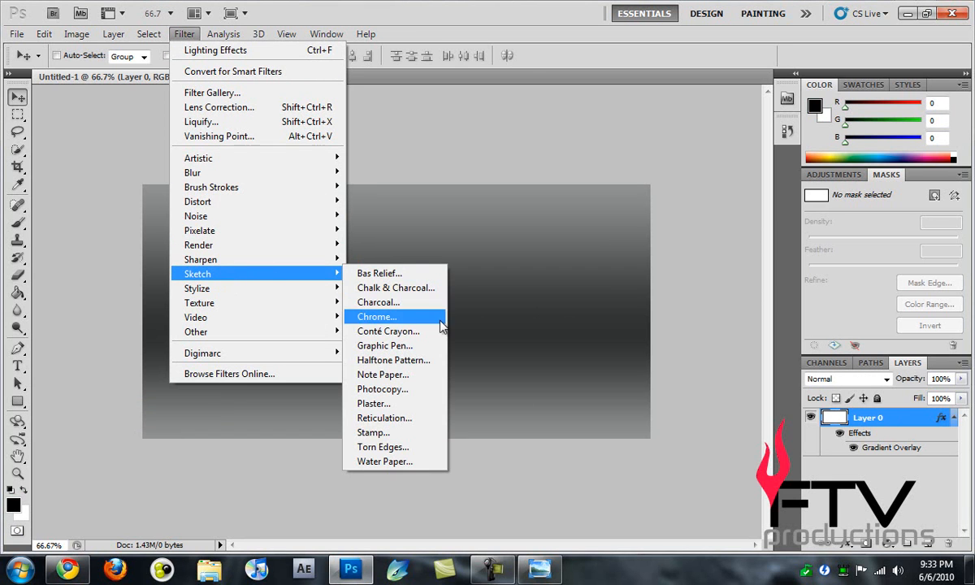
mouse_move(374, 403)
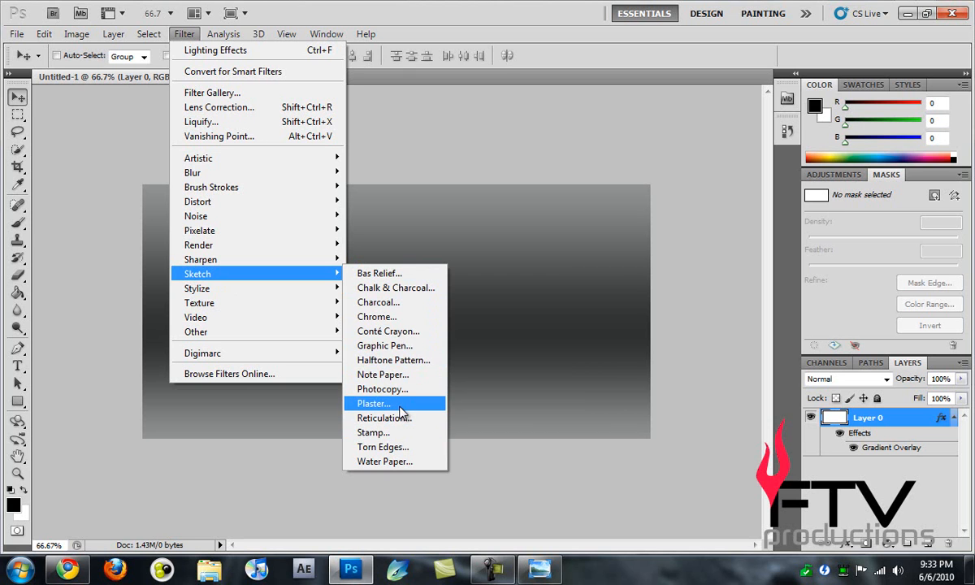
mouse_move(405, 359)
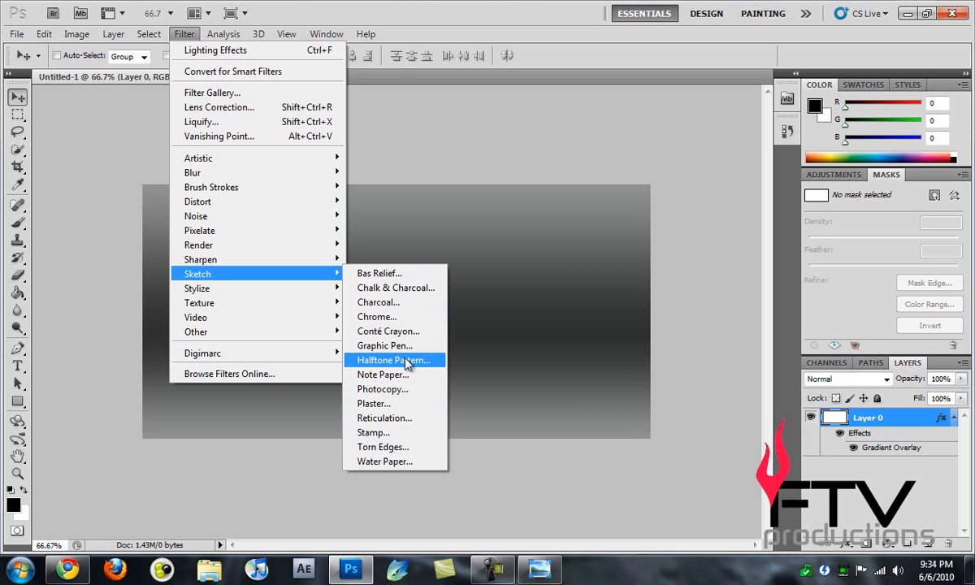
click(390, 360)
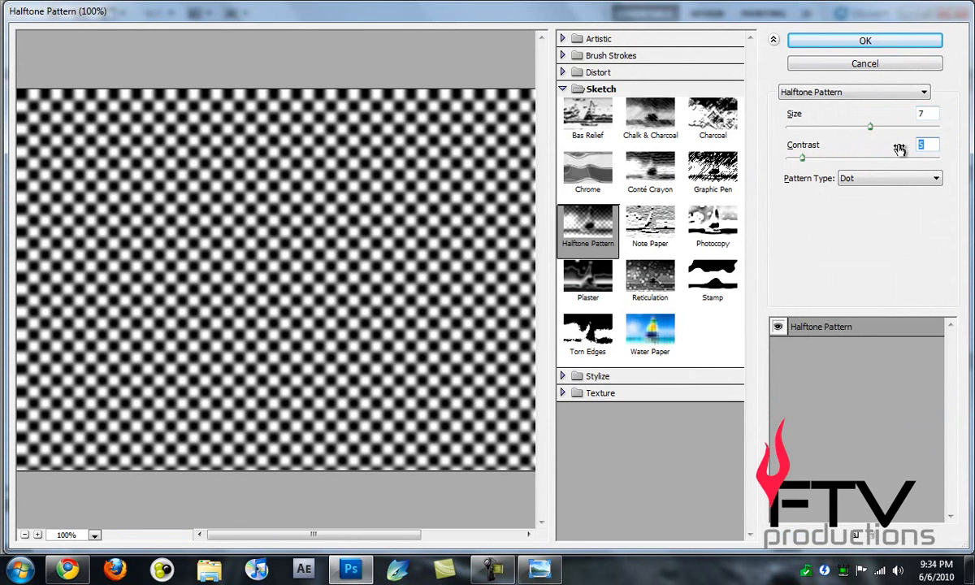
text(15)
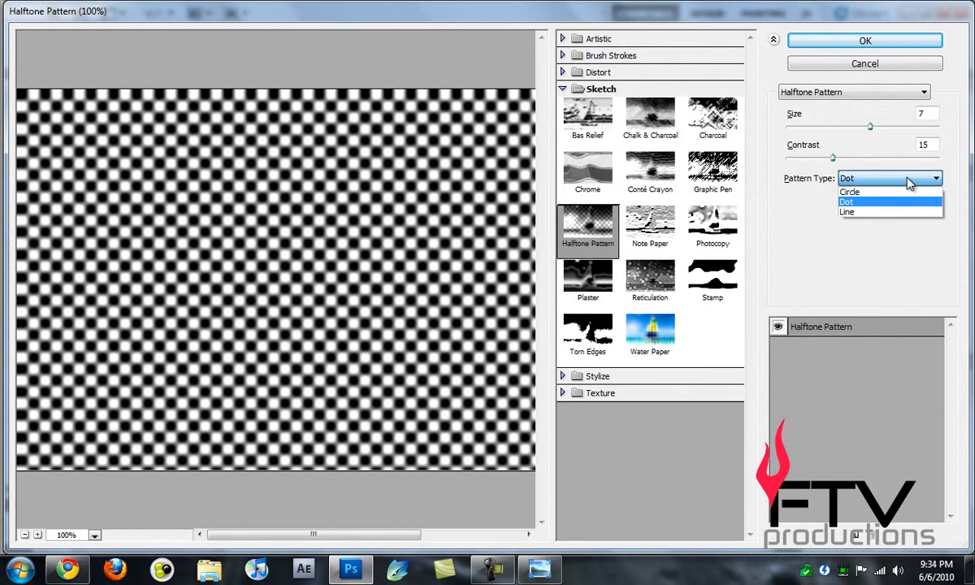
click(849, 192)
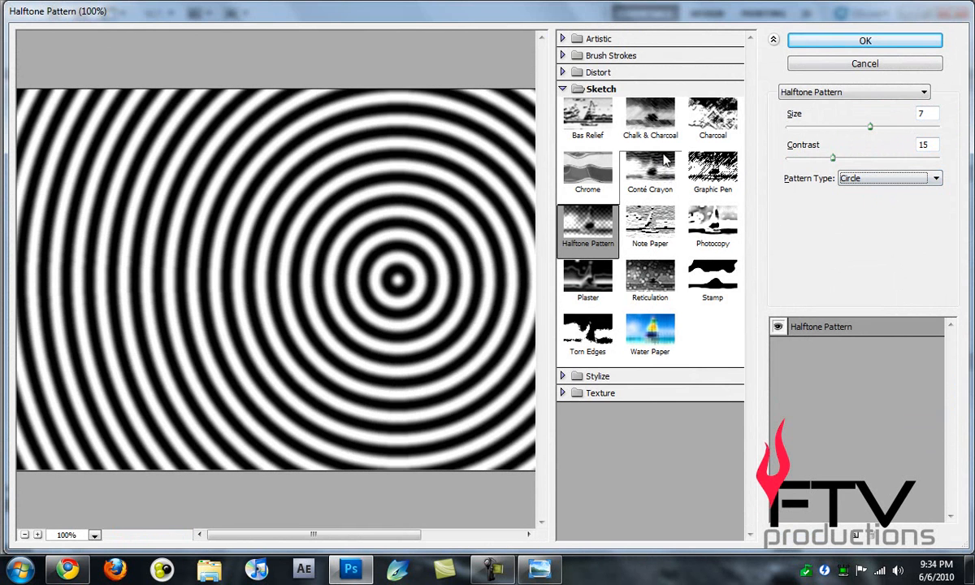
mouse_move(822, 29)
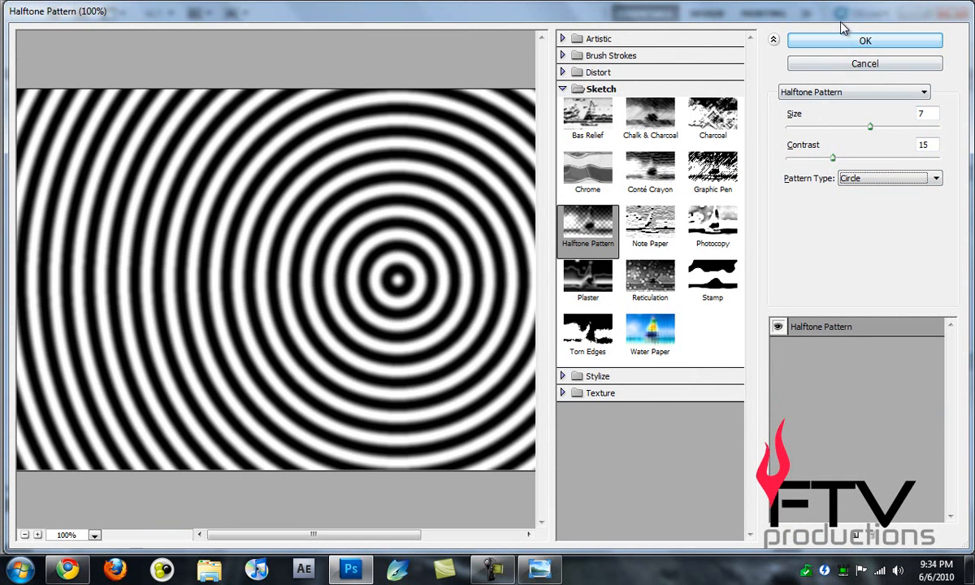
Commit the circular halftone so Layer 0 shows black-and-white concentric rings.
click(862, 62)
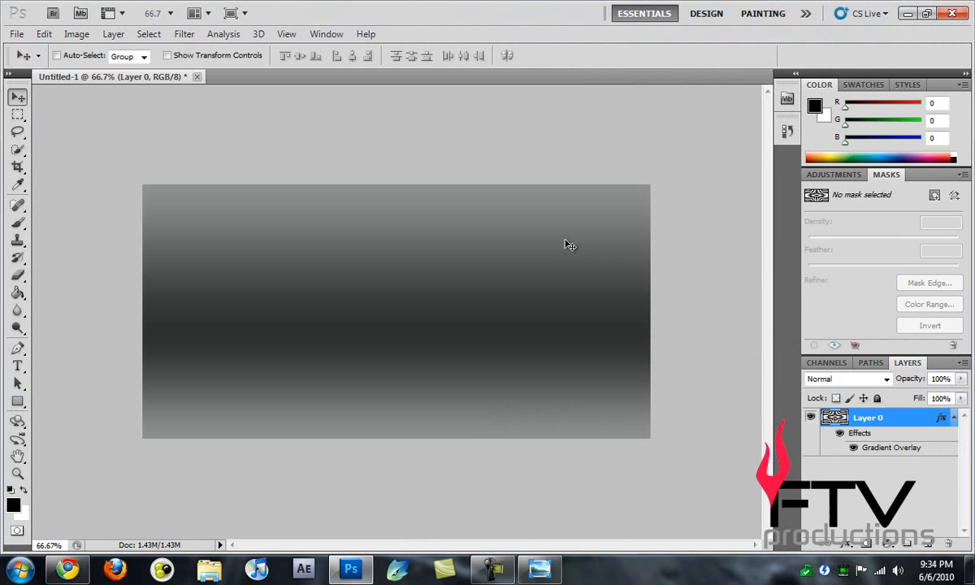
mouse_move(454, 286)
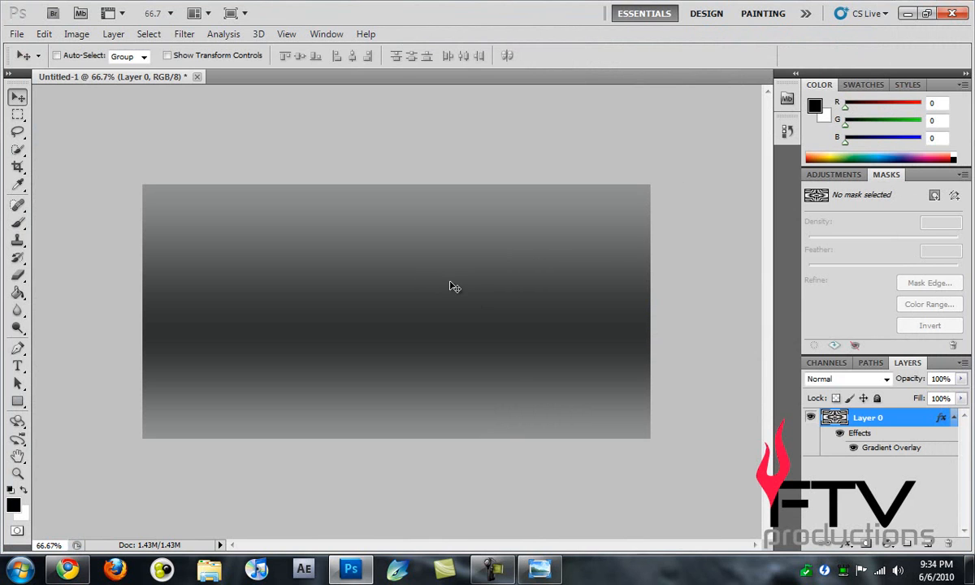
mouse_move(474, 275)
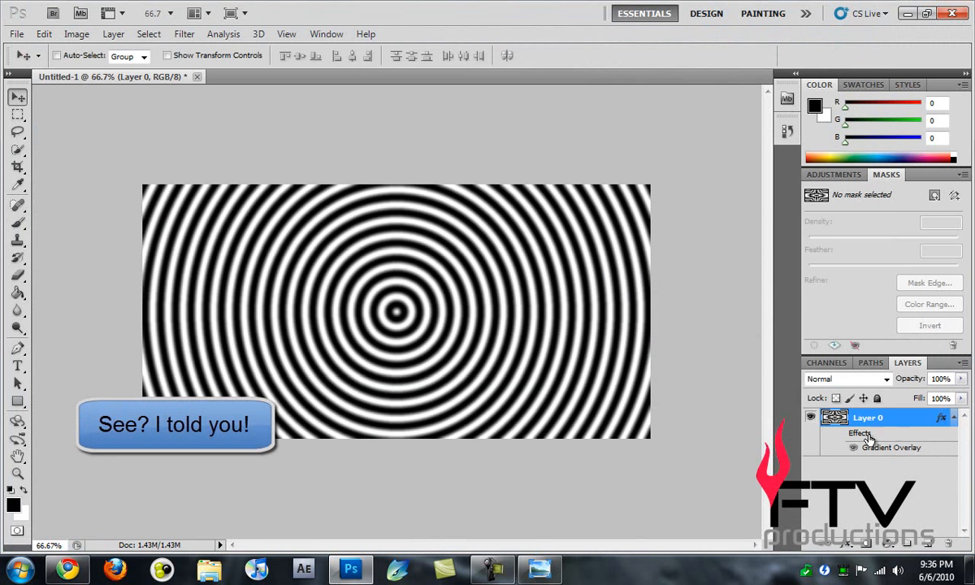
mouse_move(448, 296)
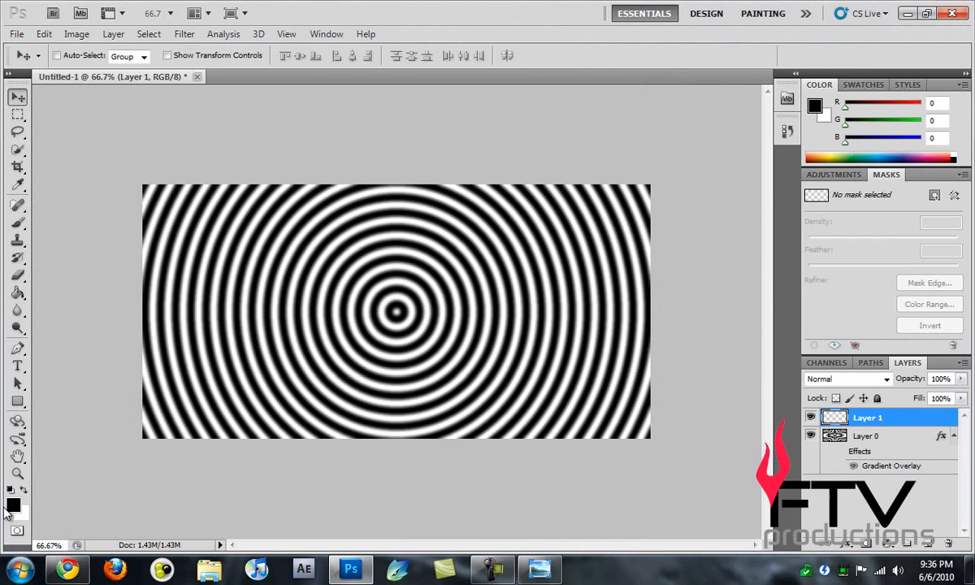
Fill Layer 1 with black using the Paint Bucket and lower its opacity to 85%.
click(18, 292)
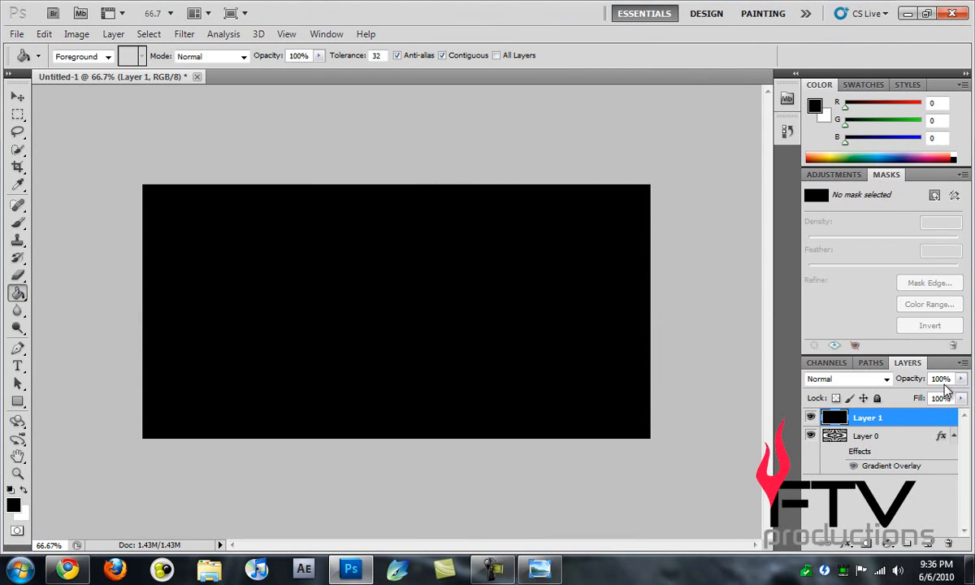
click(947, 378)
text(85)
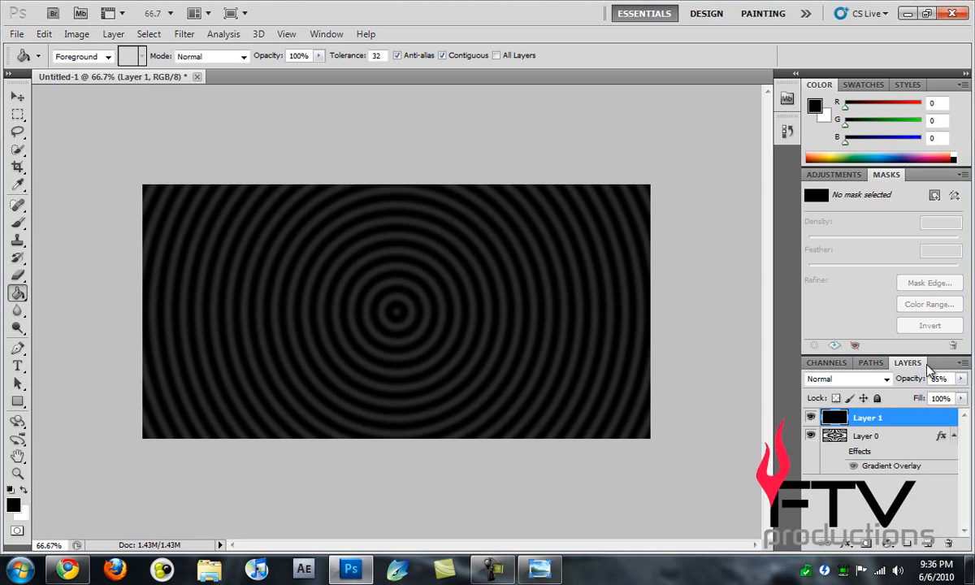
mouse_move(12, 97)
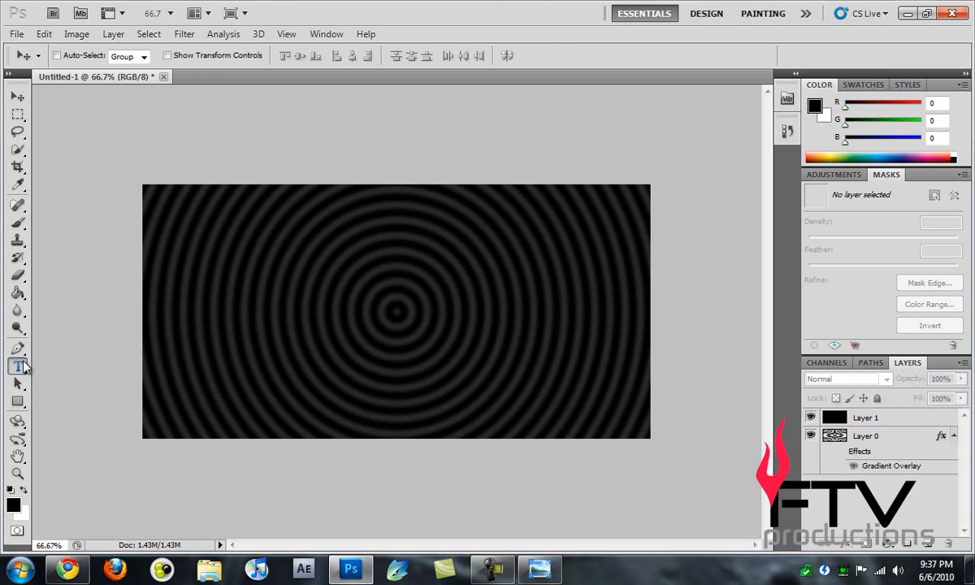
Add the text DREAM in Arial Bold Italic at 200 pt, coloured white.
click(16, 366)
text(DREAM)
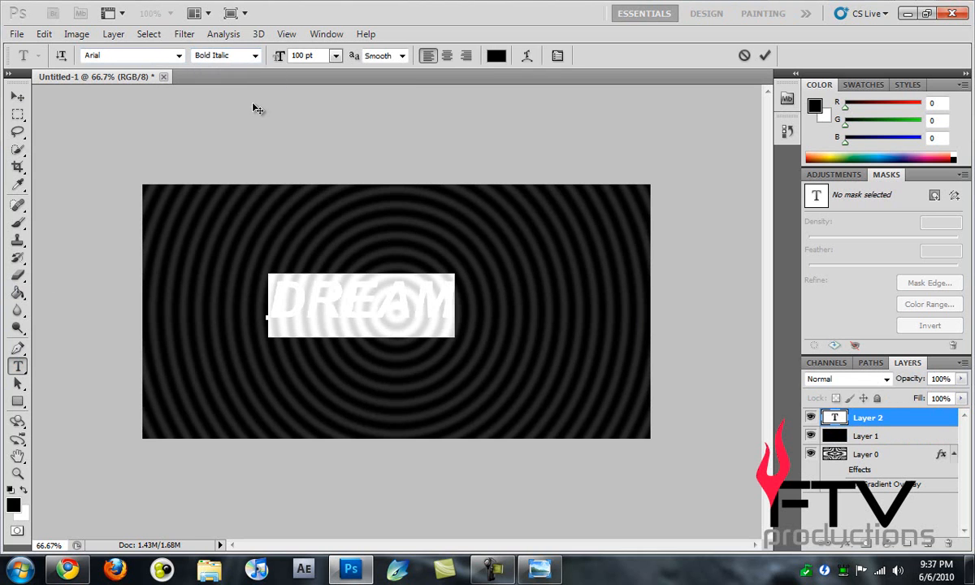
click(313, 56)
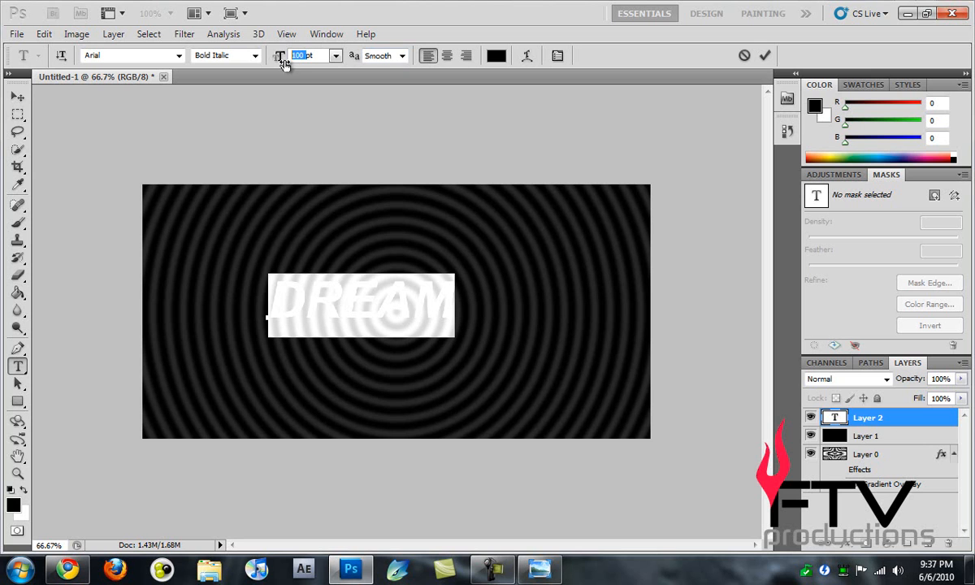
mouse_move(283, 61)
text(200)
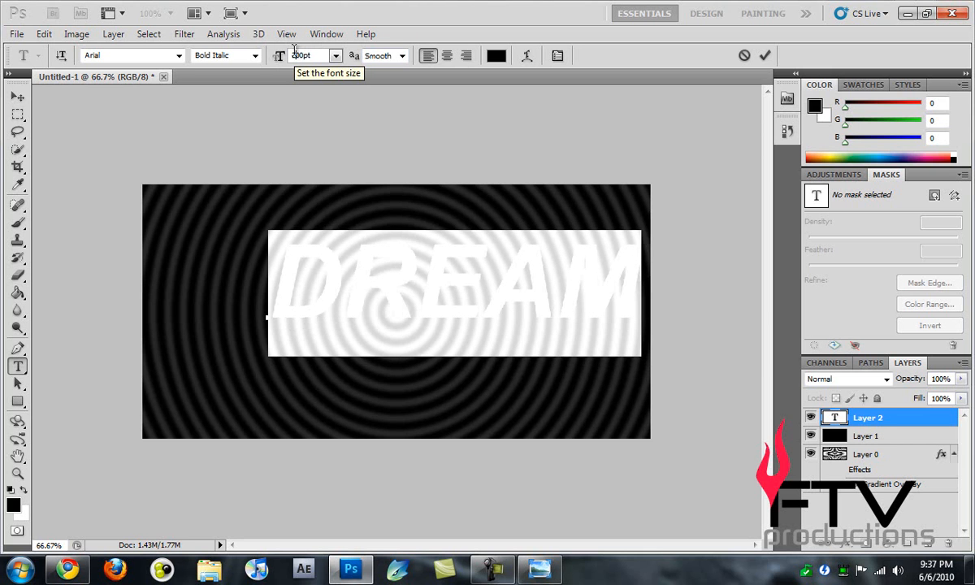
click(497, 55)
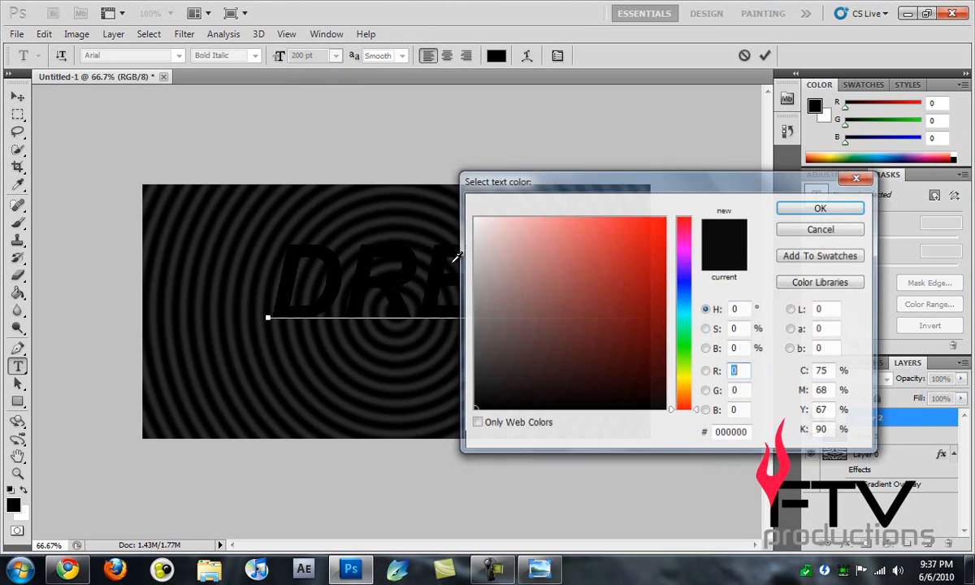
click(818, 208)
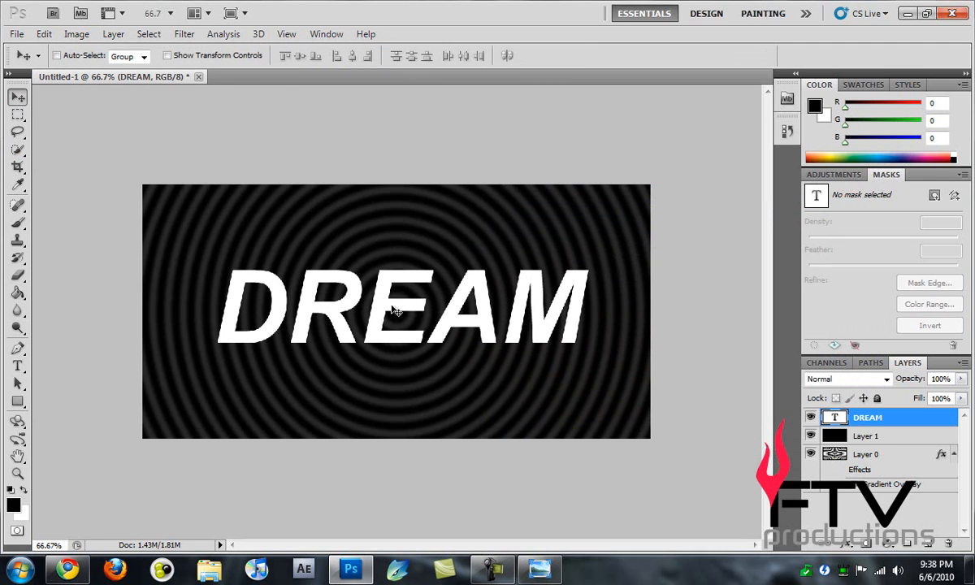
mouse_move(259, 125)
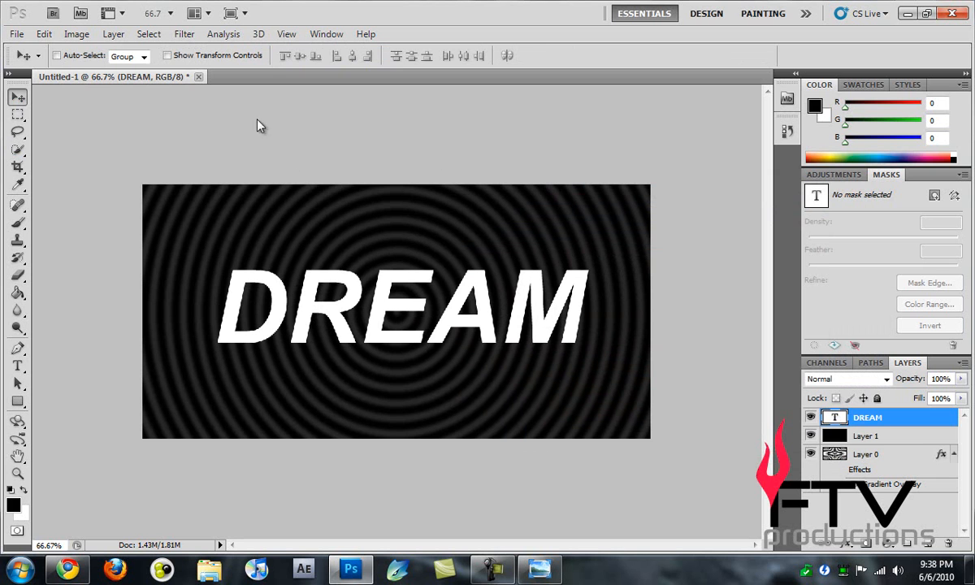
mouse_move(509, 298)
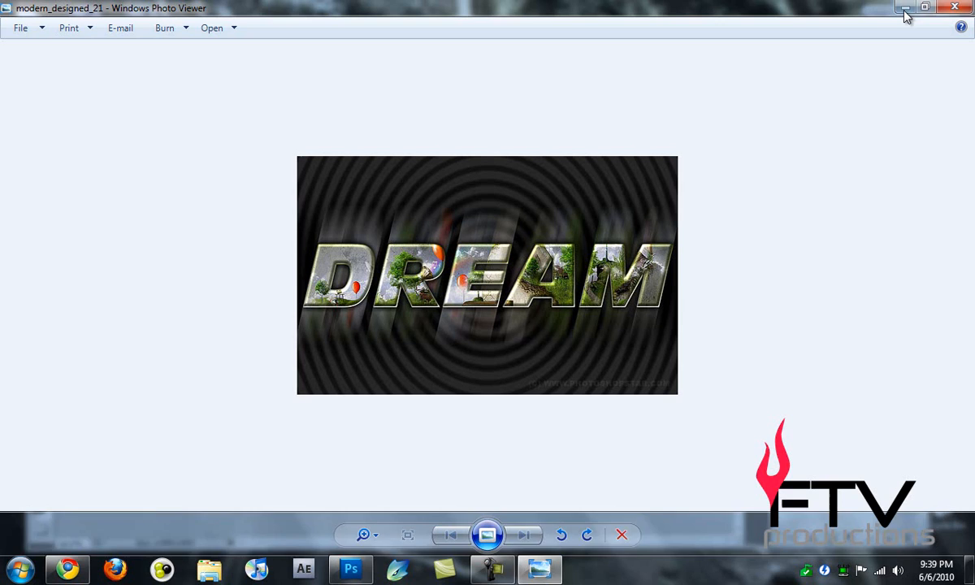
Browse to Photoshop Tutorials > Raw_files > Modern Text and drag modern_designed_picture into Photoshop.
click(952, 9)
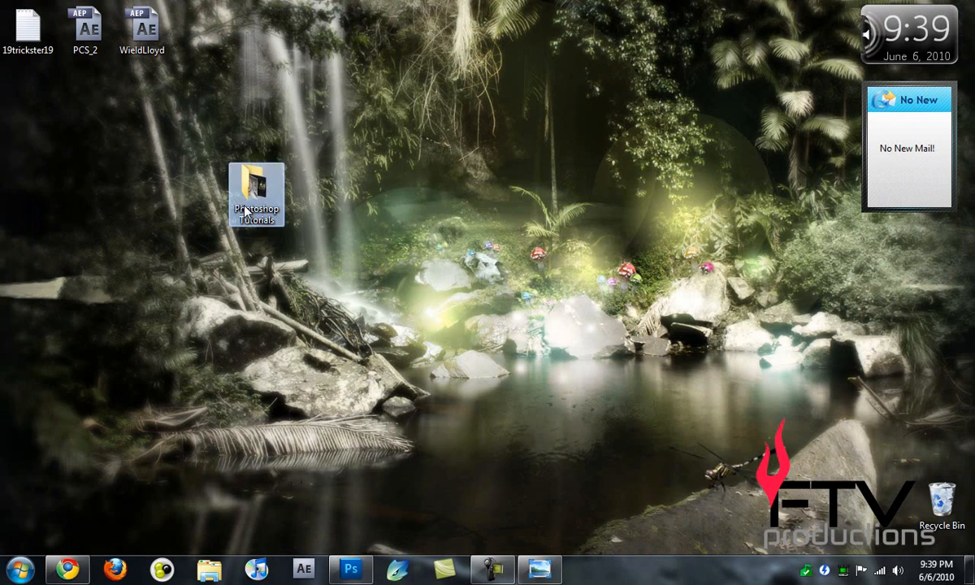
double_click(256, 187)
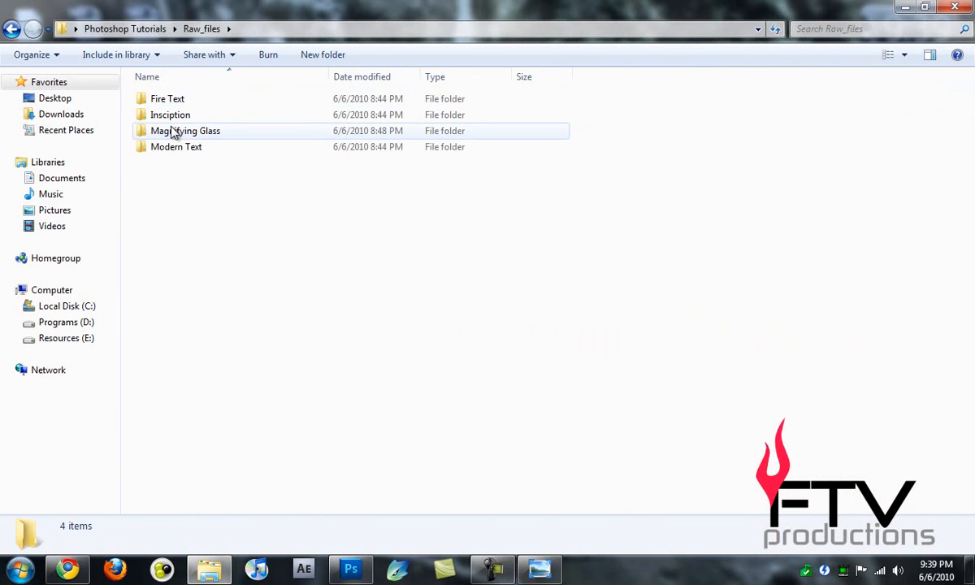
double_click(176, 146)
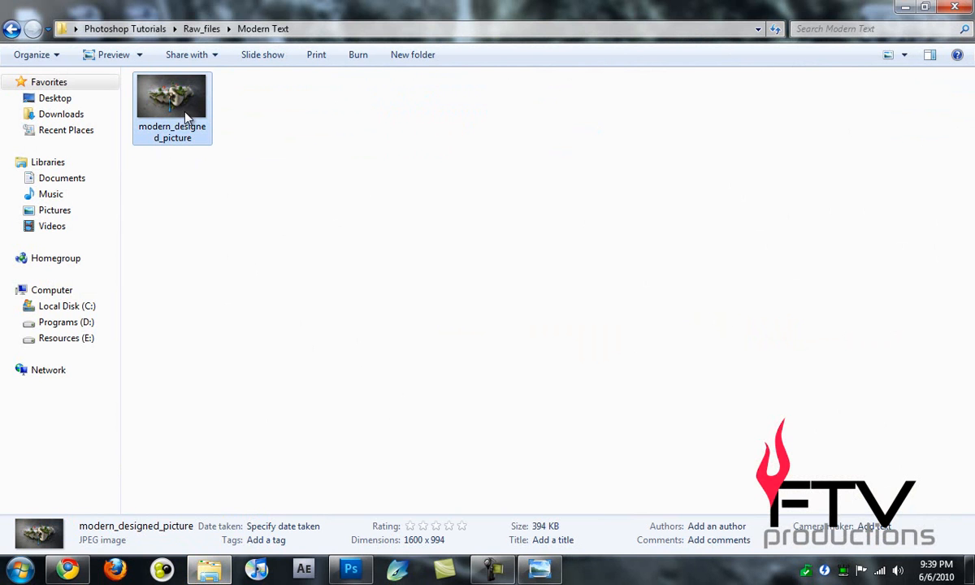
mouse_move(351, 569)
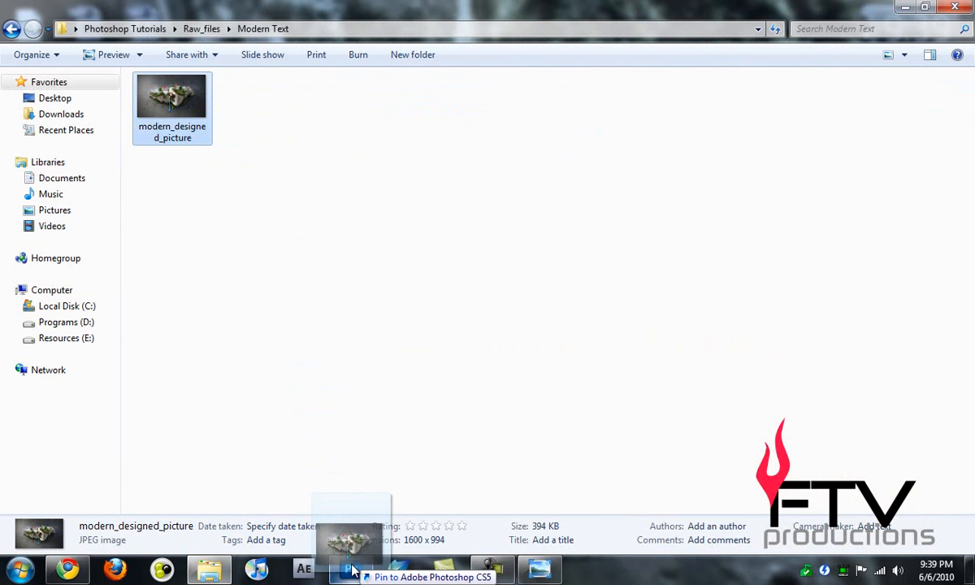
click(349, 568)
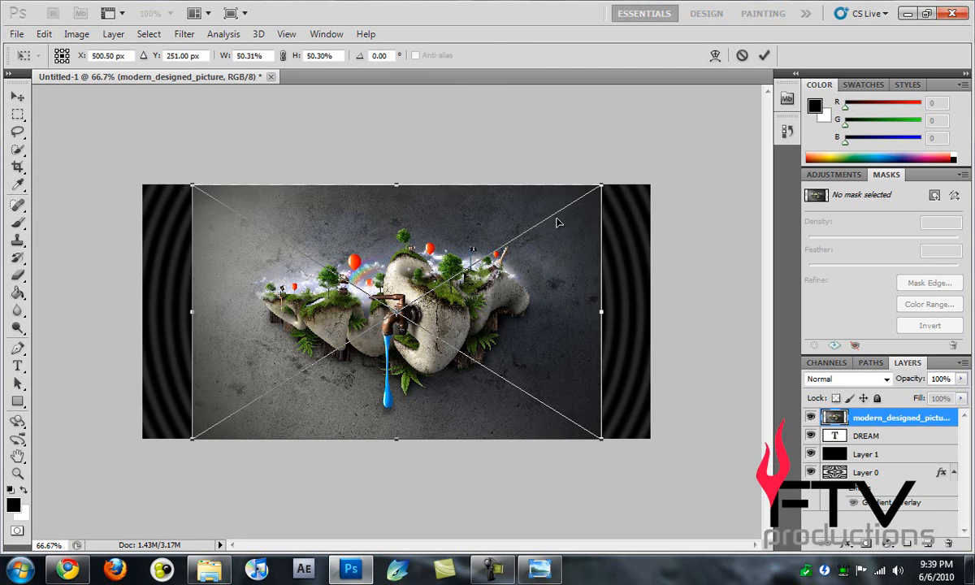
Scale the placed photo with Free Transform handles until it covers the whole canvas.
drag(600, 185, 636, 167)
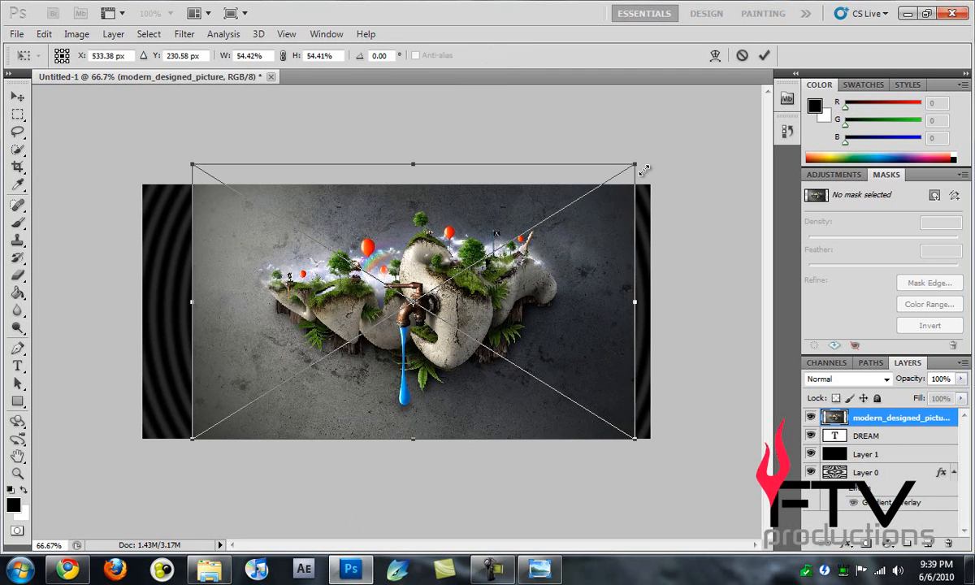
drag(634, 165, 681, 130)
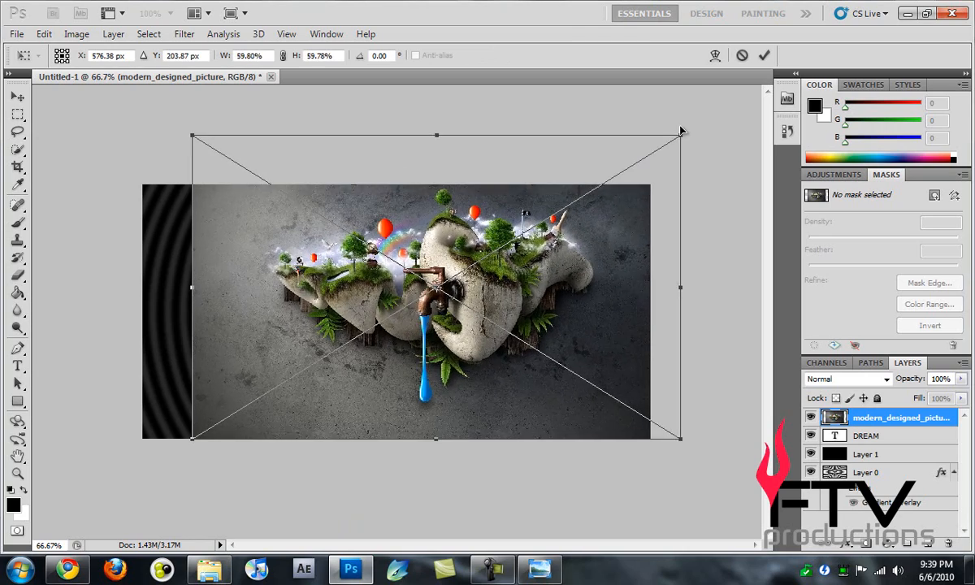
drag(680, 131, 636, 144)
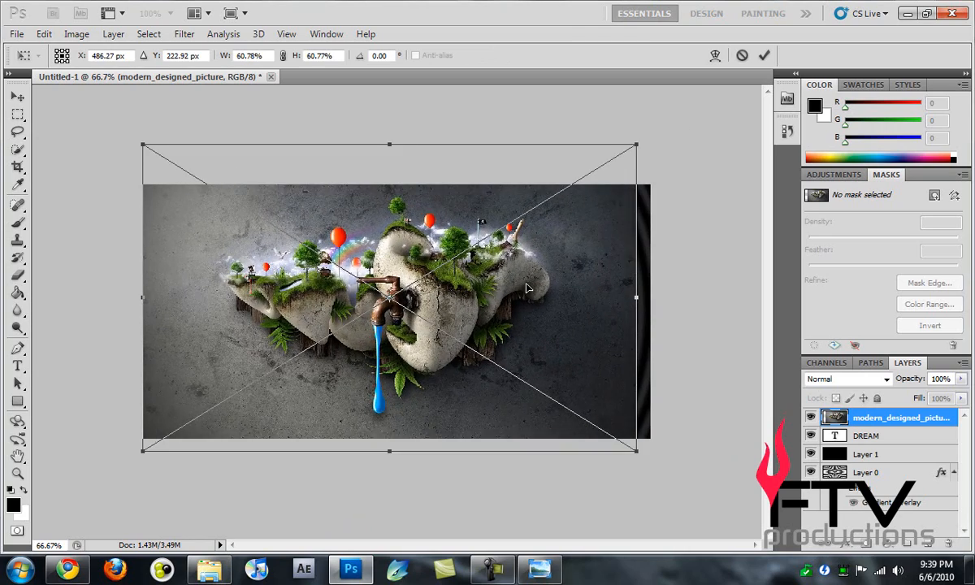
drag(637, 145, 664, 127)
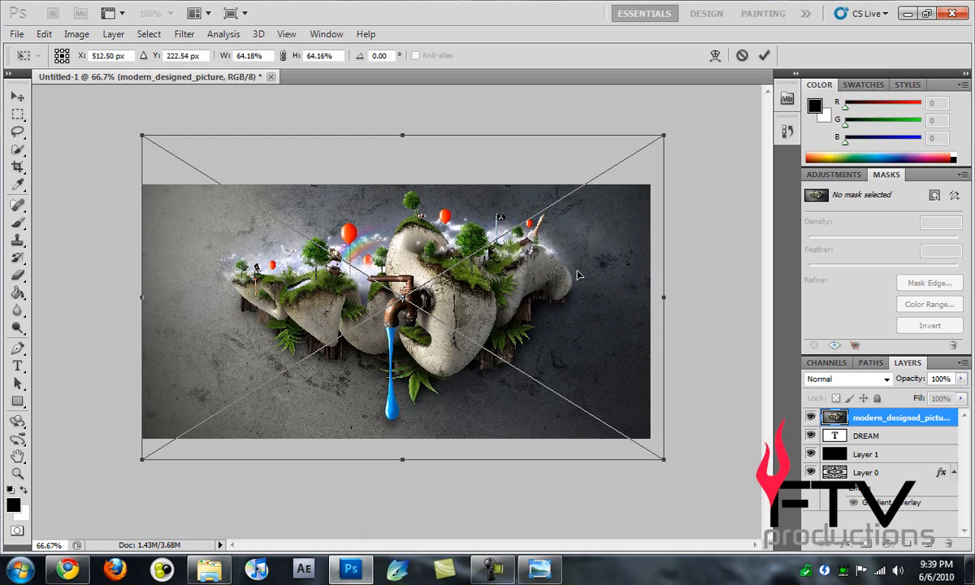
mouse_move(702, 130)
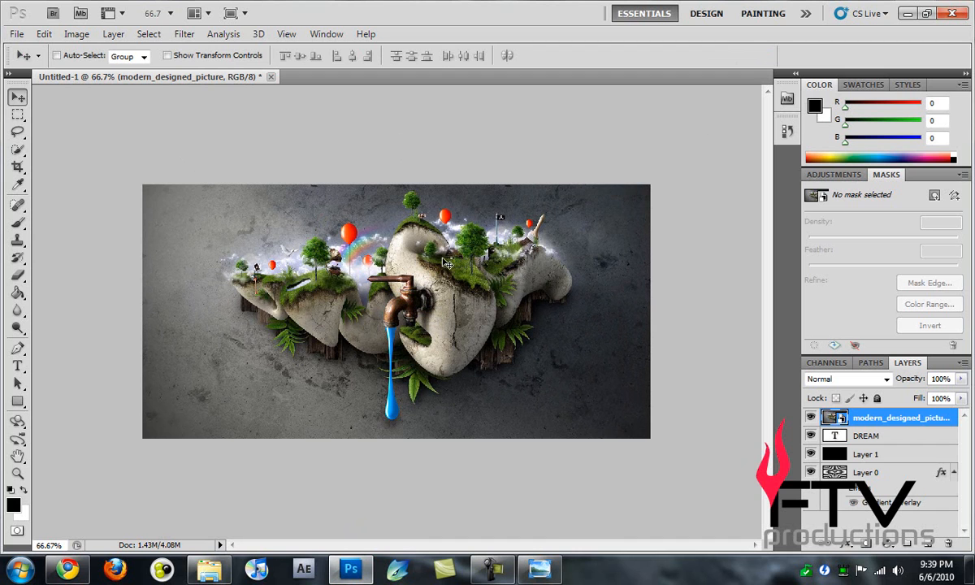
mouse_move(683, 349)
text(70)
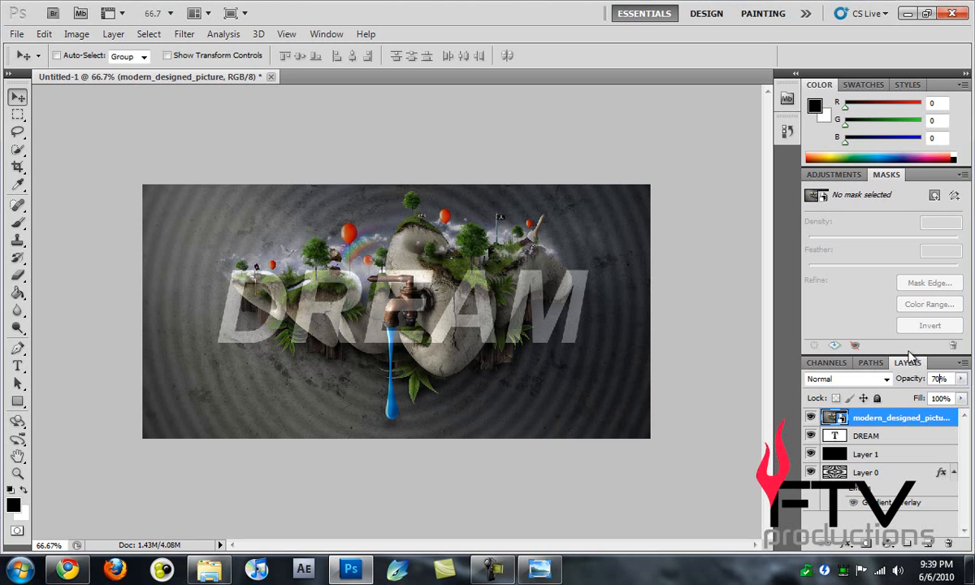
Load the DREAM text layer's letter shapes as a selection via Select > Load Selection.
click(867, 434)
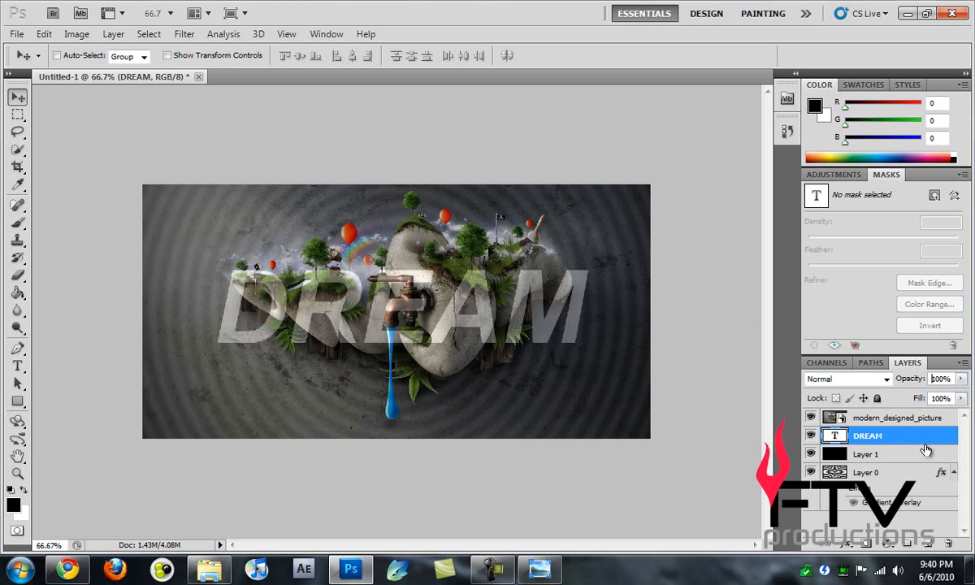
click(147, 33)
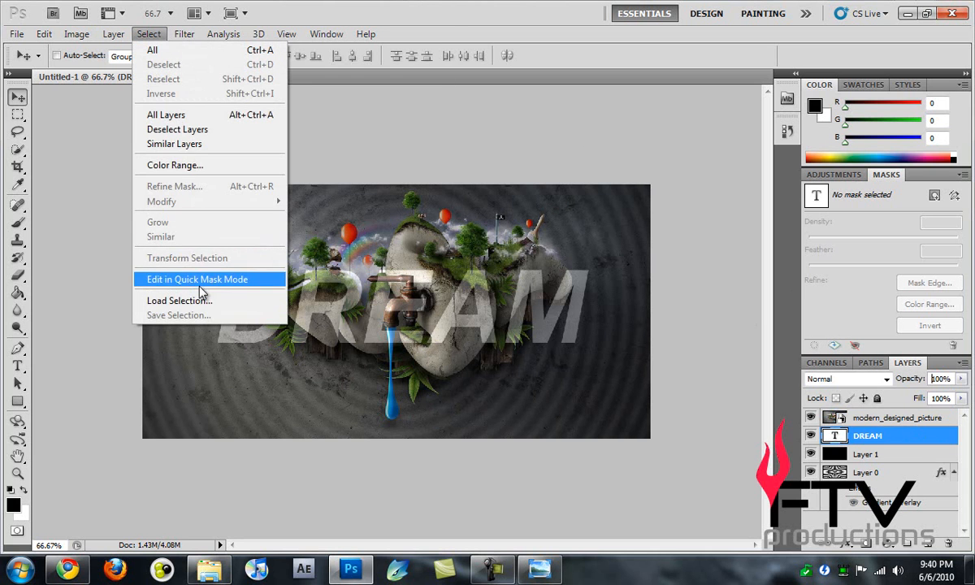
click(179, 300)
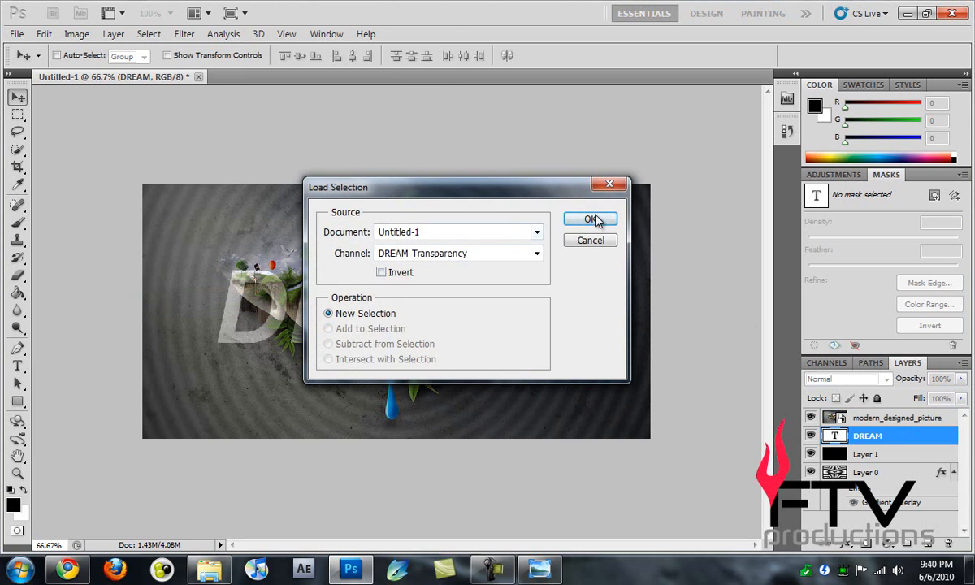
click(590, 218)
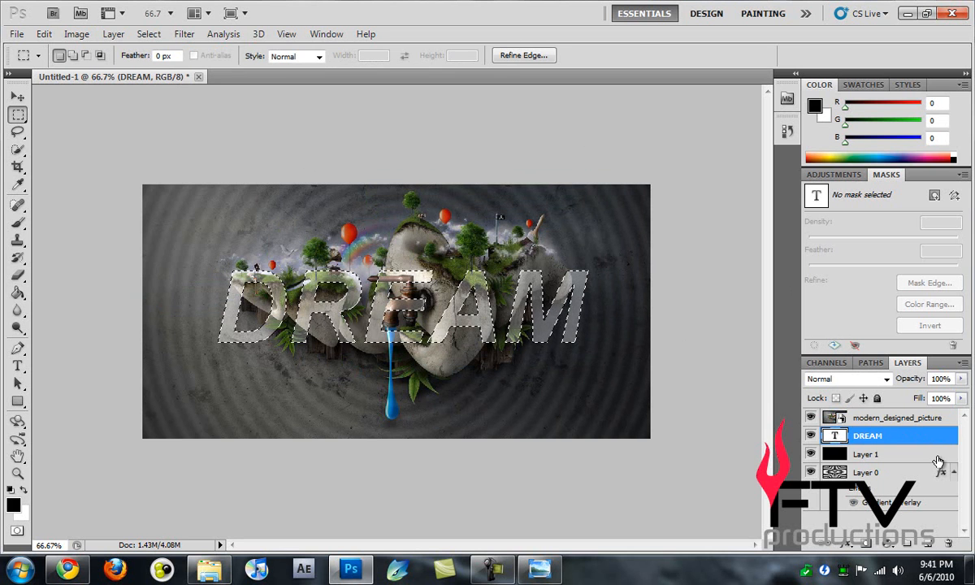
Delete the DREAM text layer, keep its selection, and make the photo layer active.
right_click(867, 435)
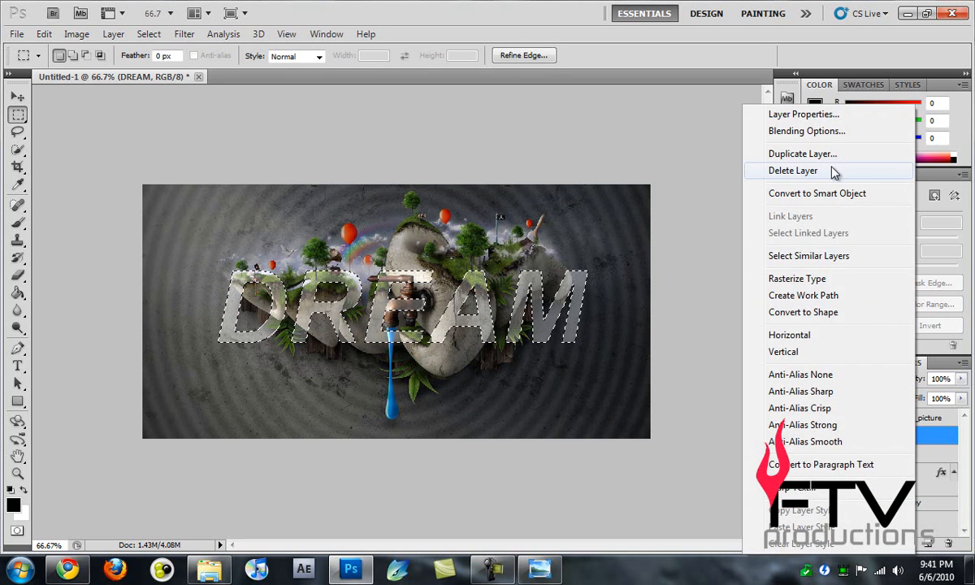
click(792, 170)
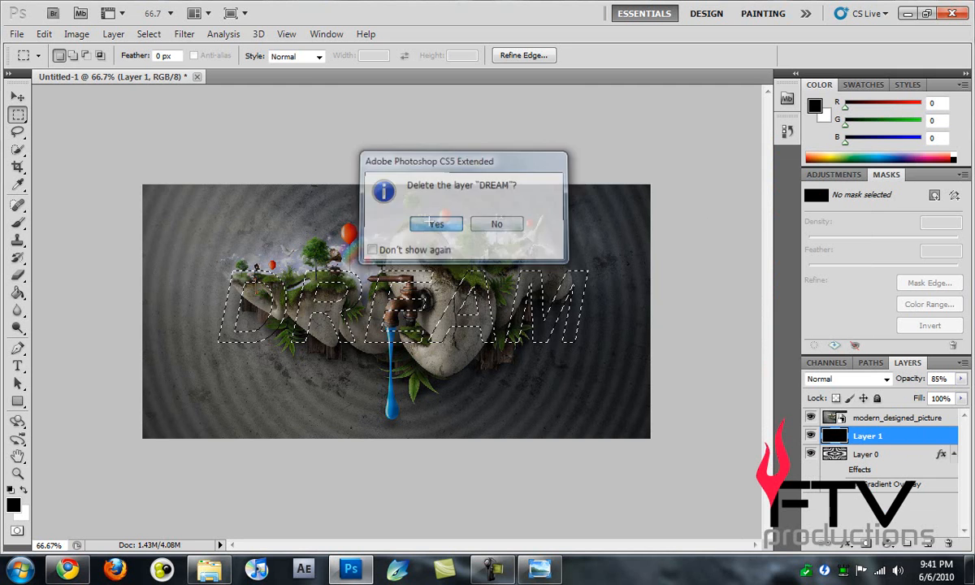
click(435, 224)
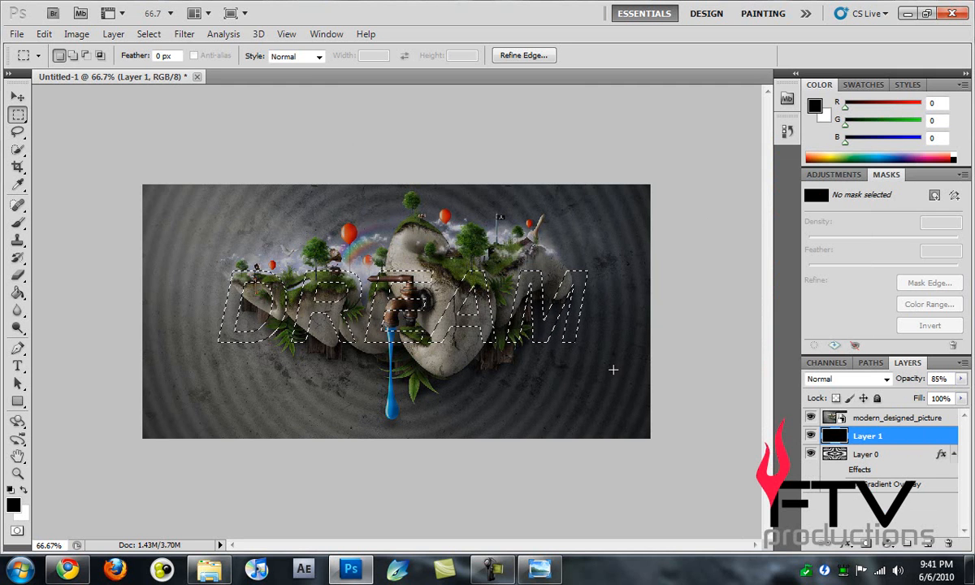
click(897, 417)
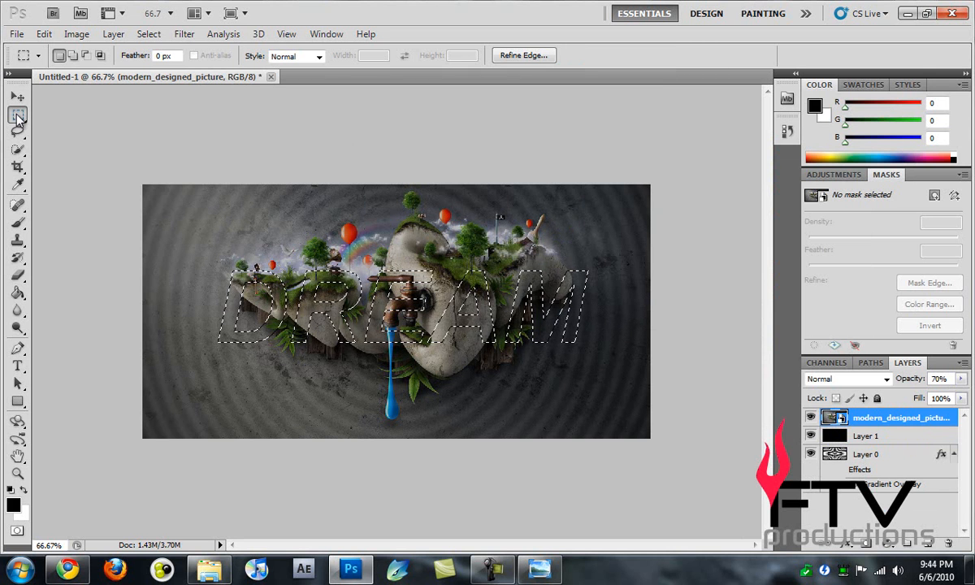
Copy the letter-shaped photo selection onto a new Layer 2 via Layer via Copy.
right_click(333, 312)
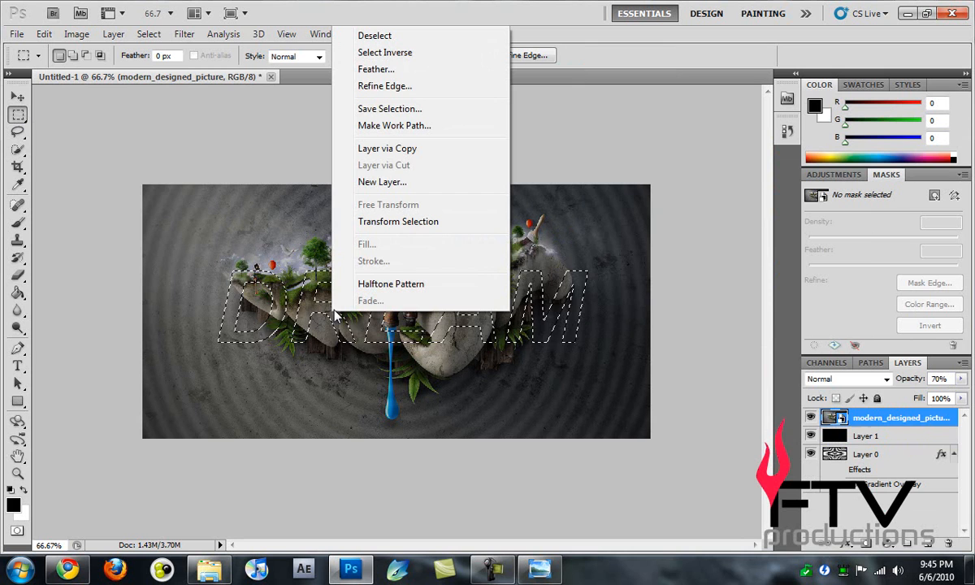
mouse_move(429, 154)
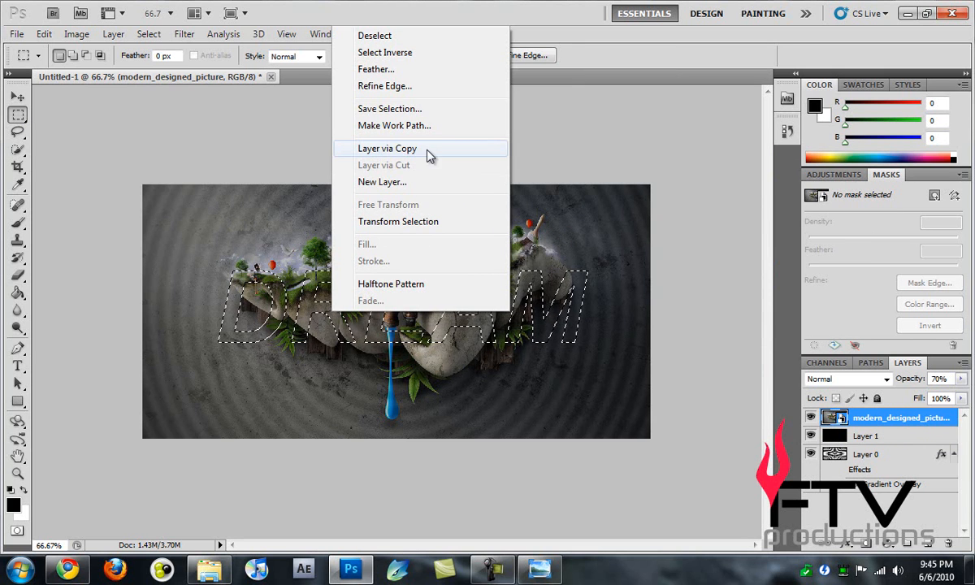
click(387, 148)
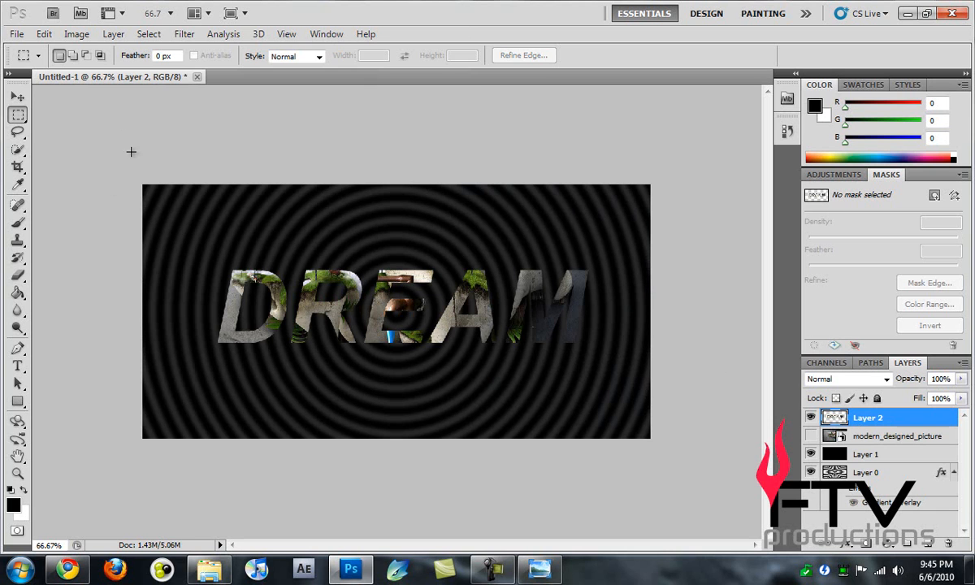
click(9, 99)
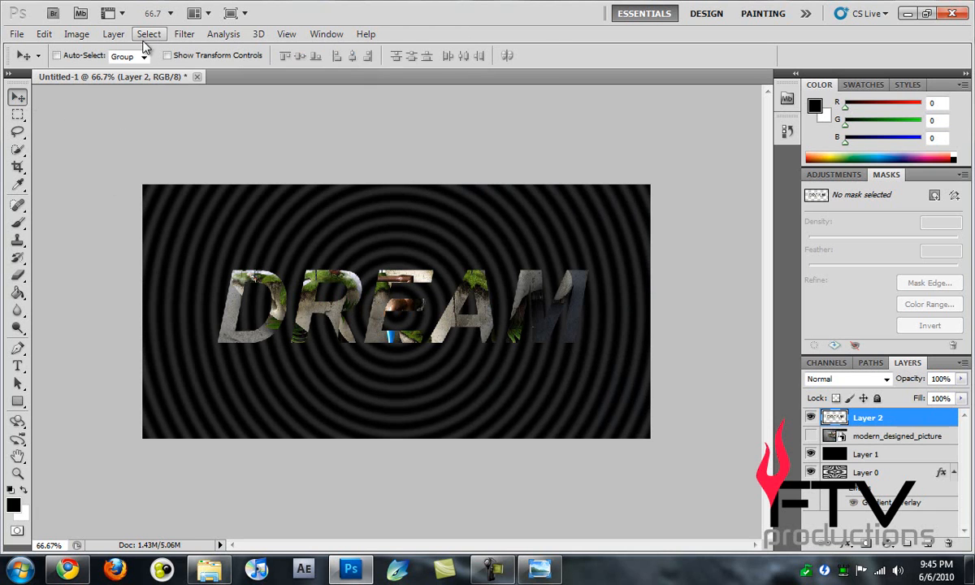
Browse the Filter and Select menus without choosing a command.
click(183, 33)
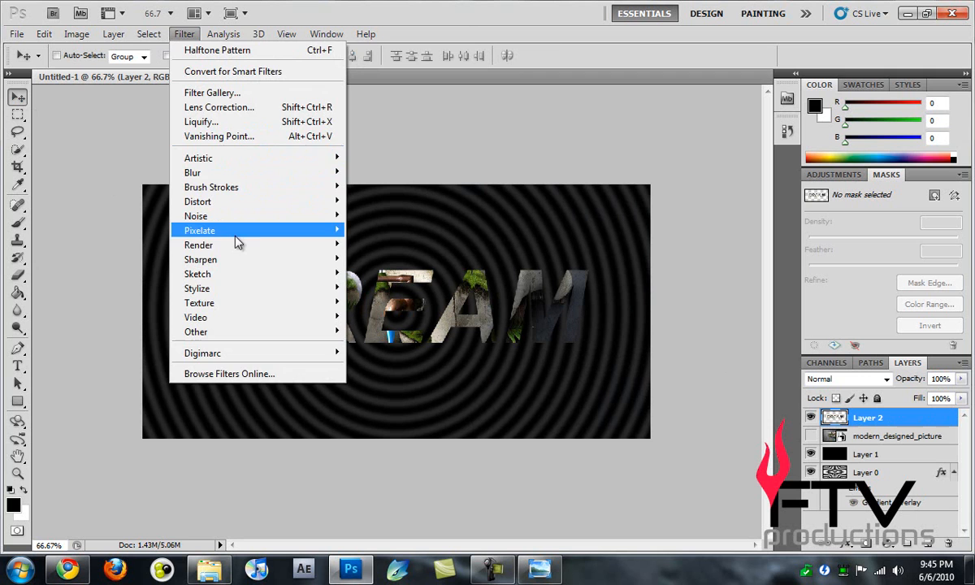
click(149, 34)
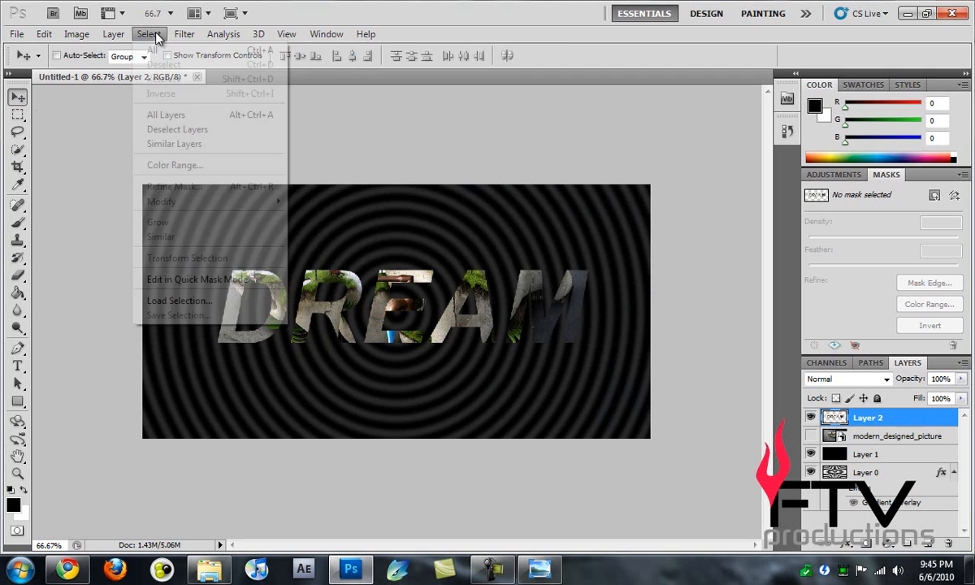
click(183, 33)
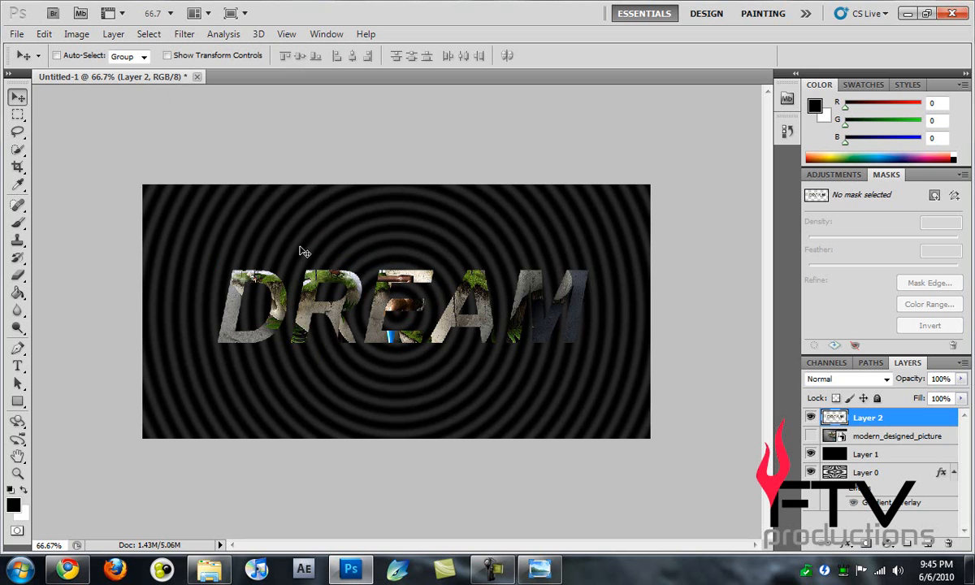
mouse_move(221, 202)
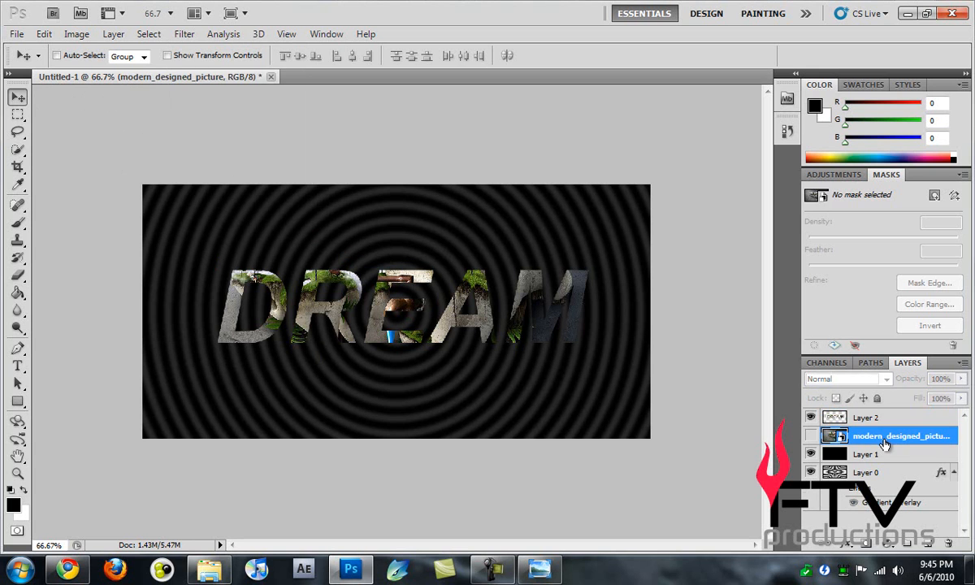
Duplicate Layer 2 and select the original letters layer beneath the copy.
click(879, 417)
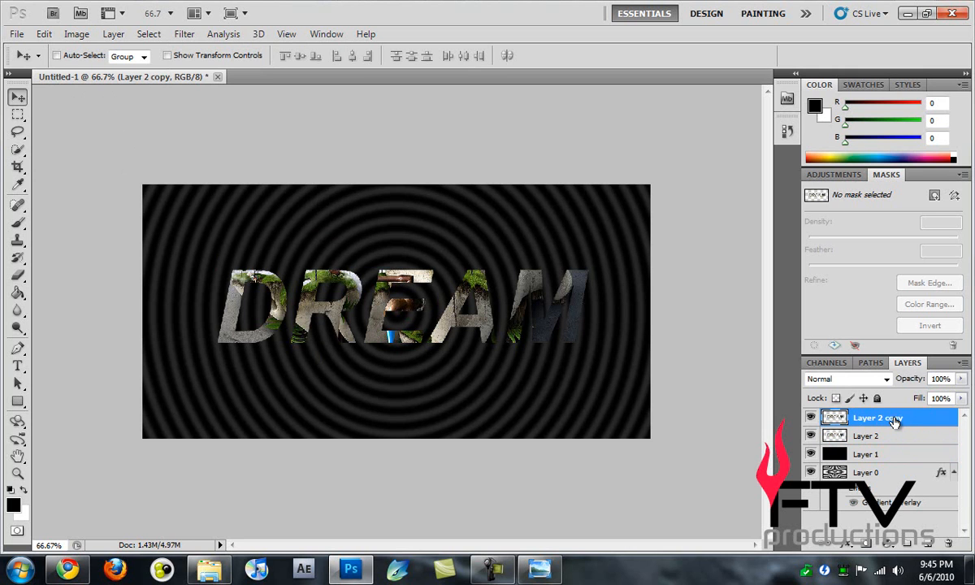
click(870, 436)
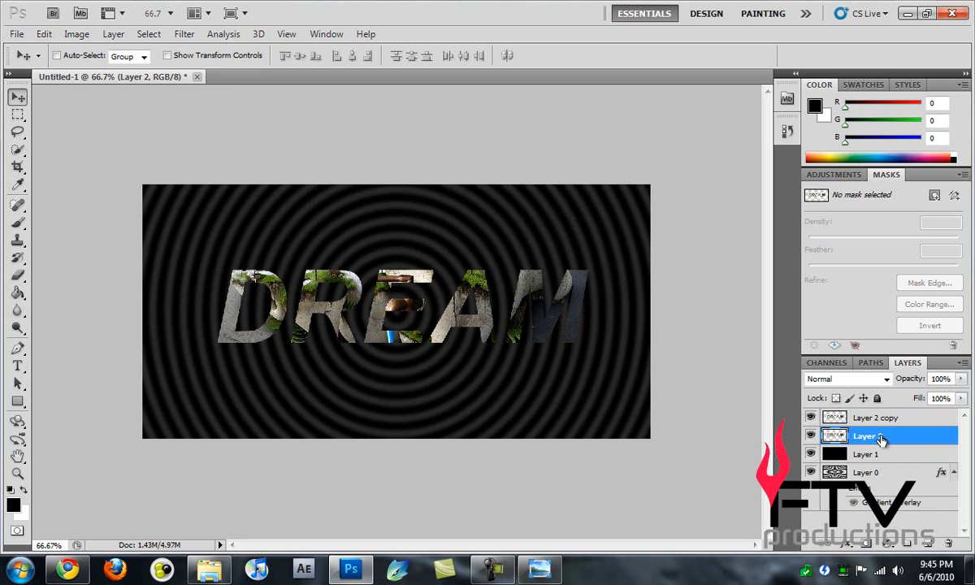
Apply a Motion Blur of 75° angle and 166 px distance to Layer 2.
click(180, 34)
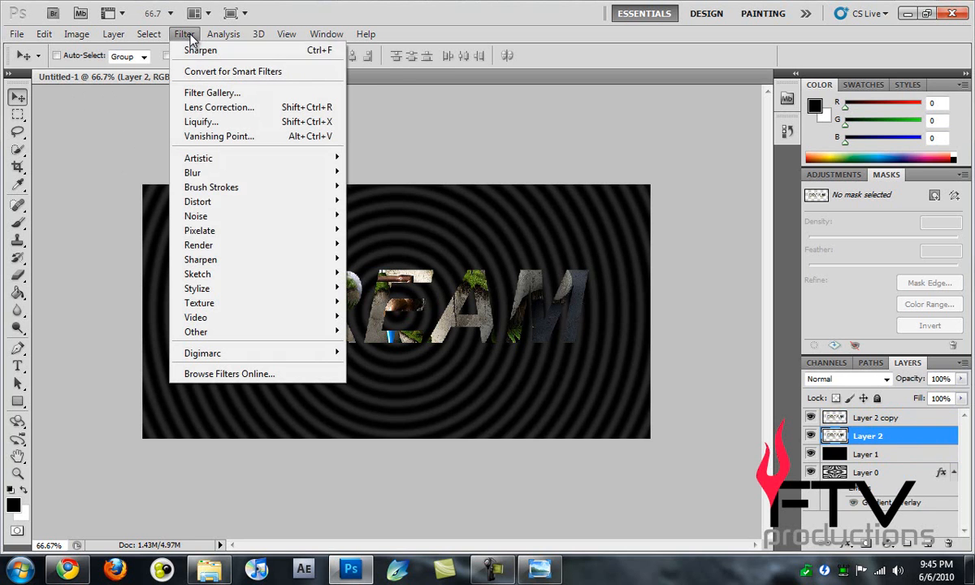
mouse_move(220, 187)
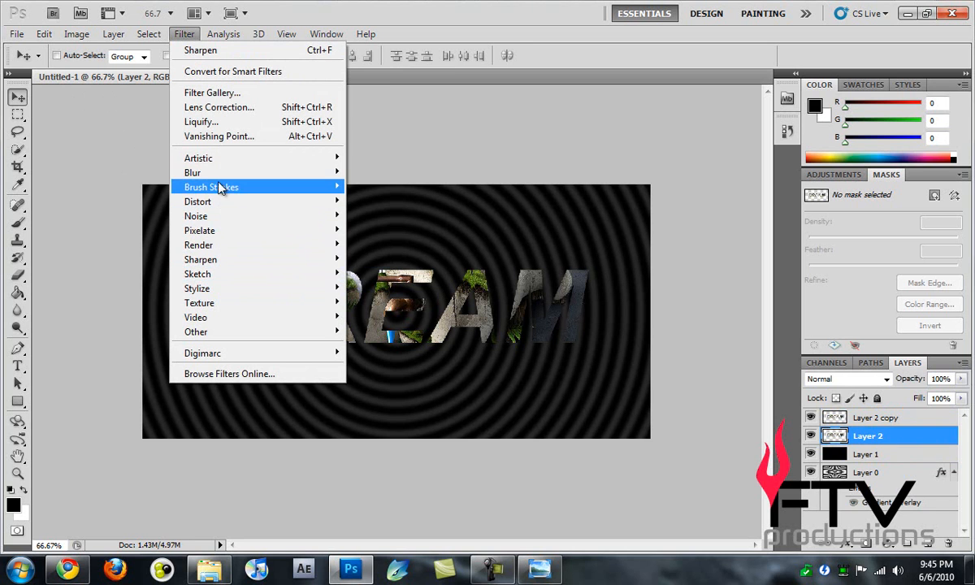
click(192, 172)
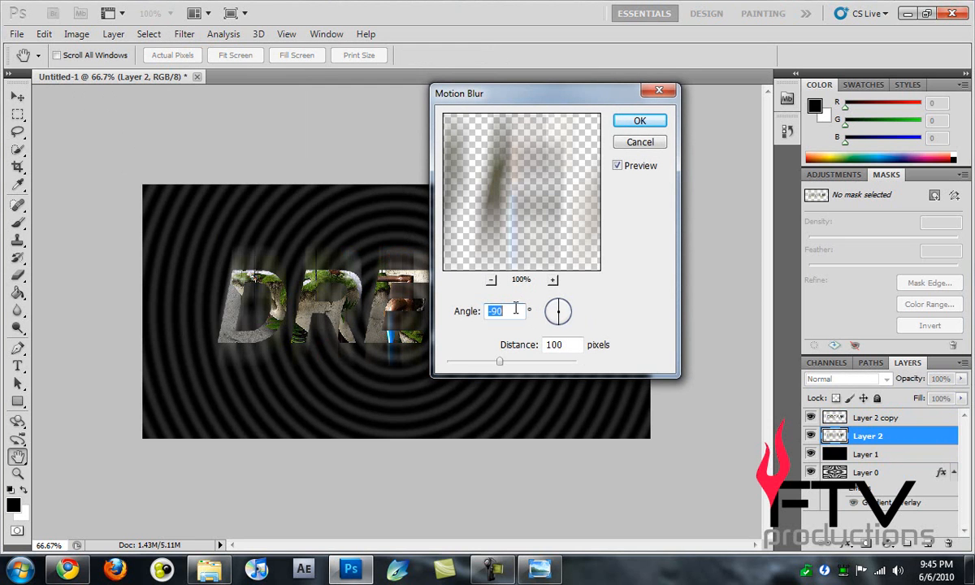
text(75)
click(562, 345)
text(166)
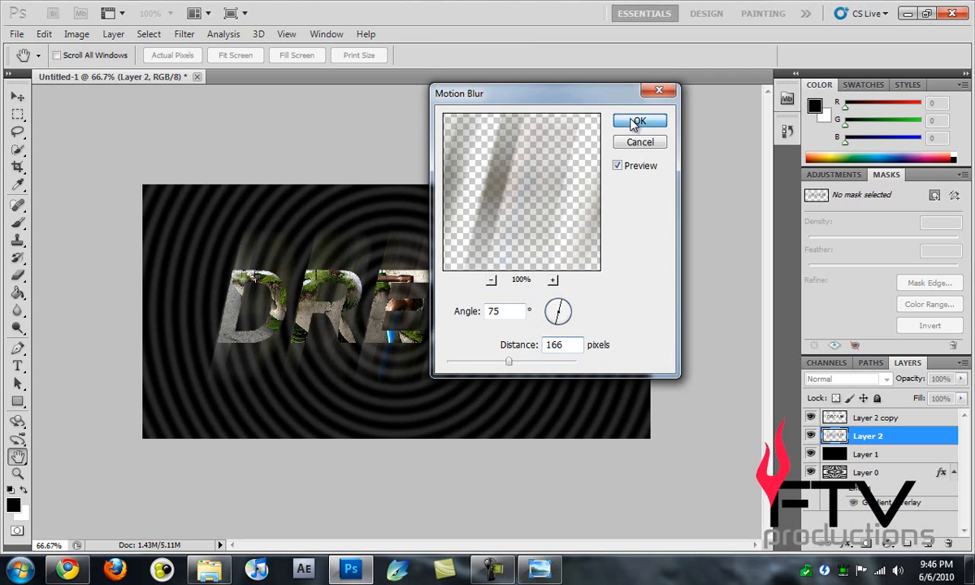
click(639, 120)
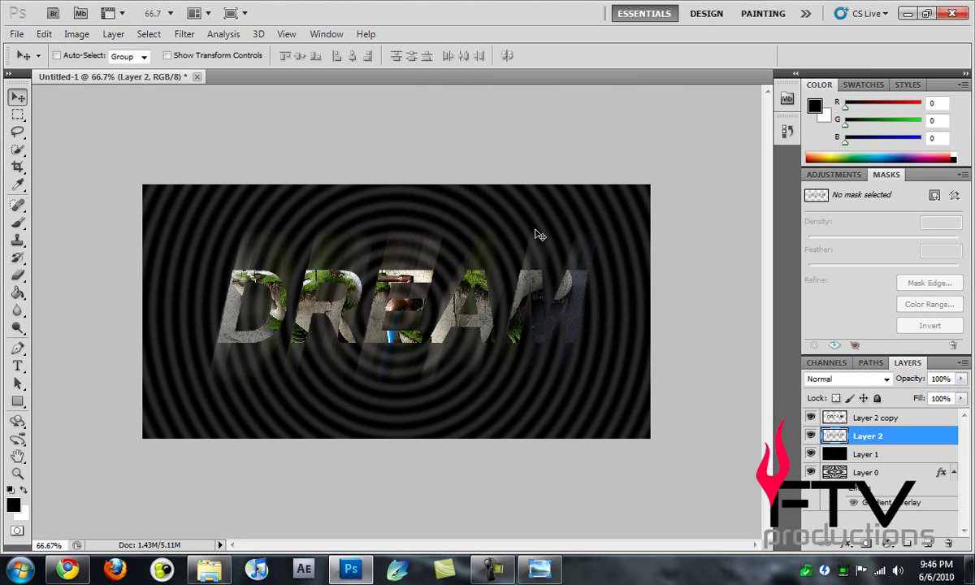
mouse_move(469, 276)
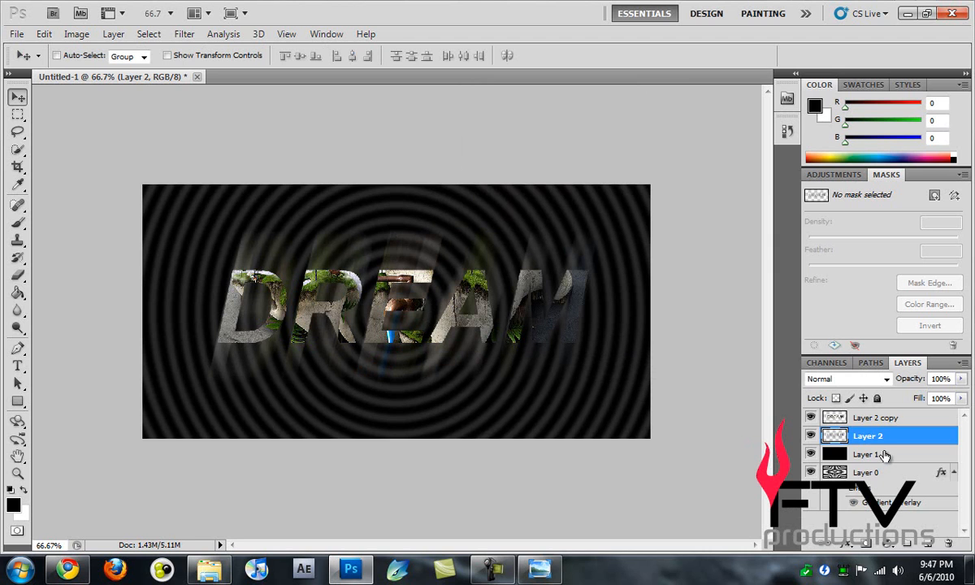
Add a drop shadow to Layer 2 copy with 15% opacity, 8 px distance and 3 px size.
click(871, 454)
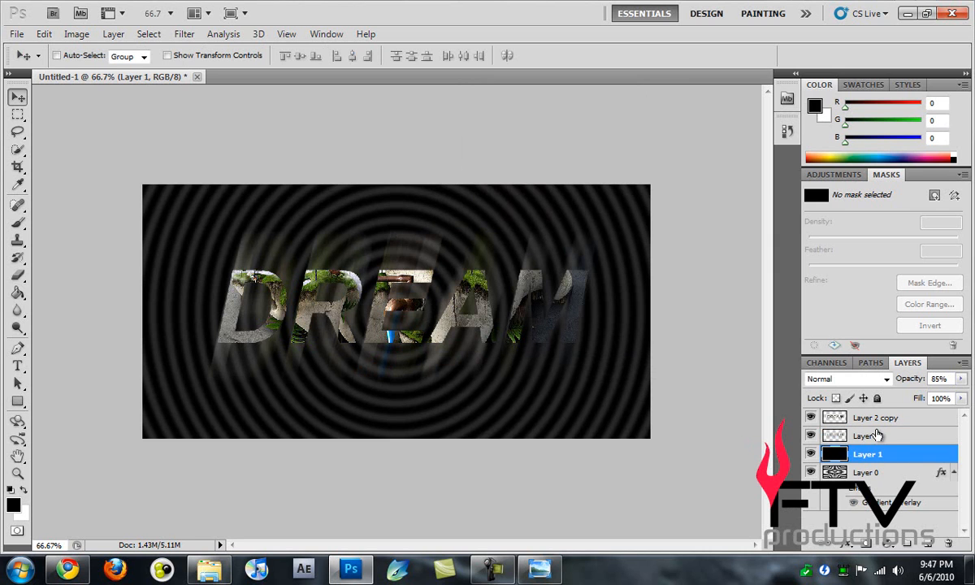
click(875, 417)
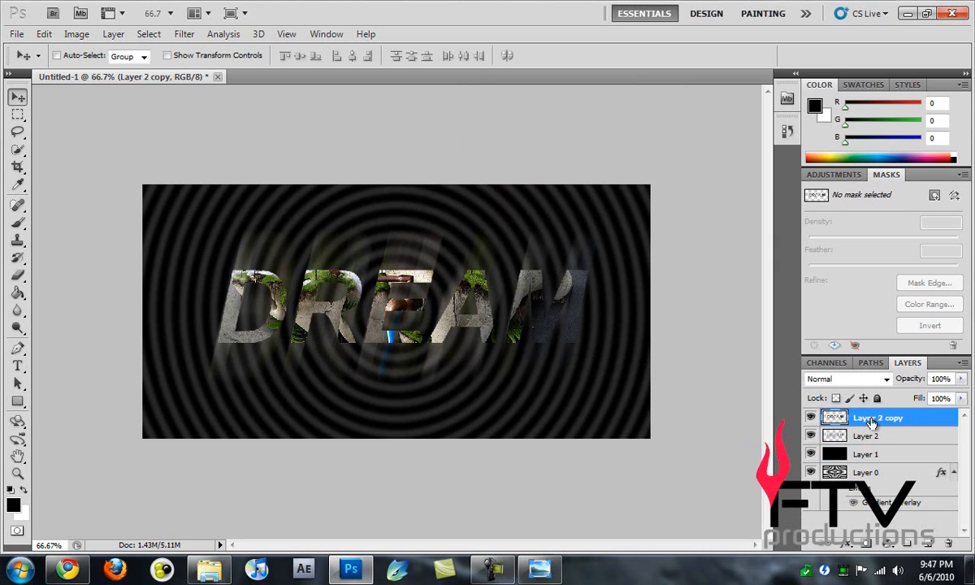
right_click(877, 418)
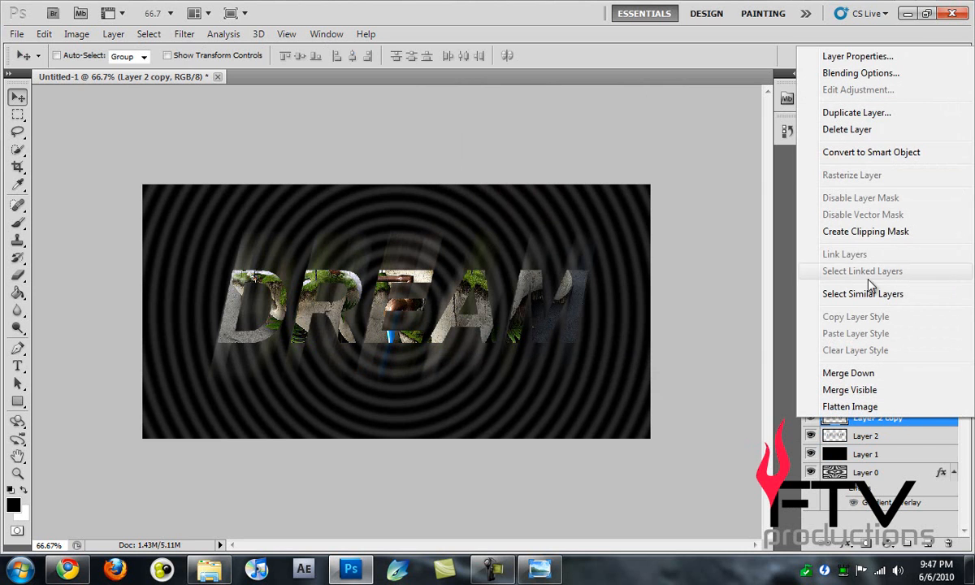
click(859, 73)
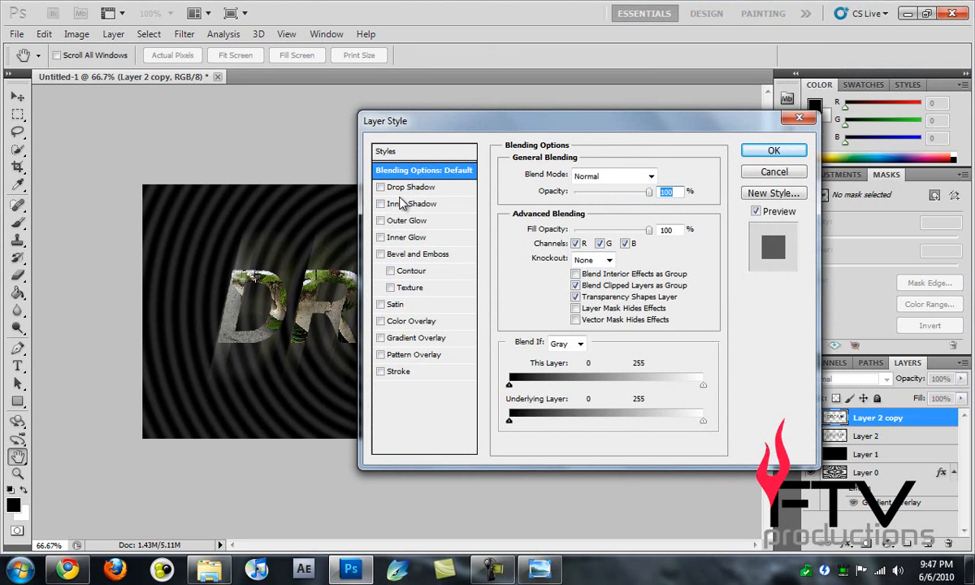
click(412, 187)
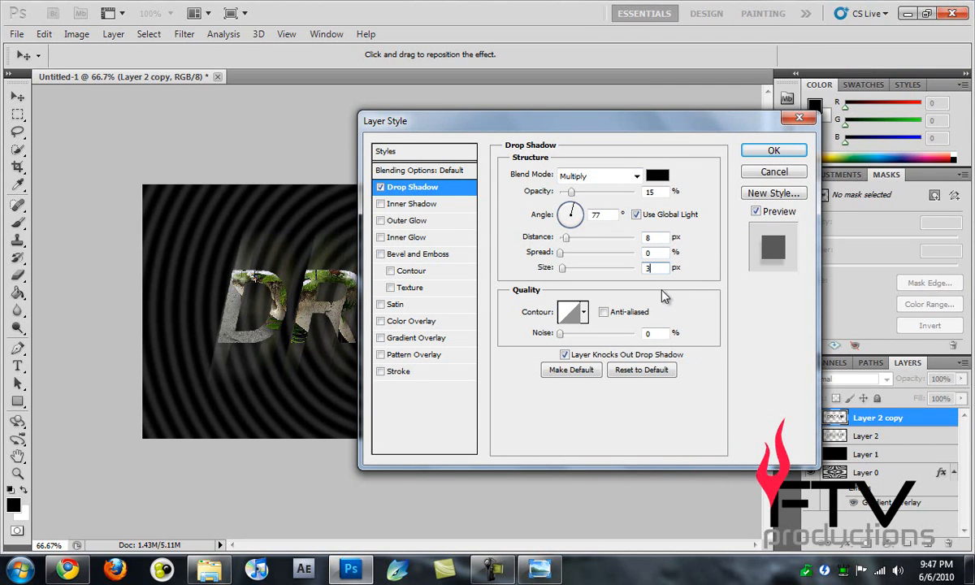
mouse_move(584, 313)
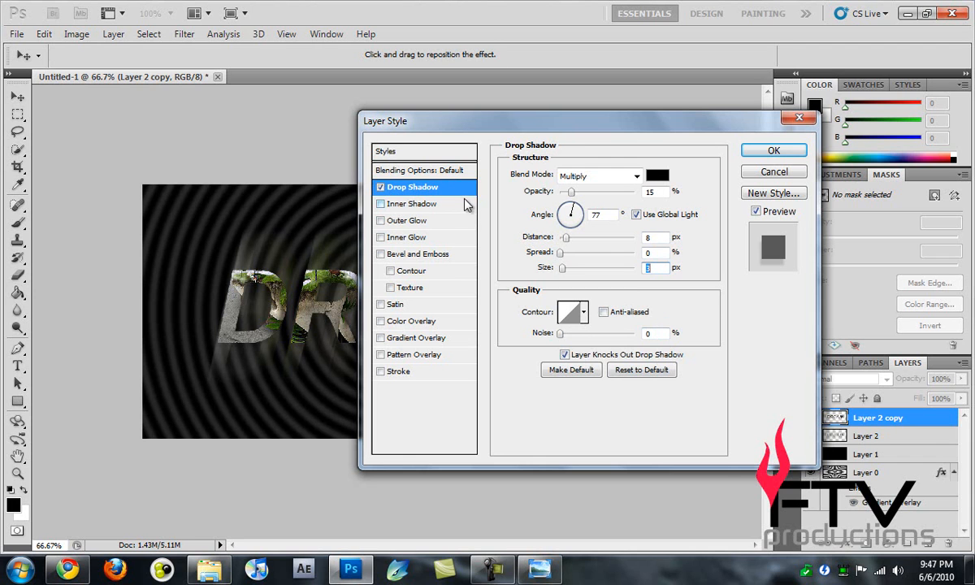
Add an inner shadow at −66° angle with 3 px distance and 8 px size.
click(417, 204)
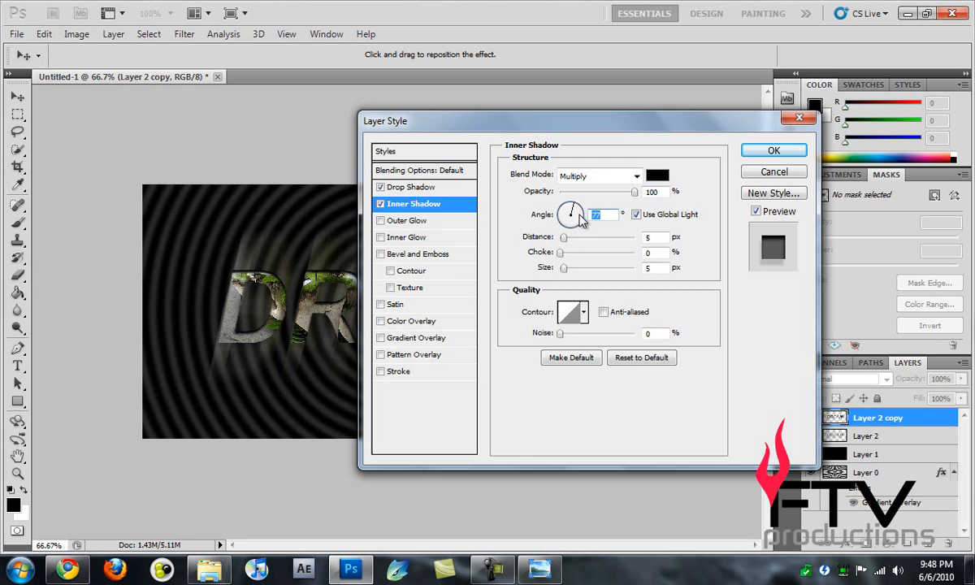
drag(571, 214, 569, 220)
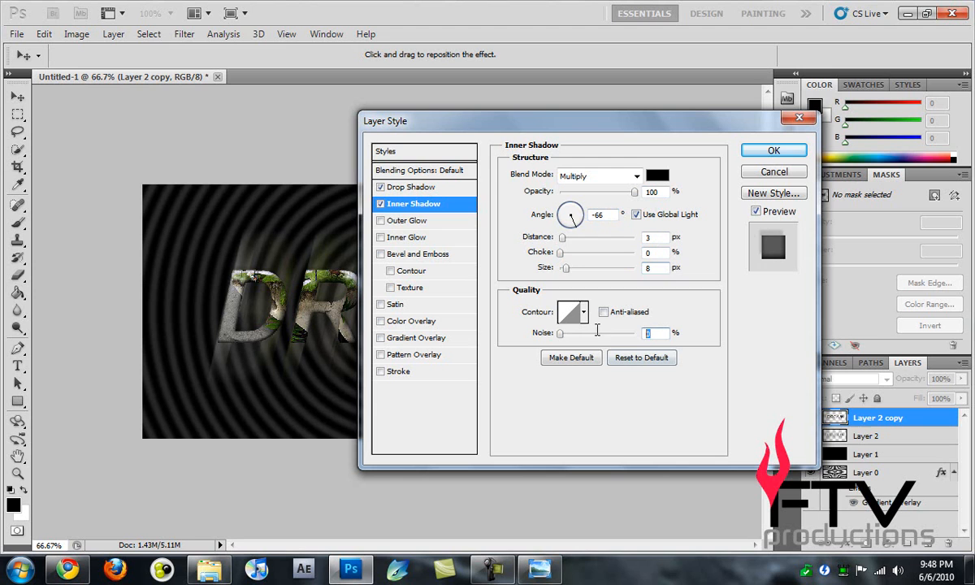
mouse_move(595, 200)
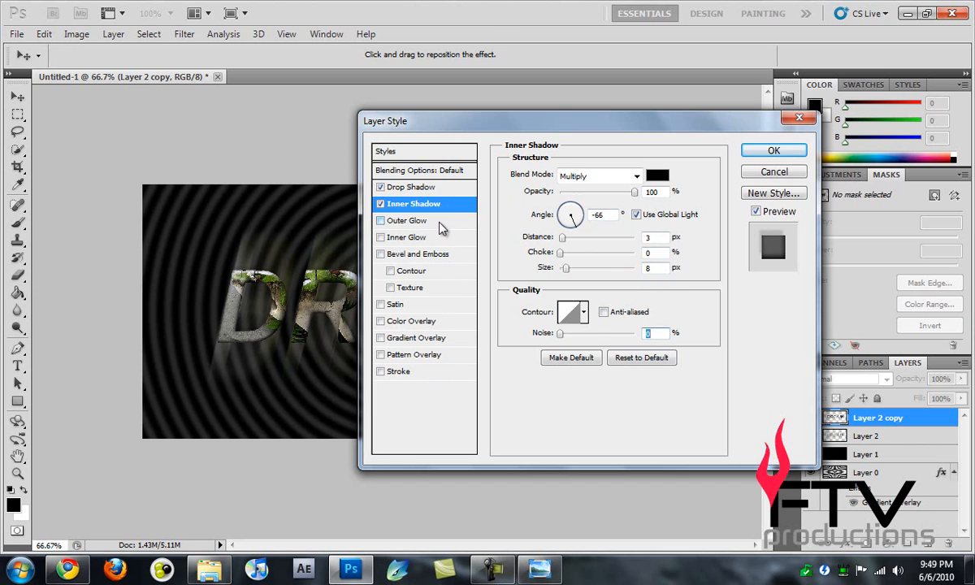
Enable a black outer glow in Multiply mode at 16 px size.
click(406, 220)
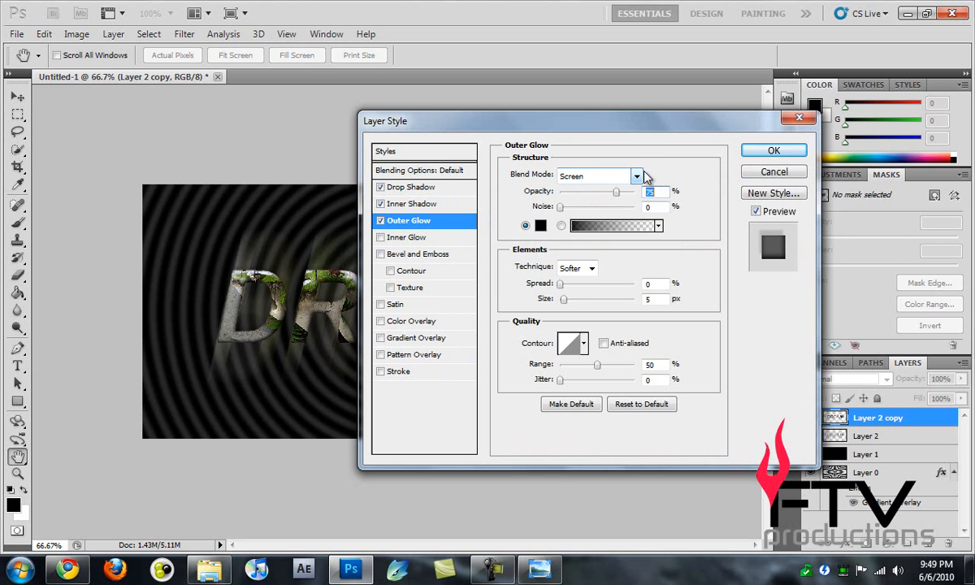
click(636, 176)
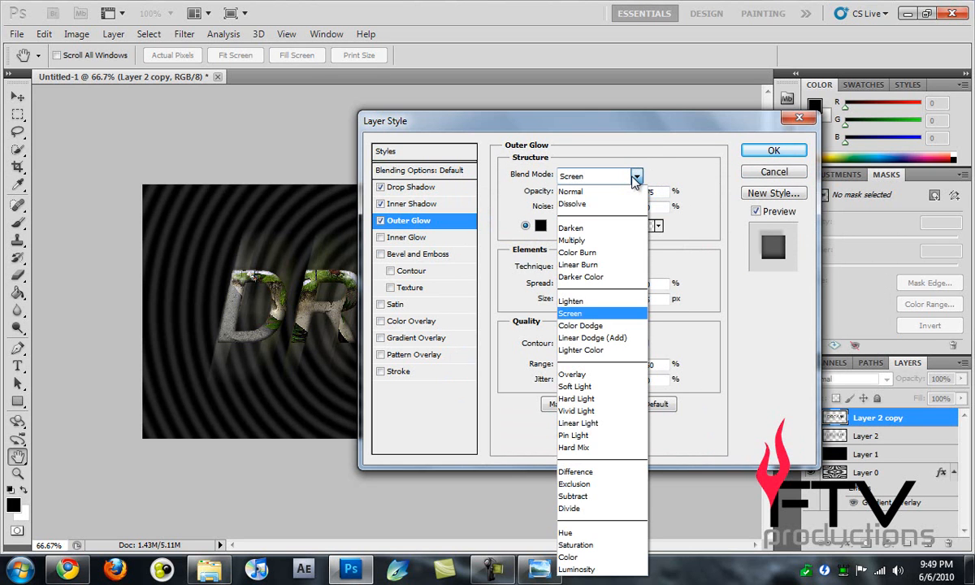
mouse_move(579, 410)
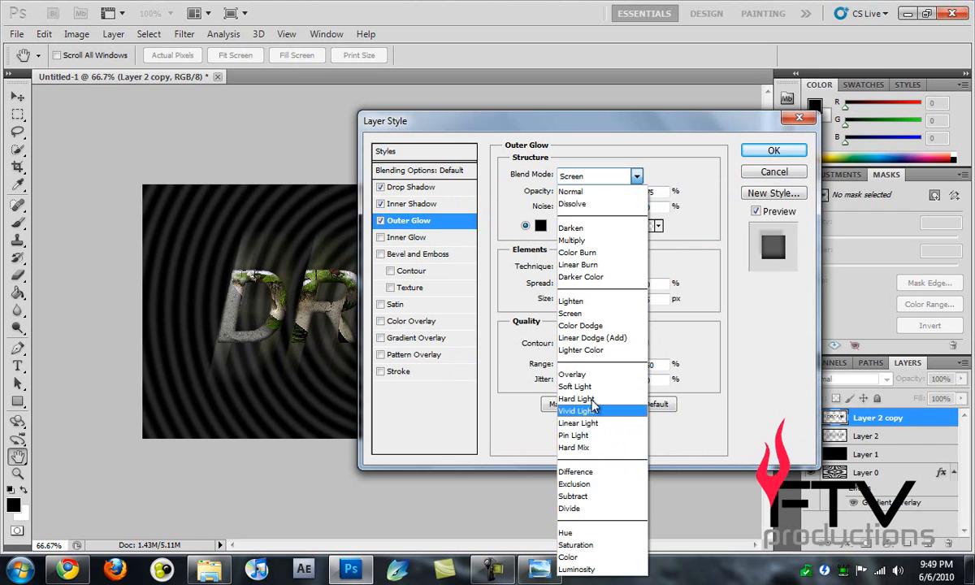
mouse_move(586, 264)
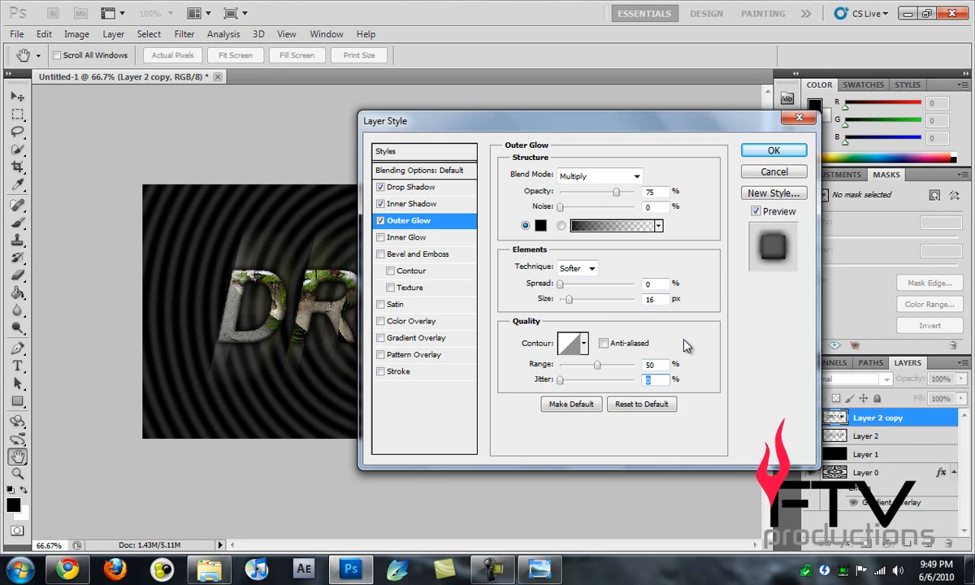
mouse_move(437, 240)
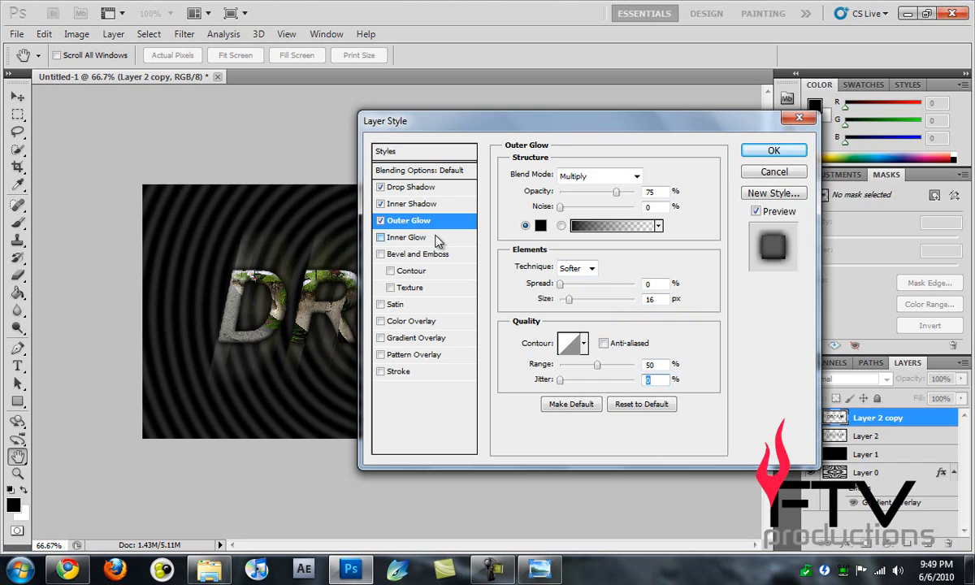
Enable an inner glow and set its colour to yellow-green d8ff50.
click(405, 237)
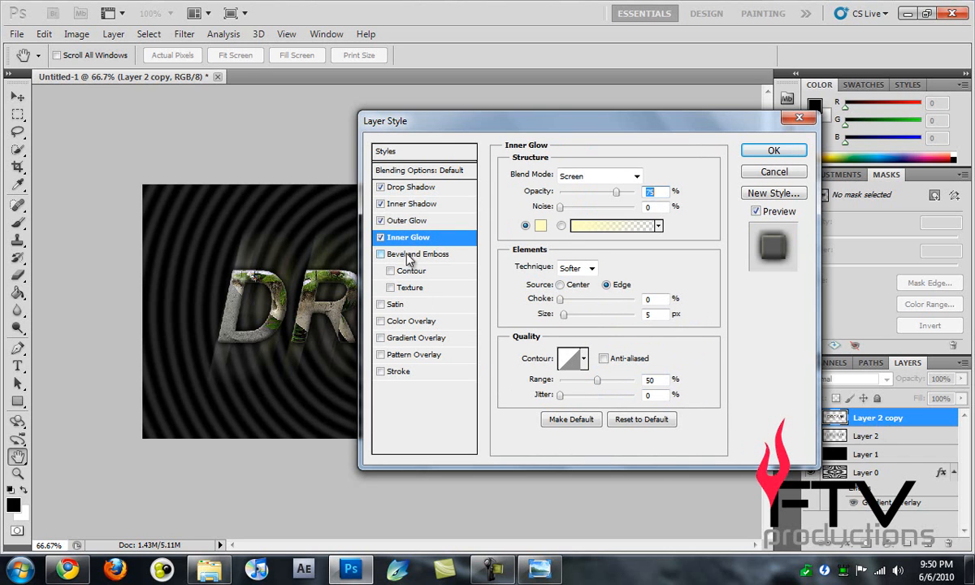
mouse_move(634, 171)
text(18)
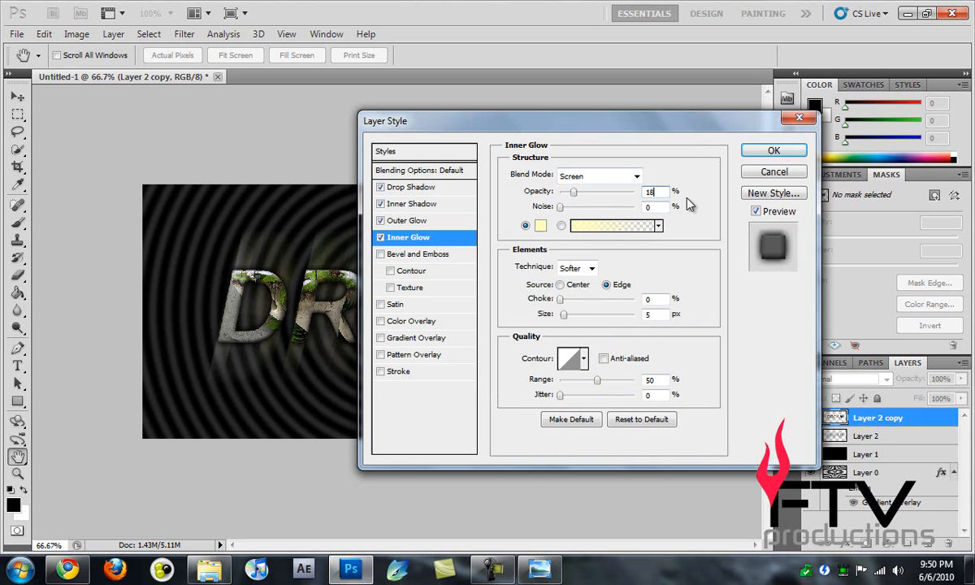
click(543, 226)
text(d)
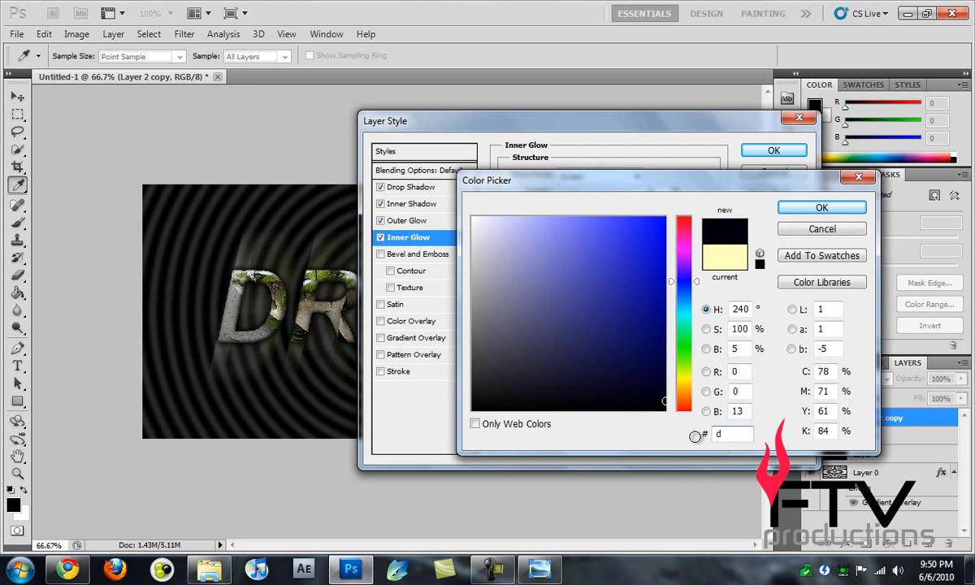
click(660, 247)
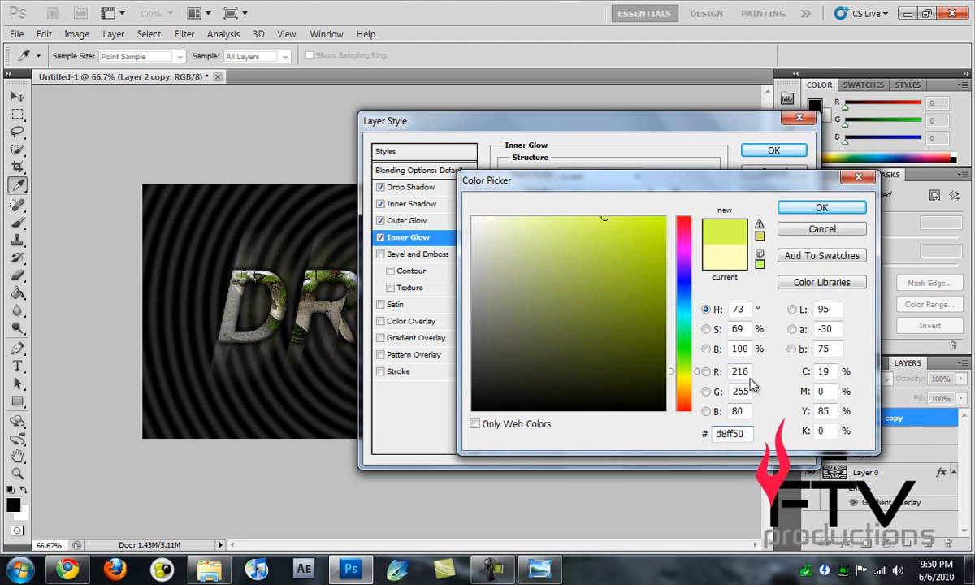
click(821, 207)
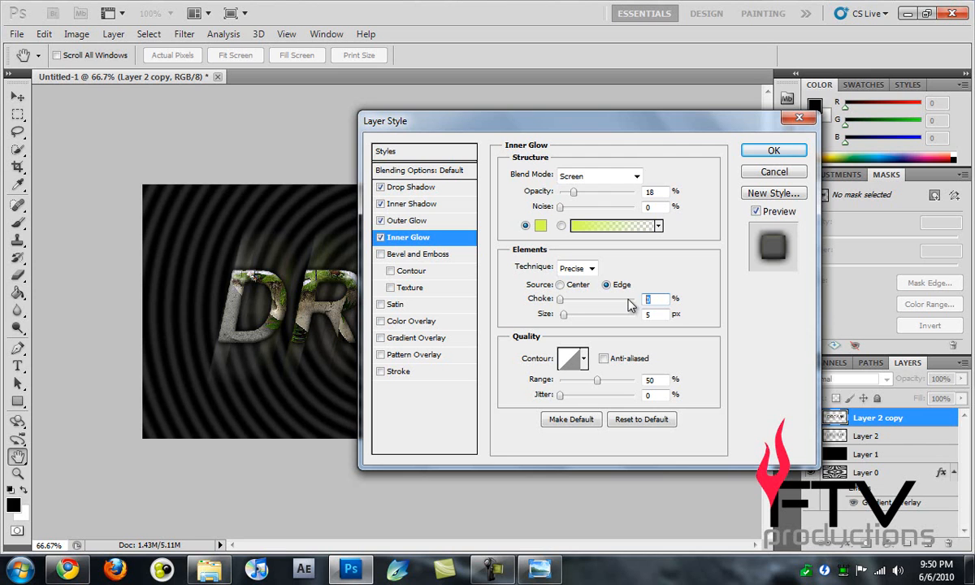
Set the inner glow to Precise with 15% choke, 18 px size and 56% range.
text(15)
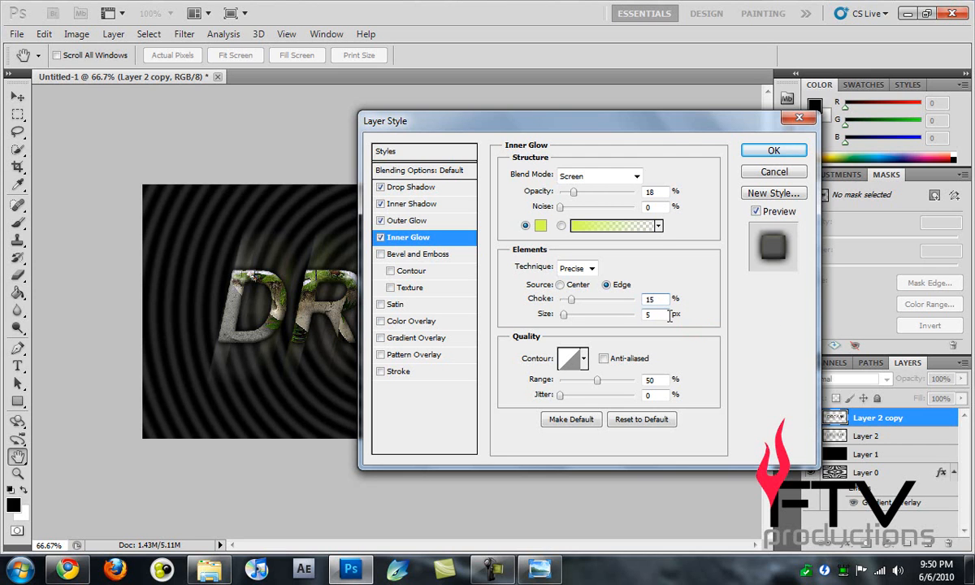
text(18)
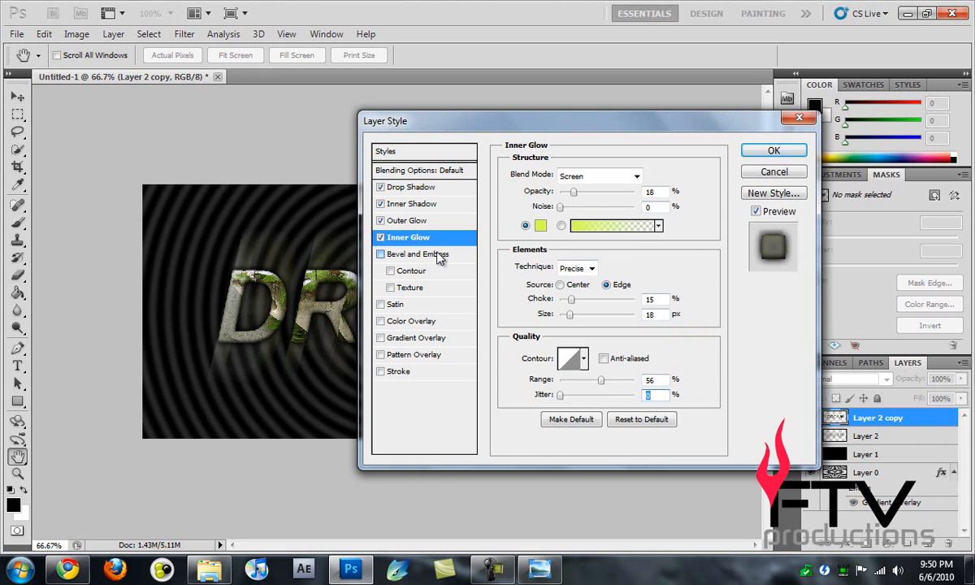
Enable an inner bevel with 460% depth, adjusted size, shading angle and anti-aliased gloss contour.
click(416, 253)
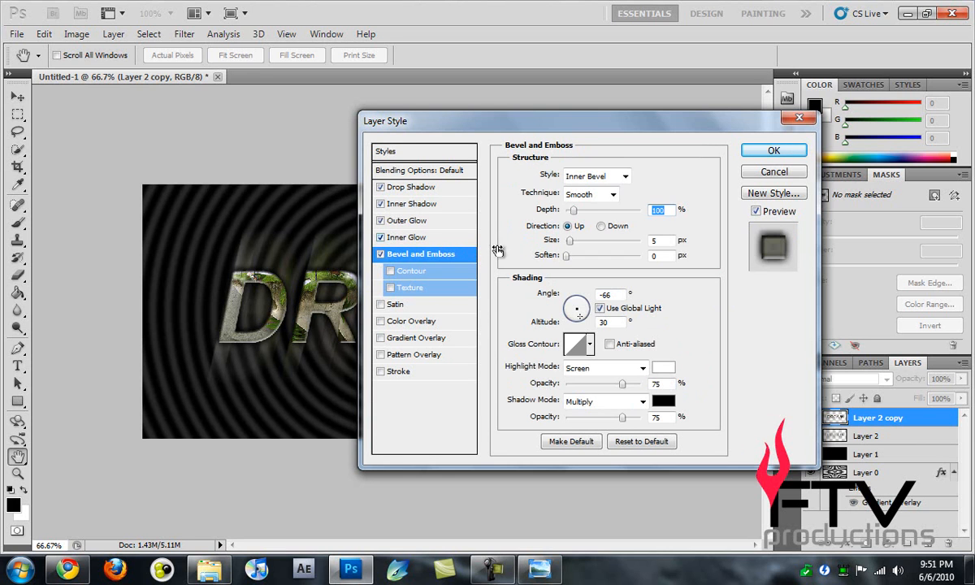
mouse_move(431, 249)
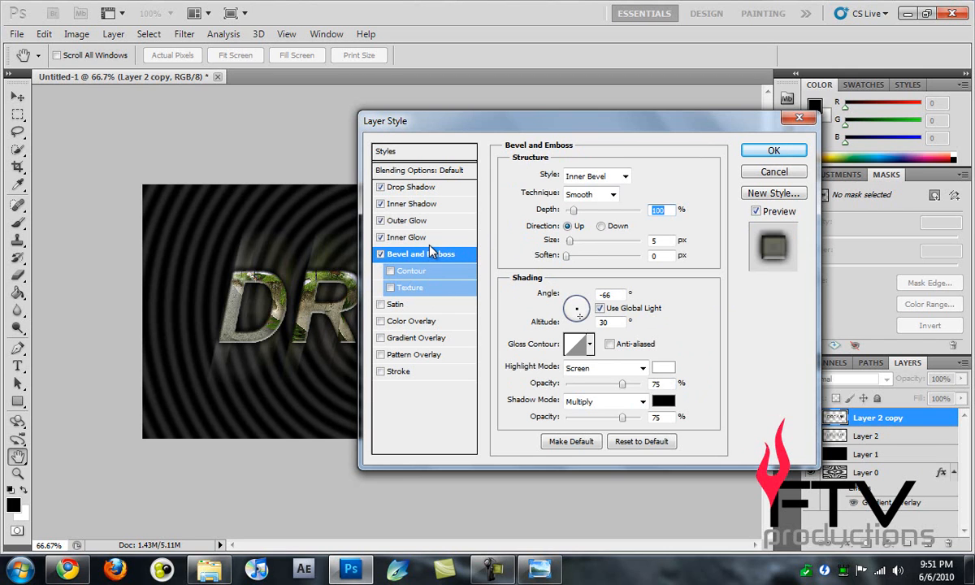
mouse_move(514, 282)
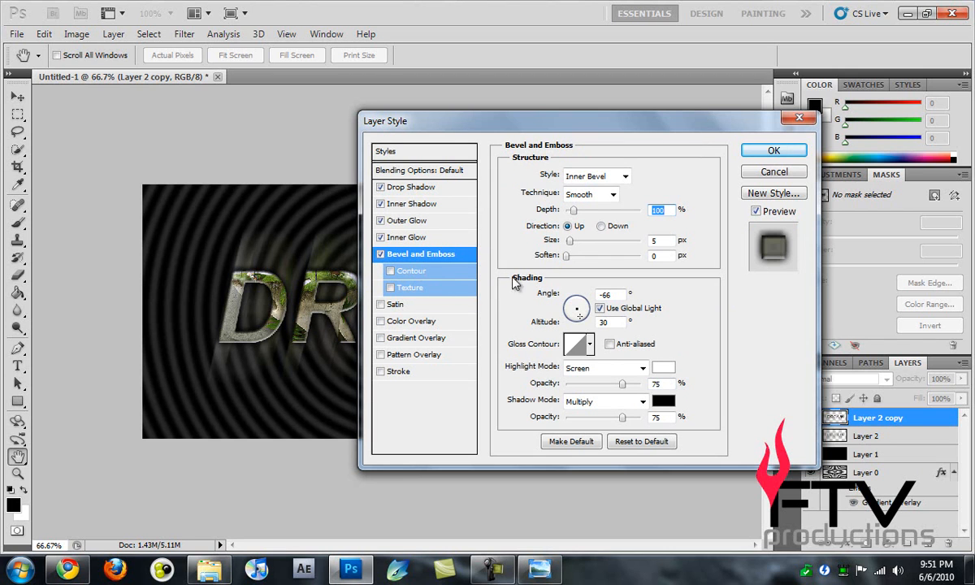
mouse_move(619, 183)
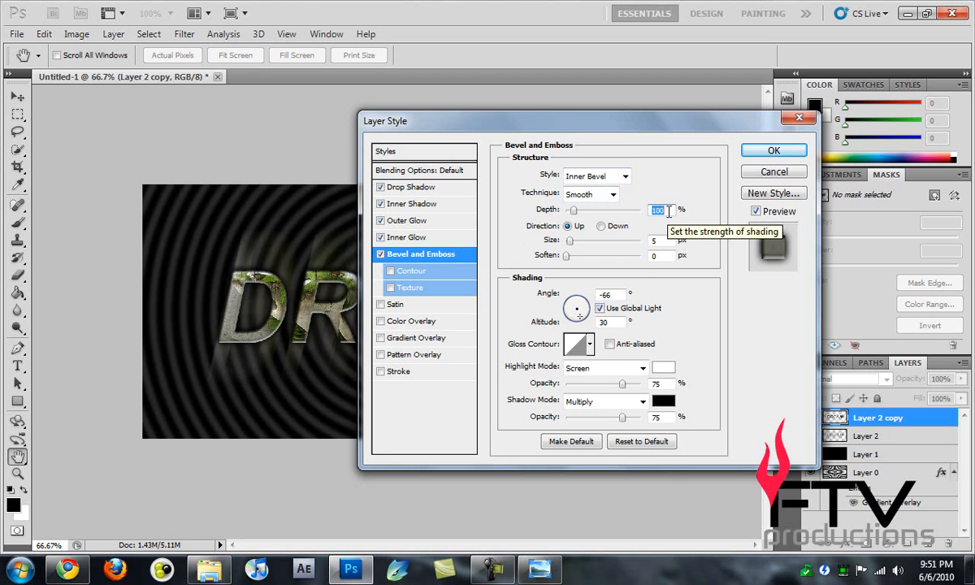
text(460)
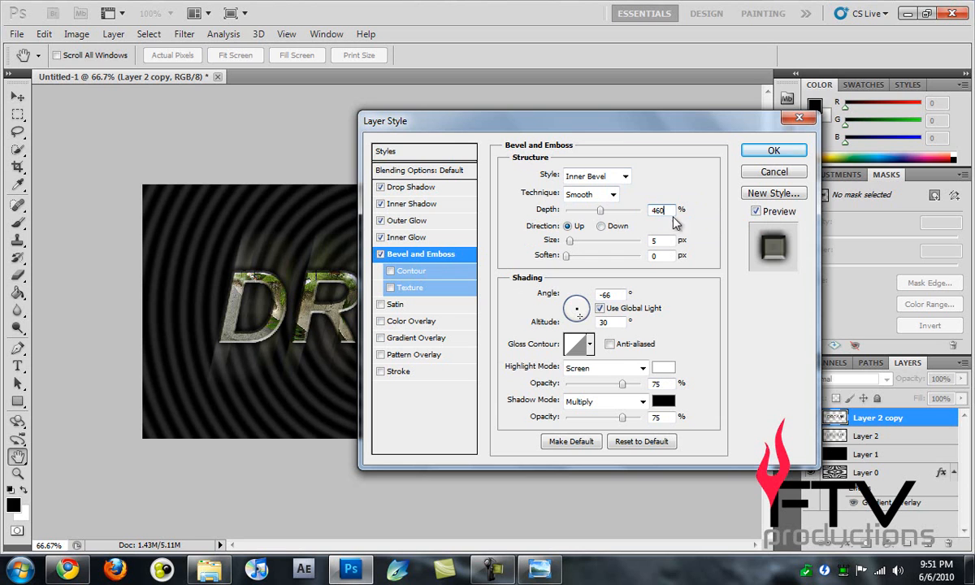
click(660, 239)
text(3)
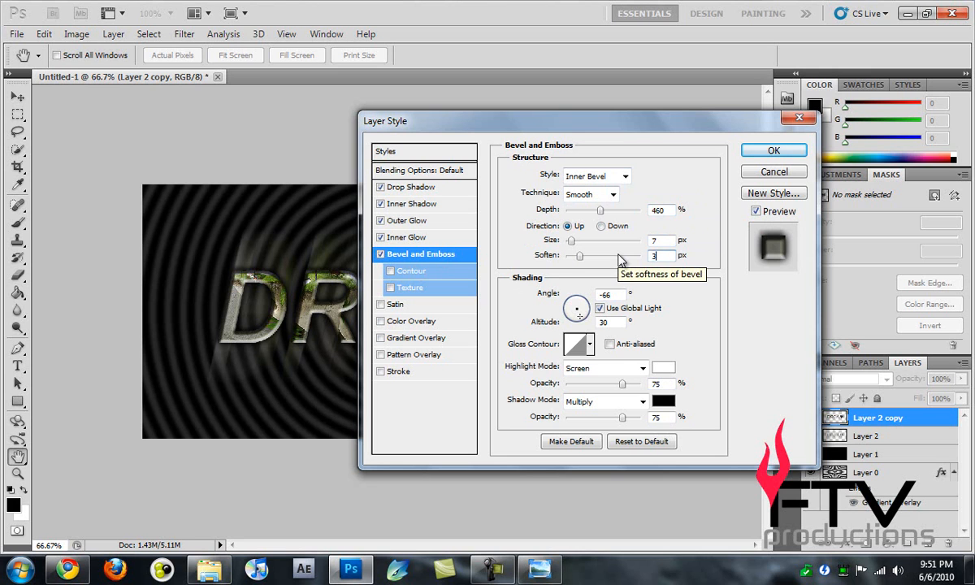
click(607, 294)
text(120)
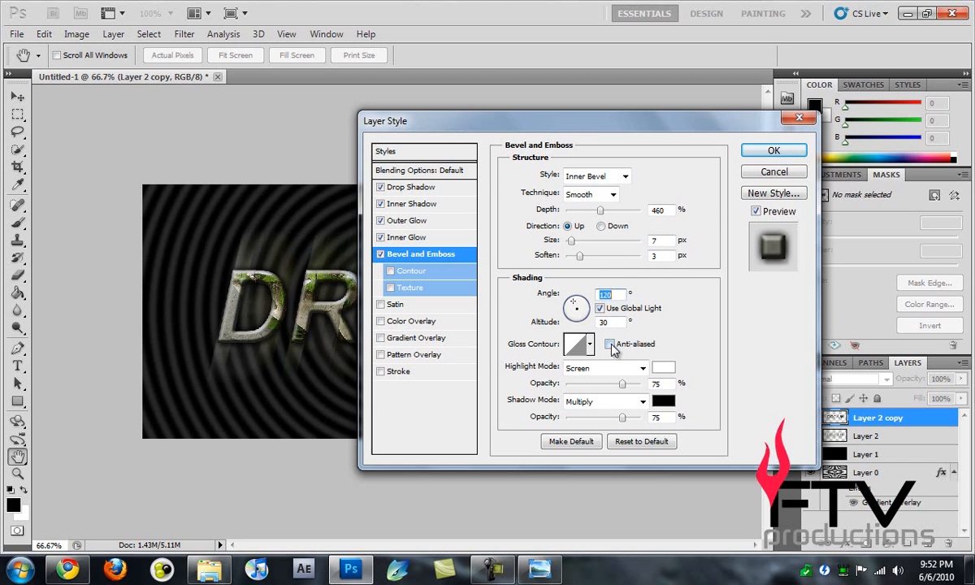
click(611, 343)
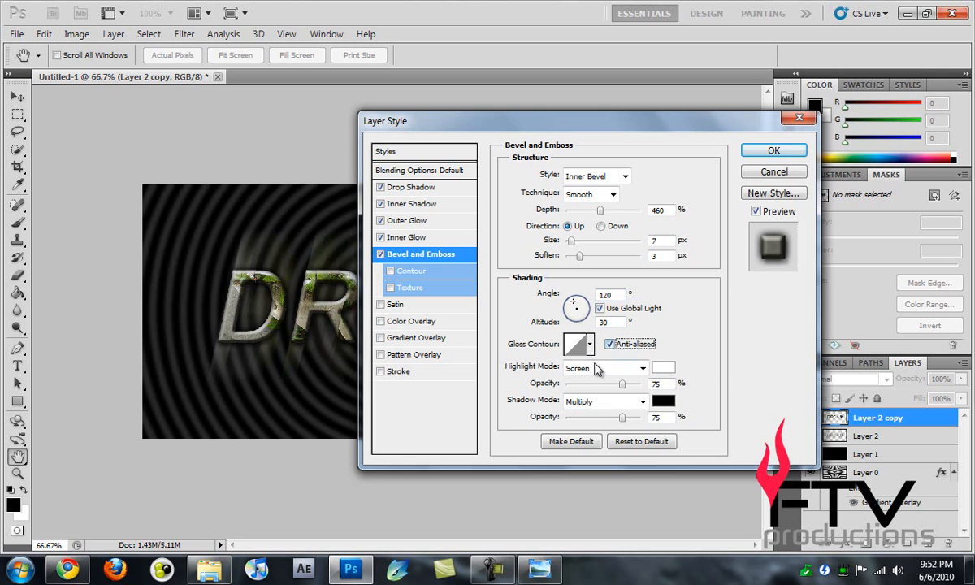
mouse_move(606, 371)
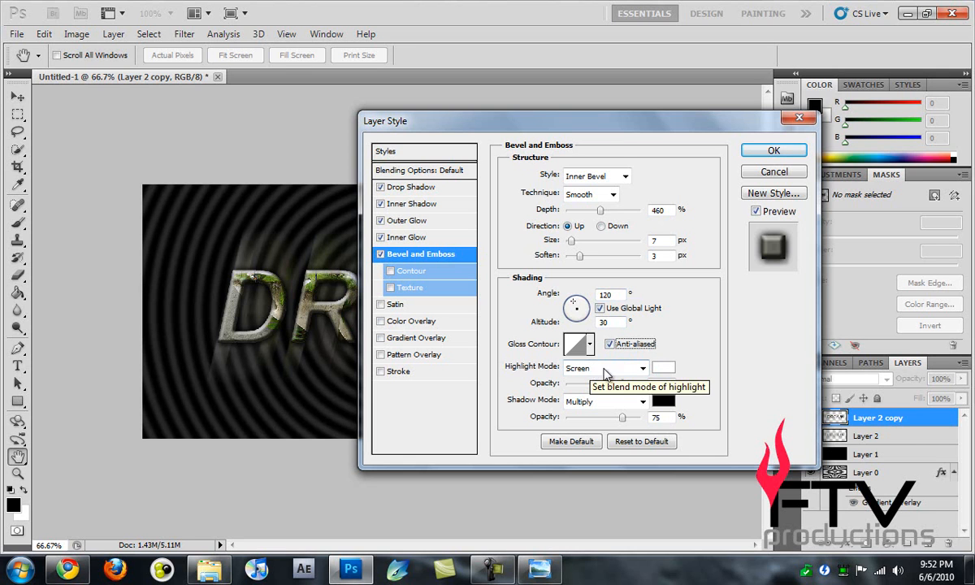
mouse_move(663, 367)
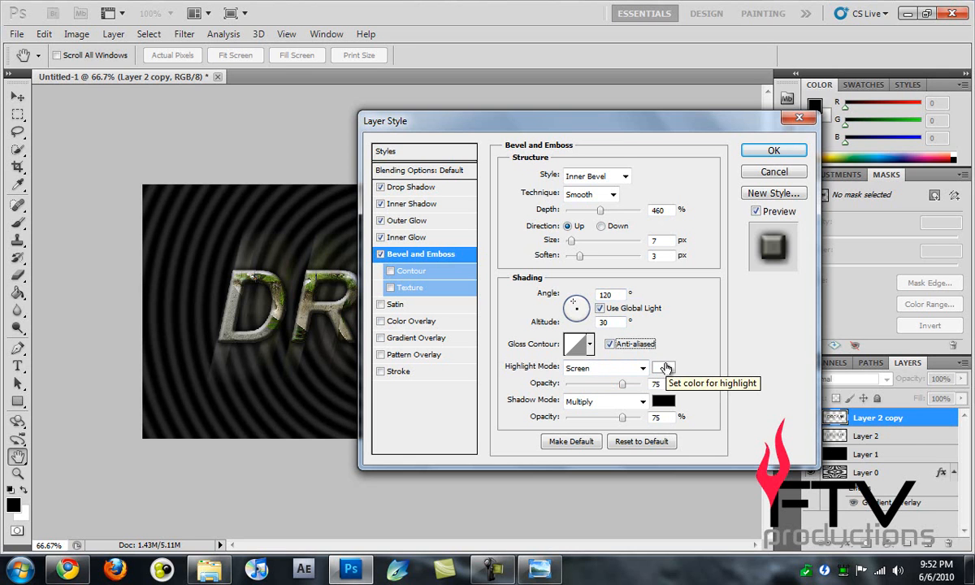
Set bevel highlights to olive Linear Dodge (Add) at 100% and shadows to dark green at 54%.
click(662, 368)
text(919e)
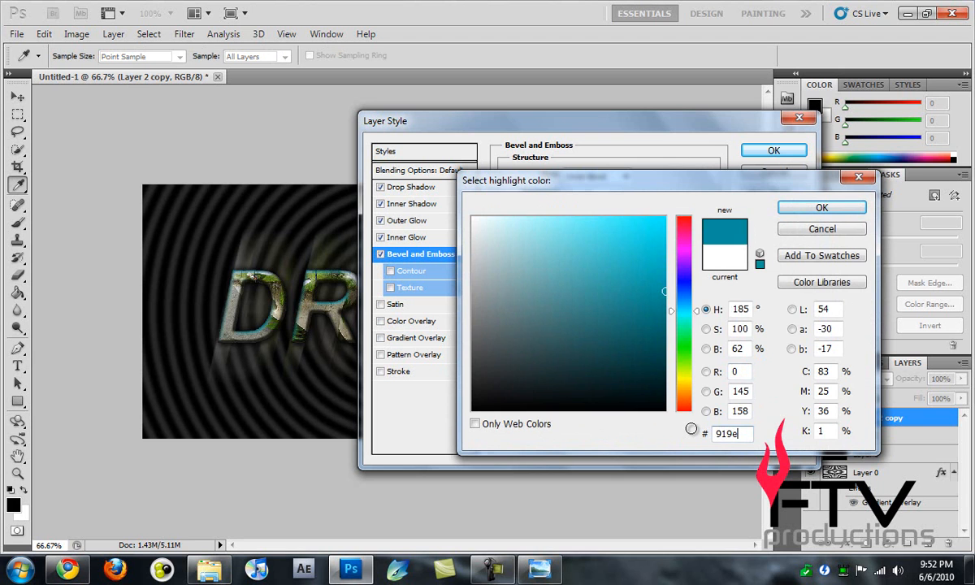
click(821, 208)
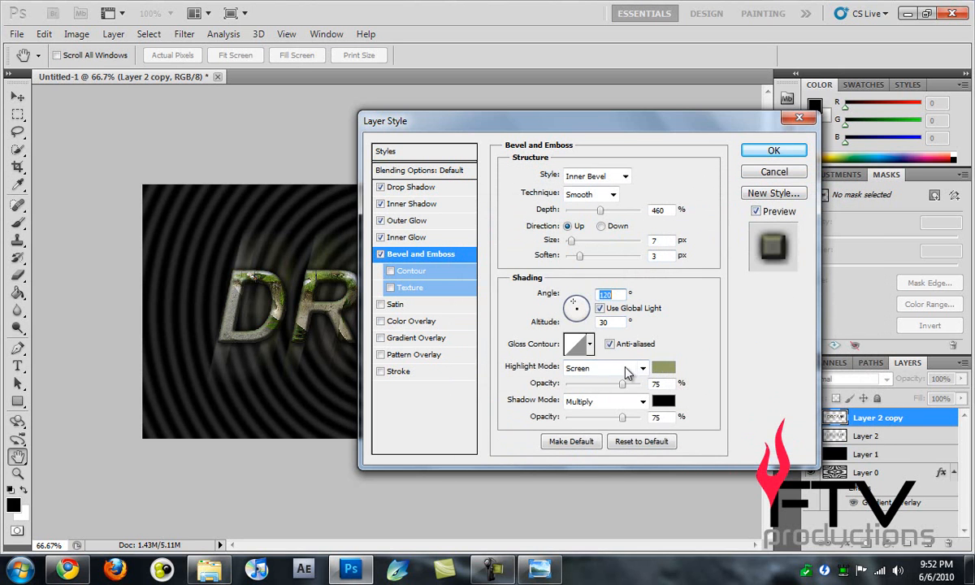
click(629, 368)
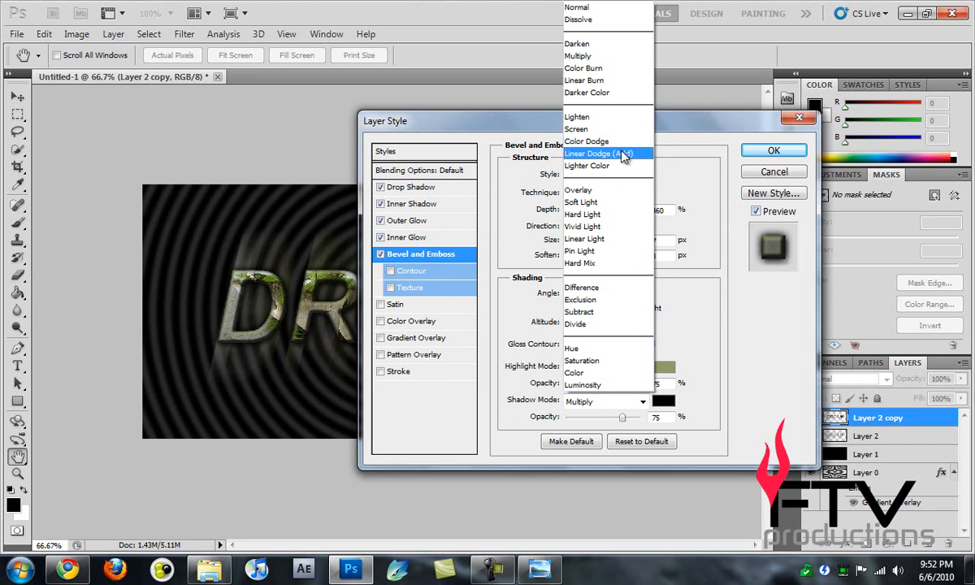
click(605, 153)
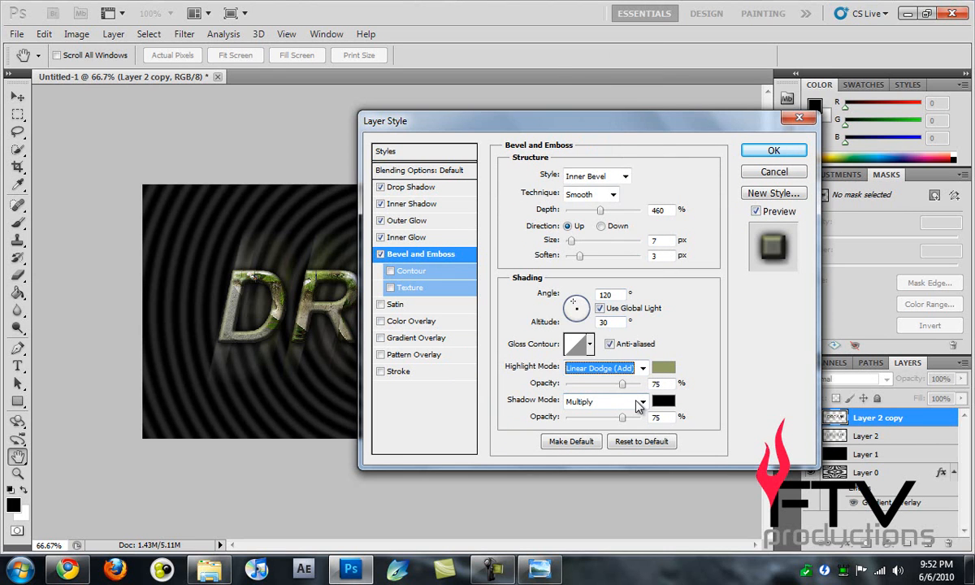
mouse_move(699, 403)
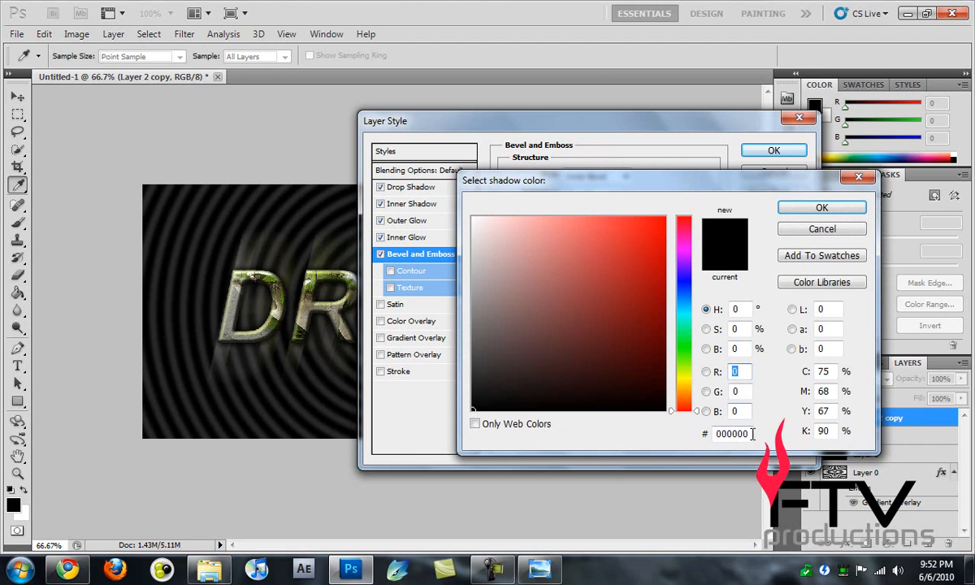
click(734, 434)
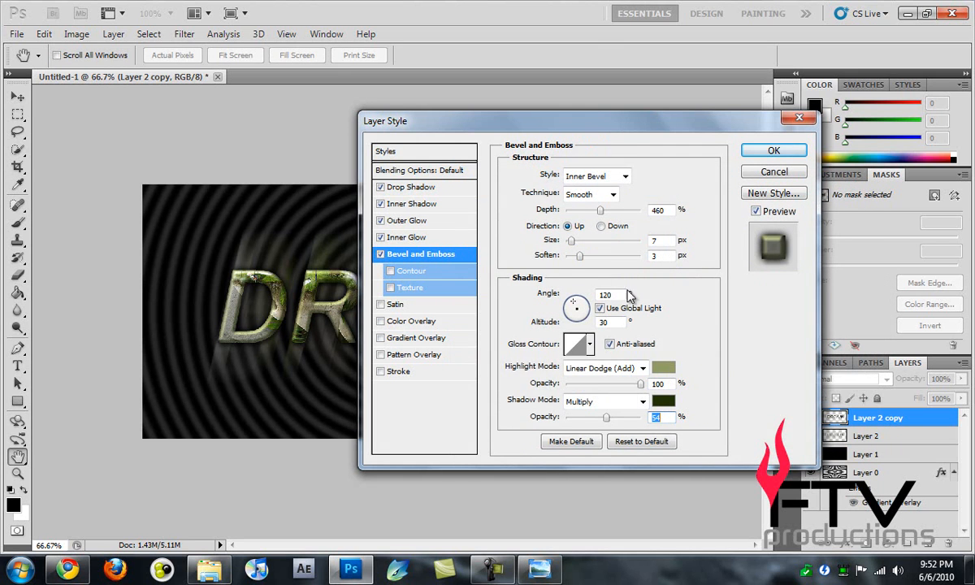
Give the bevel a peaked, anti-aliased contour with 53% range.
click(410, 270)
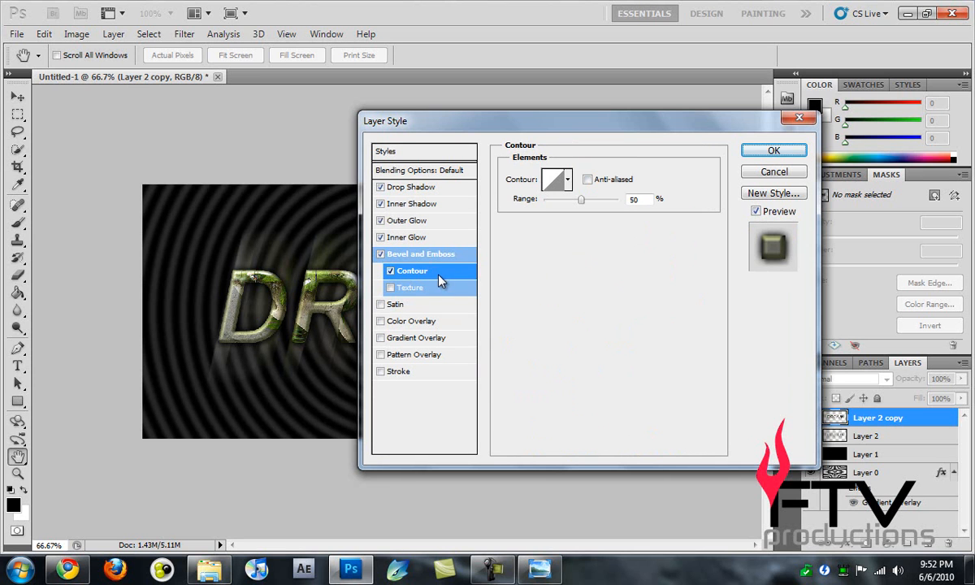
click(552, 179)
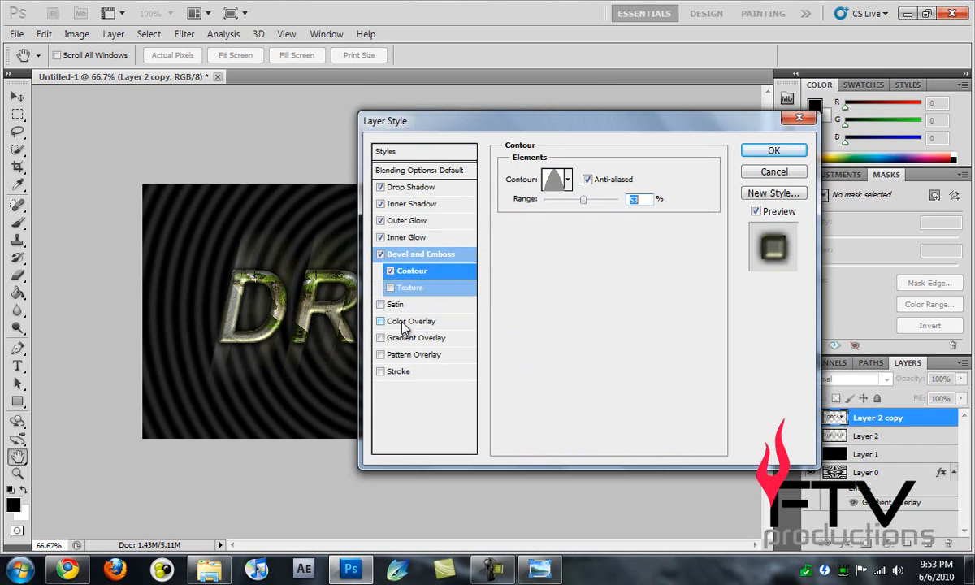
Add an inverted Multiply satin at 11% opacity, 102° angle, 1 px distance, 2 px size, double-peak contour.
click(395, 304)
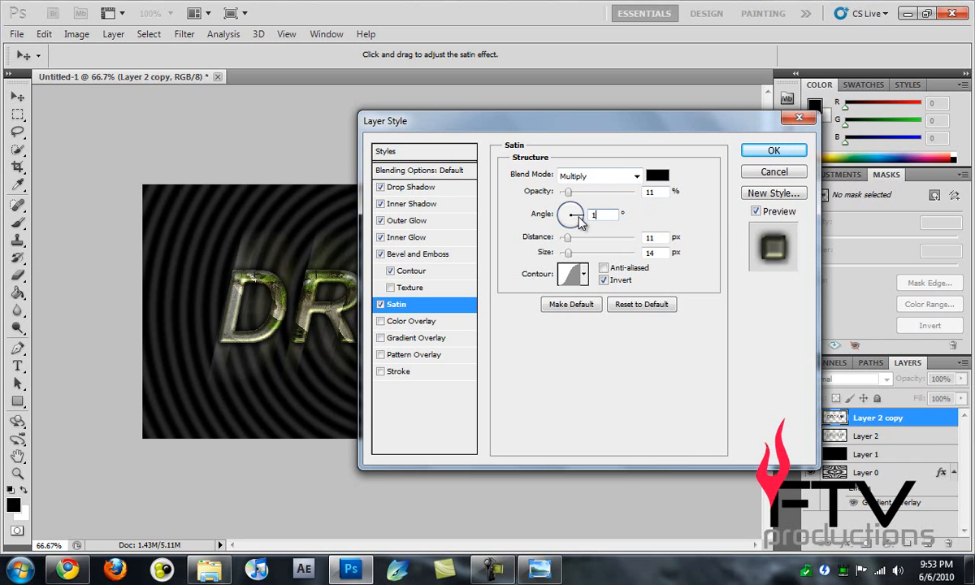
drag(571, 214, 569, 208)
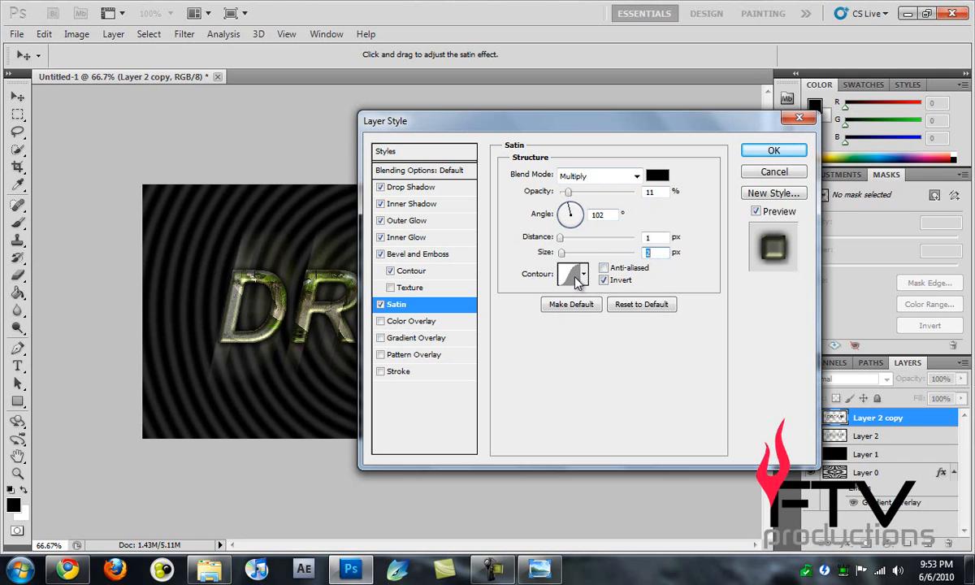
click(572, 275)
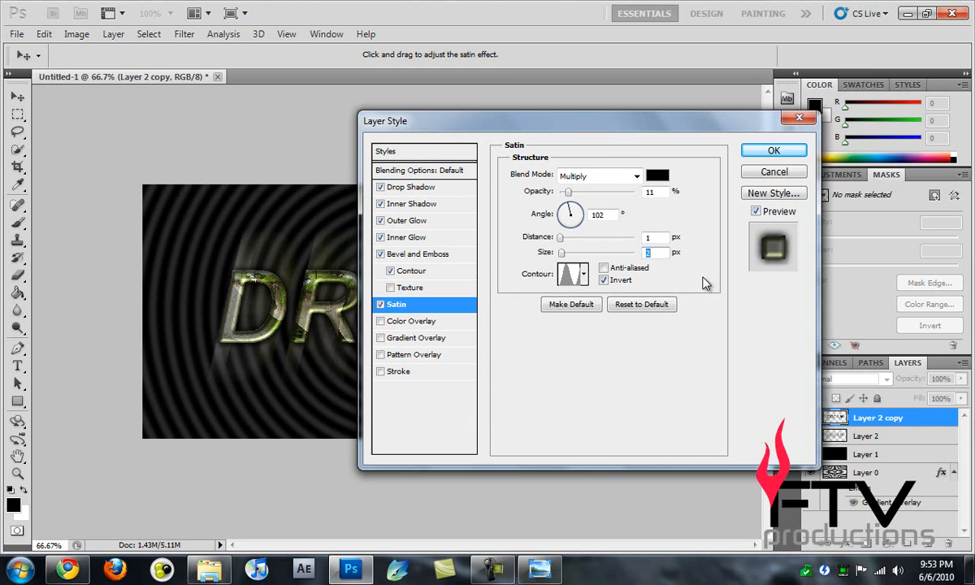
mouse_move(520, 261)
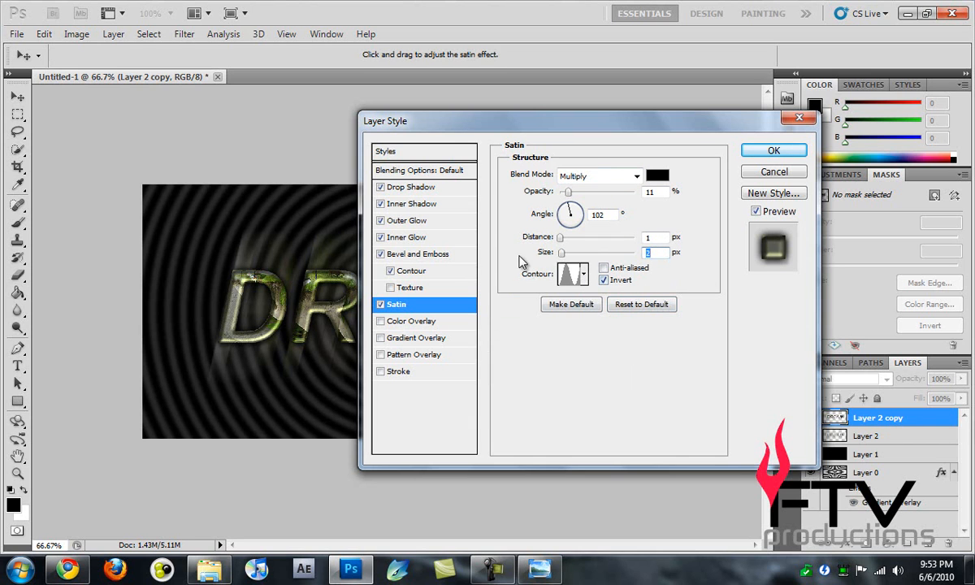
mouse_move(459, 331)
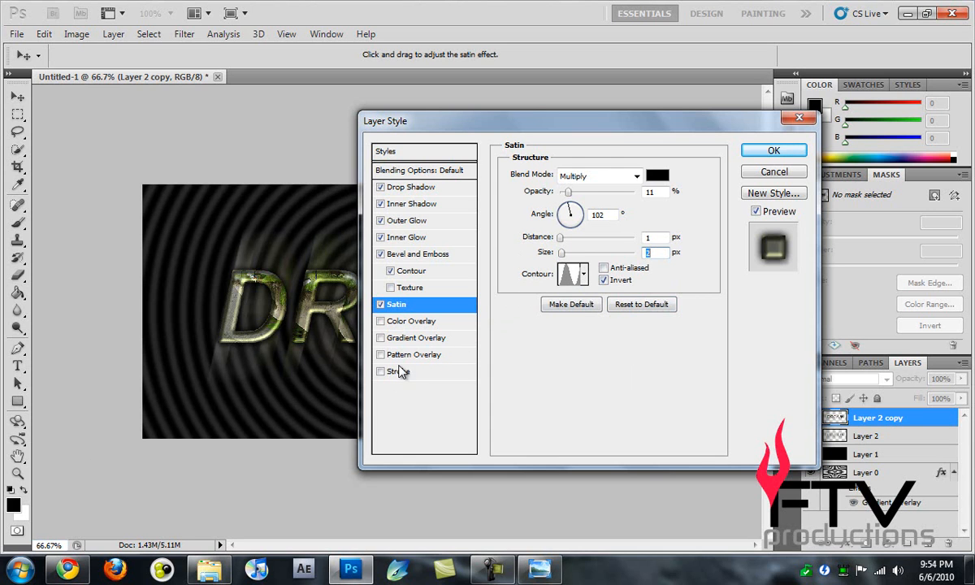
Add a 2 px inside stroke filled with a dark-olive-to-light-grey gradient.
click(400, 371)
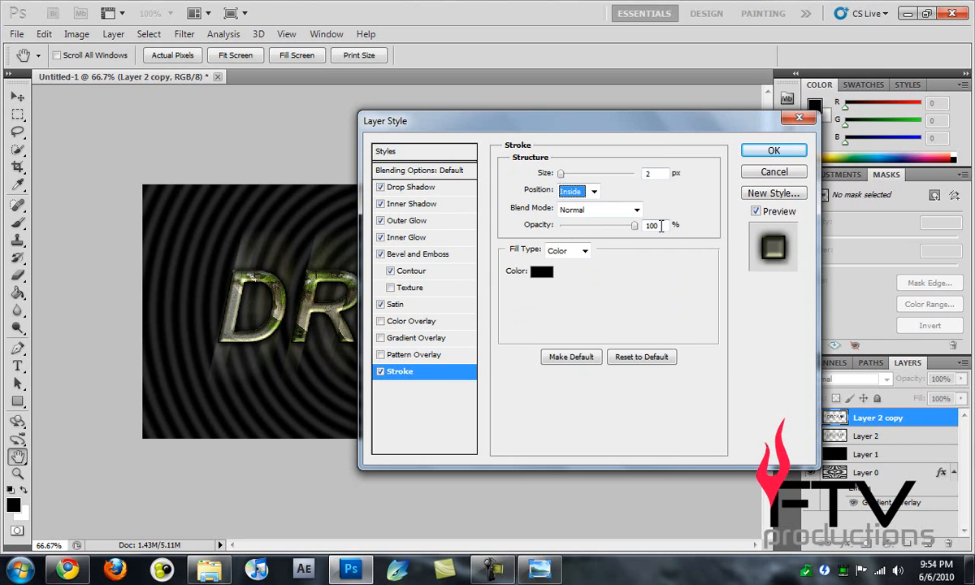
mouse_move(660, 225)
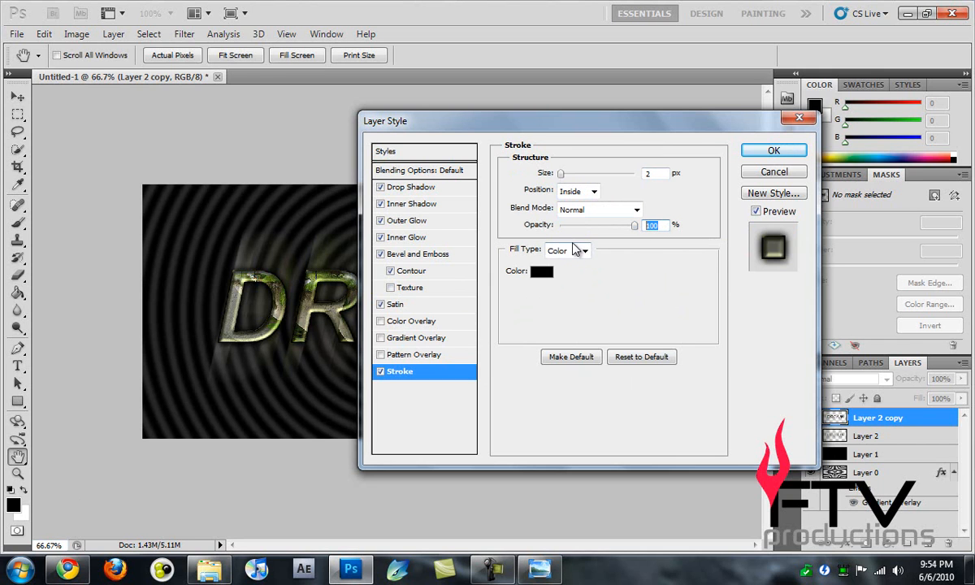
click(582, 249)
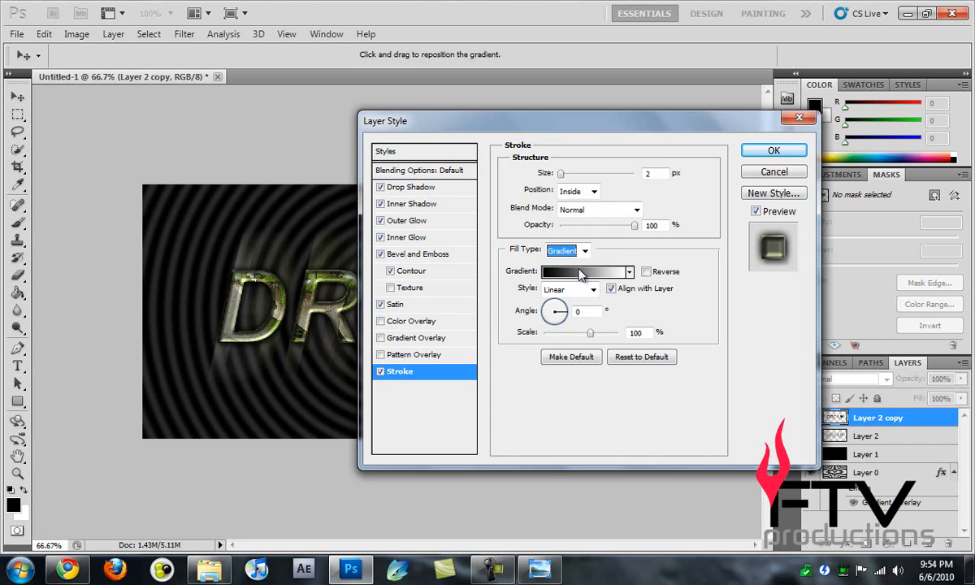
click(580, 272)
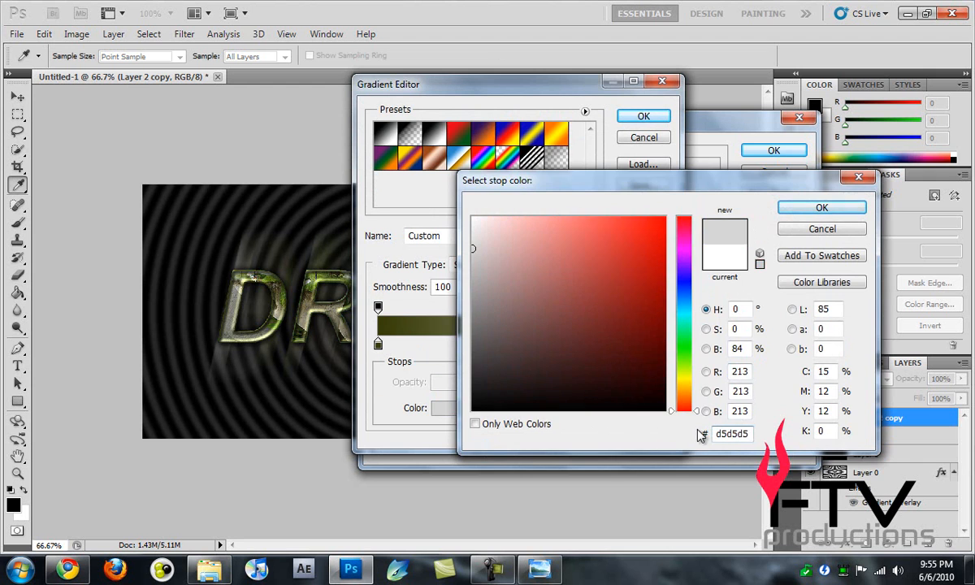
click(821, 207)
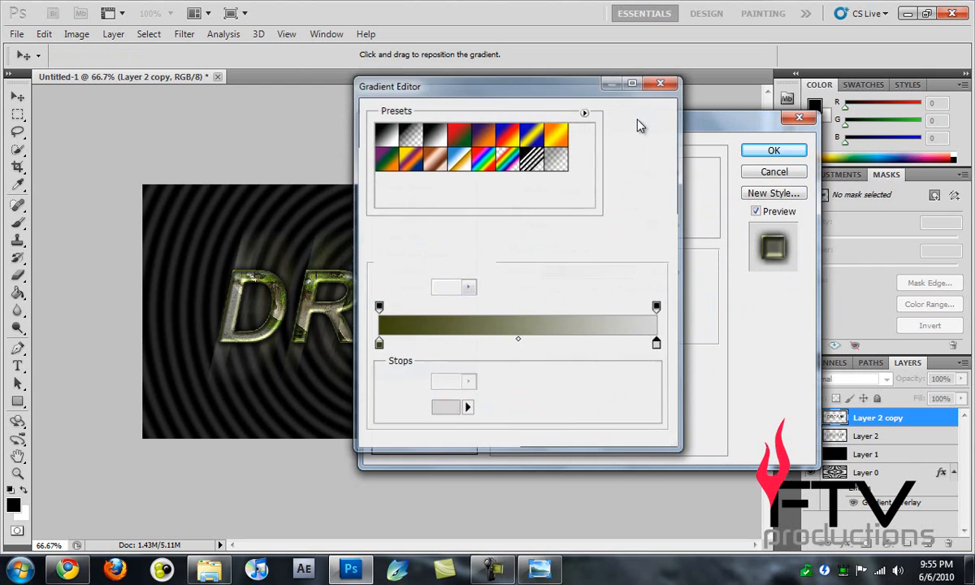
click(773, 150)
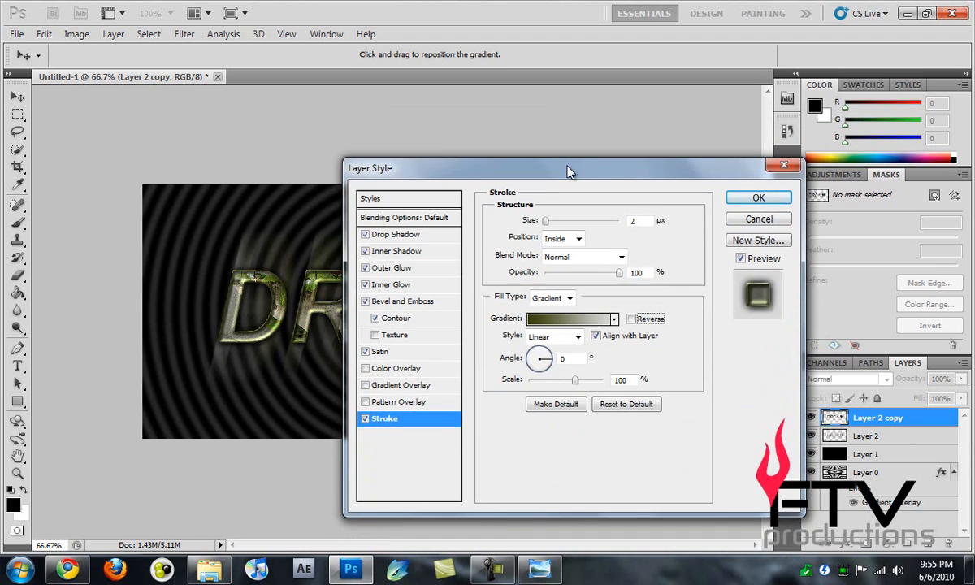
Reverse the stroke gradient and set its angle to 90°.
click(630, 319)
text(90)
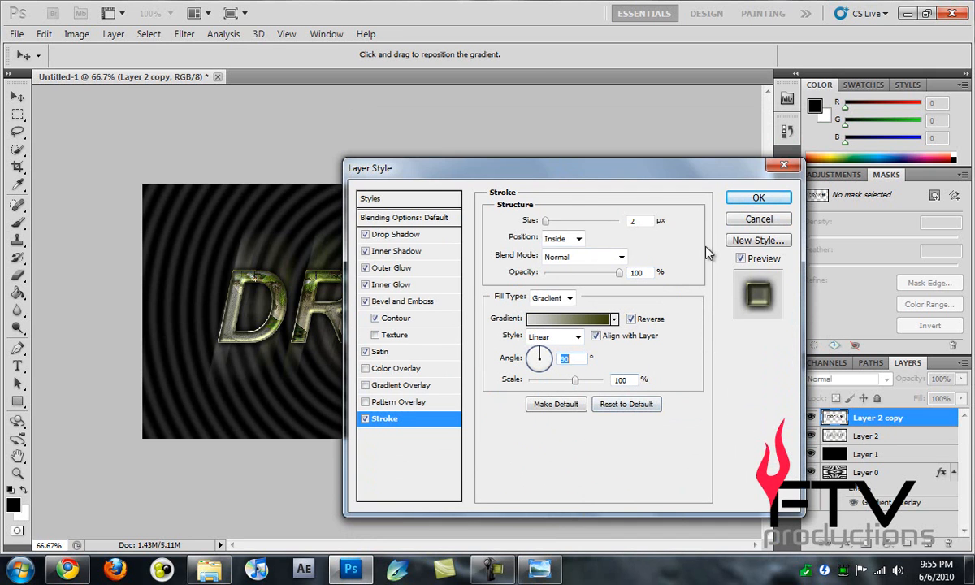
Commit the Layer Style so DREAM shows its glows, bevel, satin and gradient stroke.
click(758, 197)
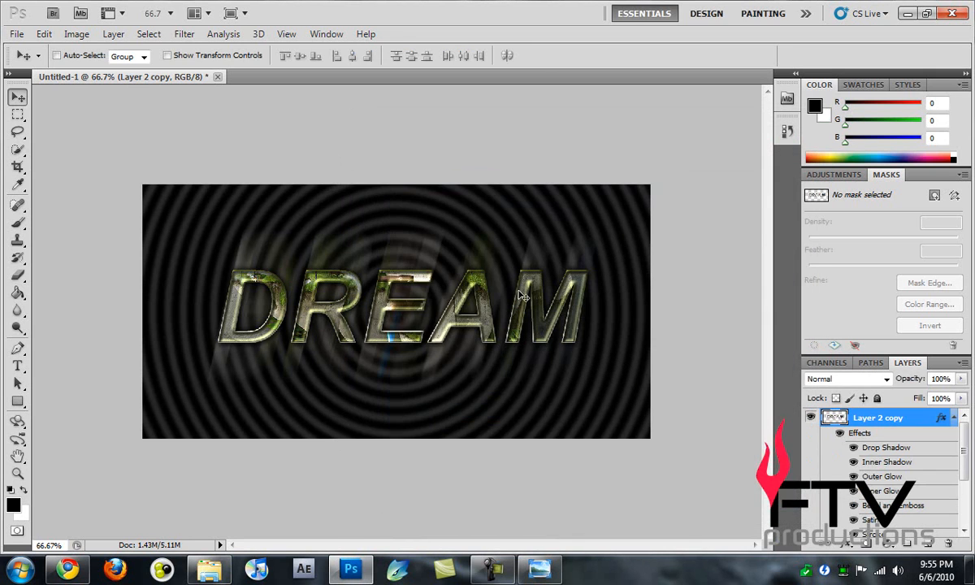
mouse_move(363, 257)
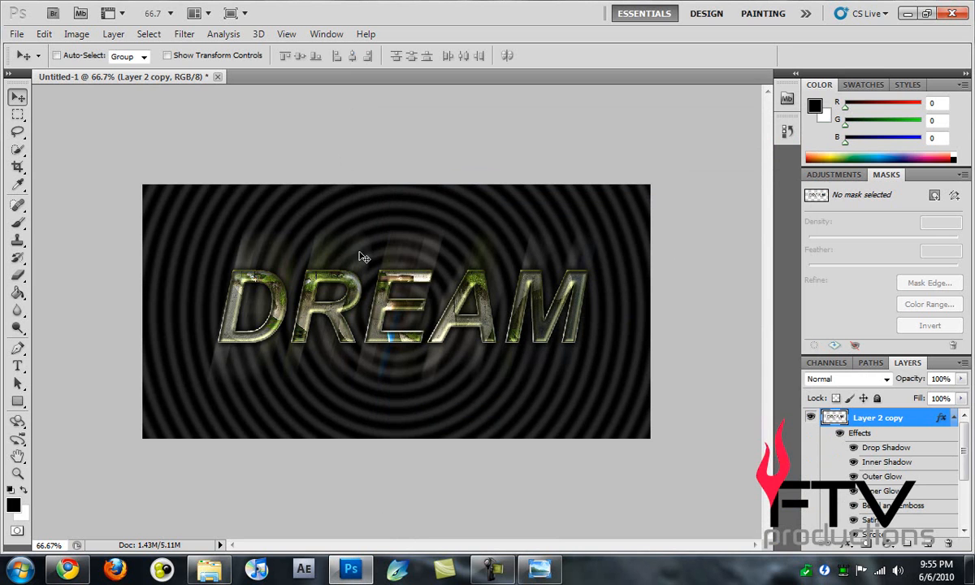
mouse_move(599, 305)
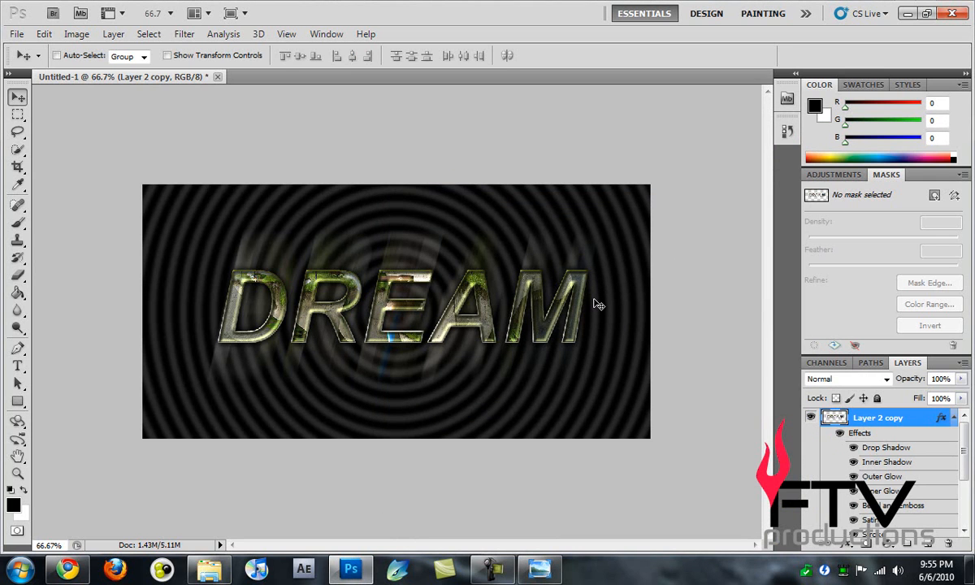
mouse_move(435, 171)
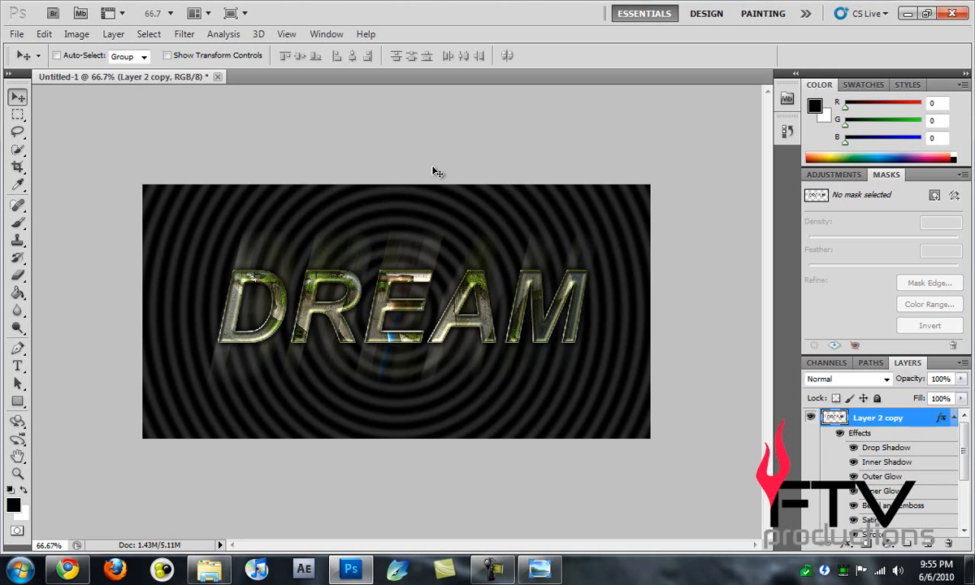
mouse_move(486, 147)
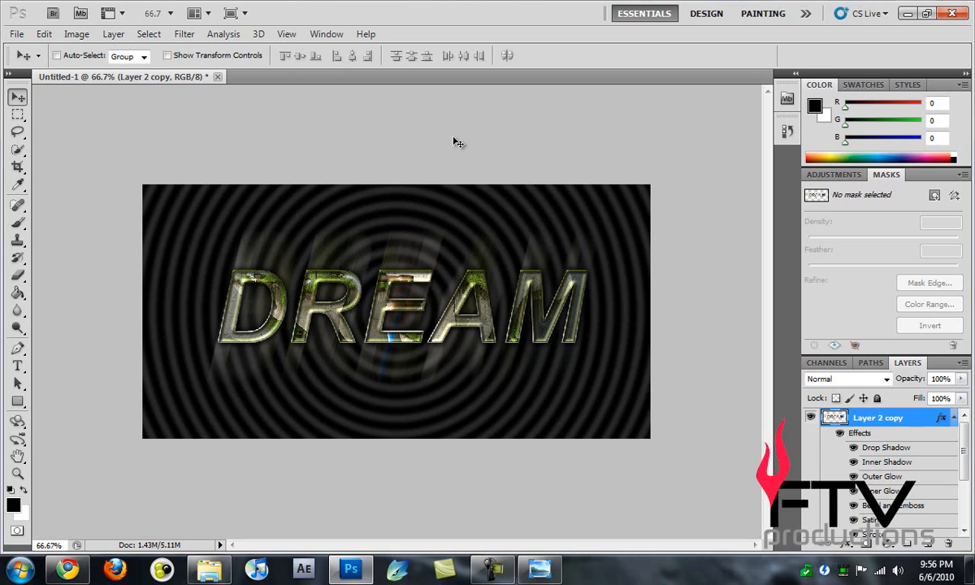
mouse_move(521, 154)
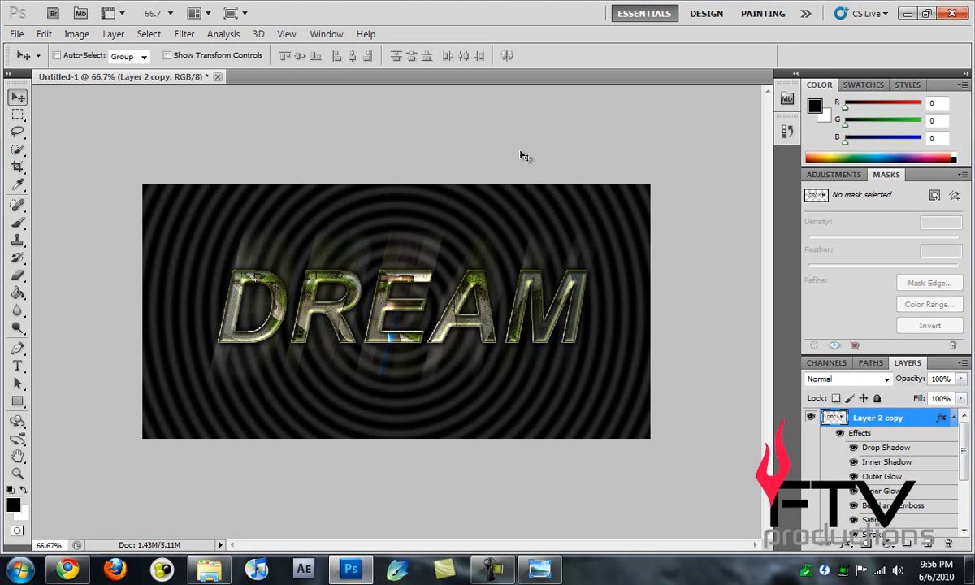